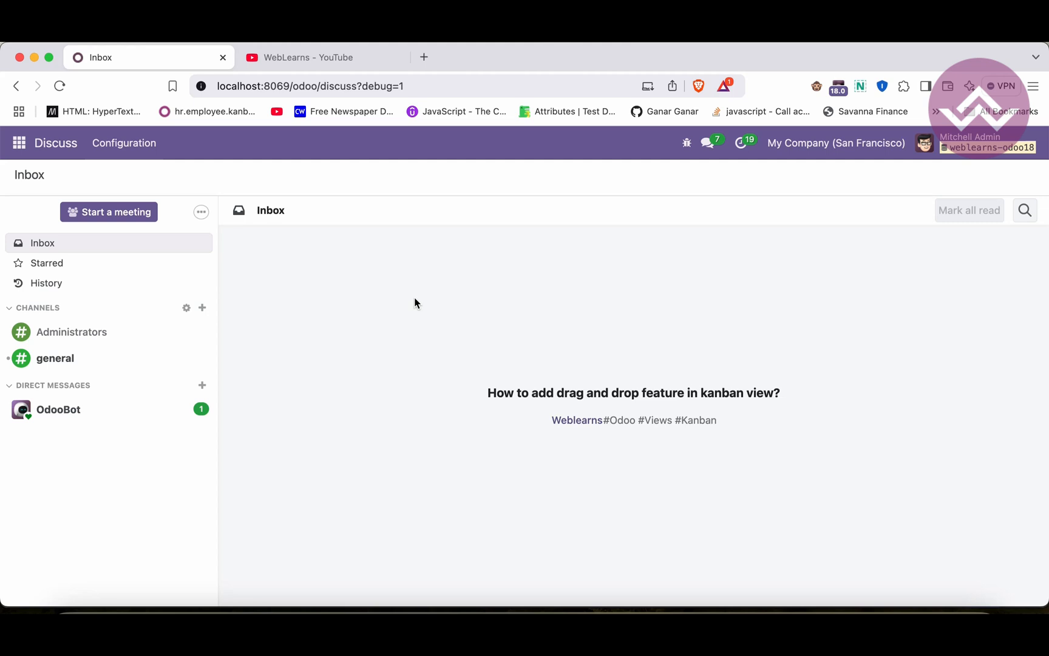
# - Browse the WebLearns channel page down through its Odoo development playlists
pyautogui.click(315, 57)
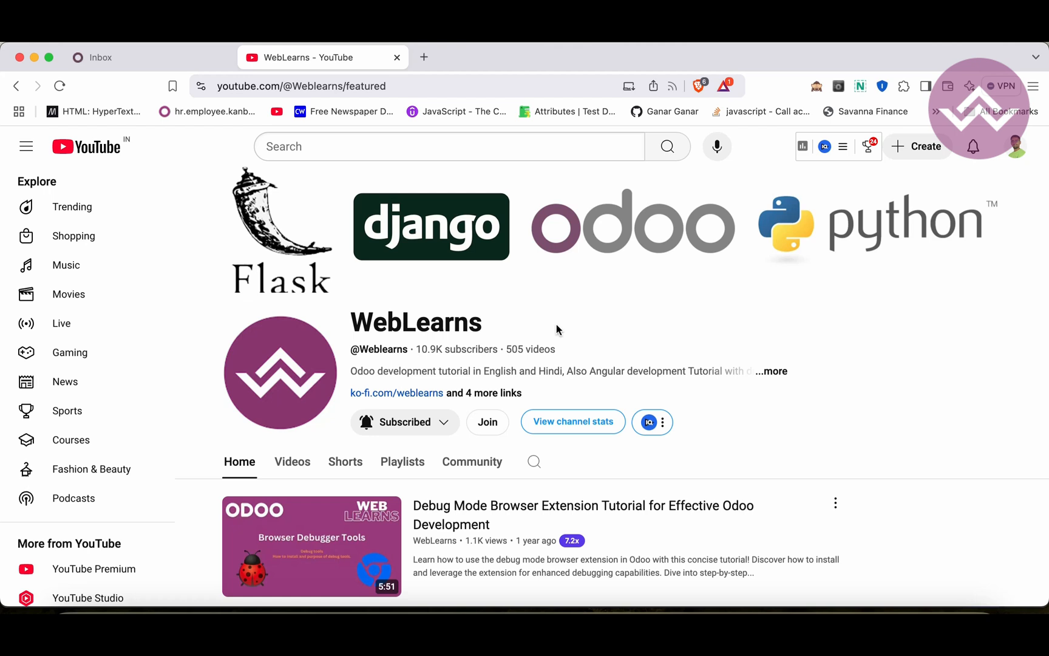
pyautogui.scroll(-3)
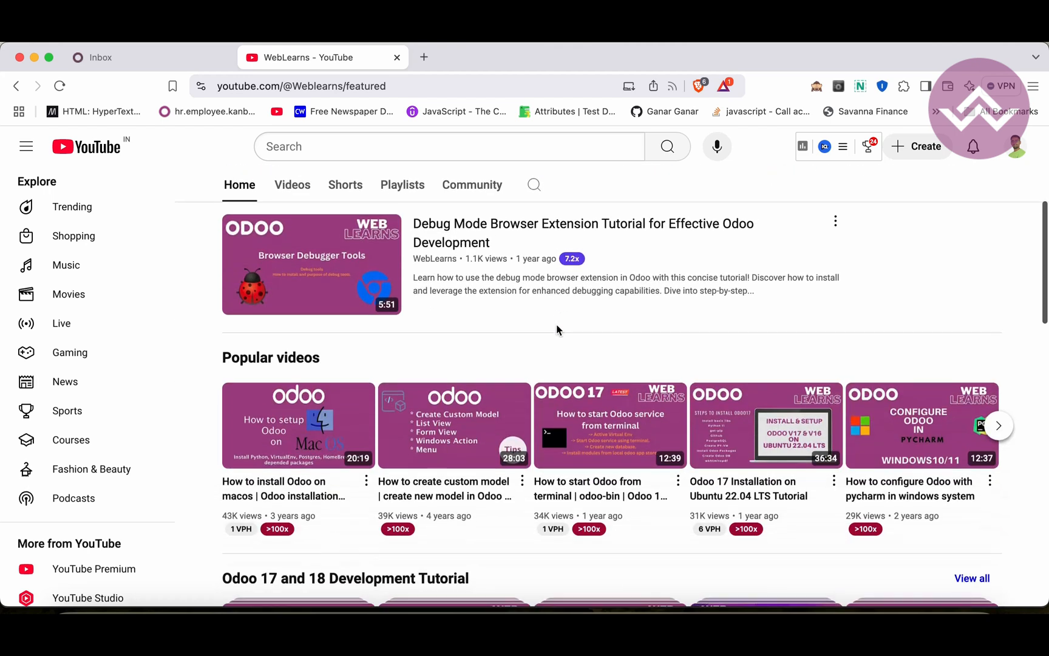
pyautogui.scroll(-3)
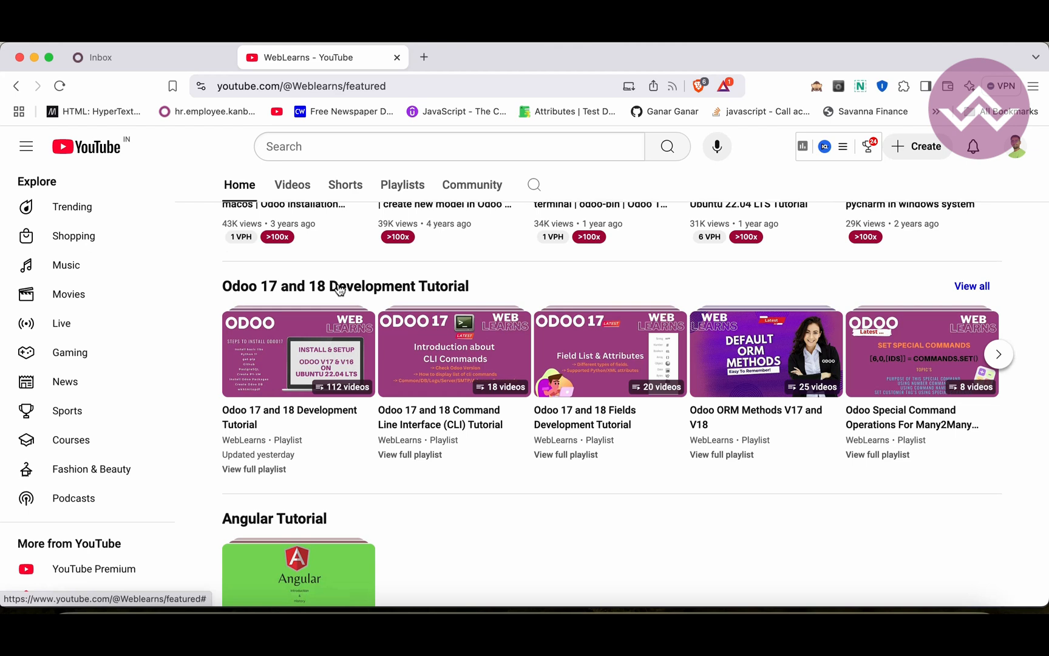
pyautogui.click(997, 354)
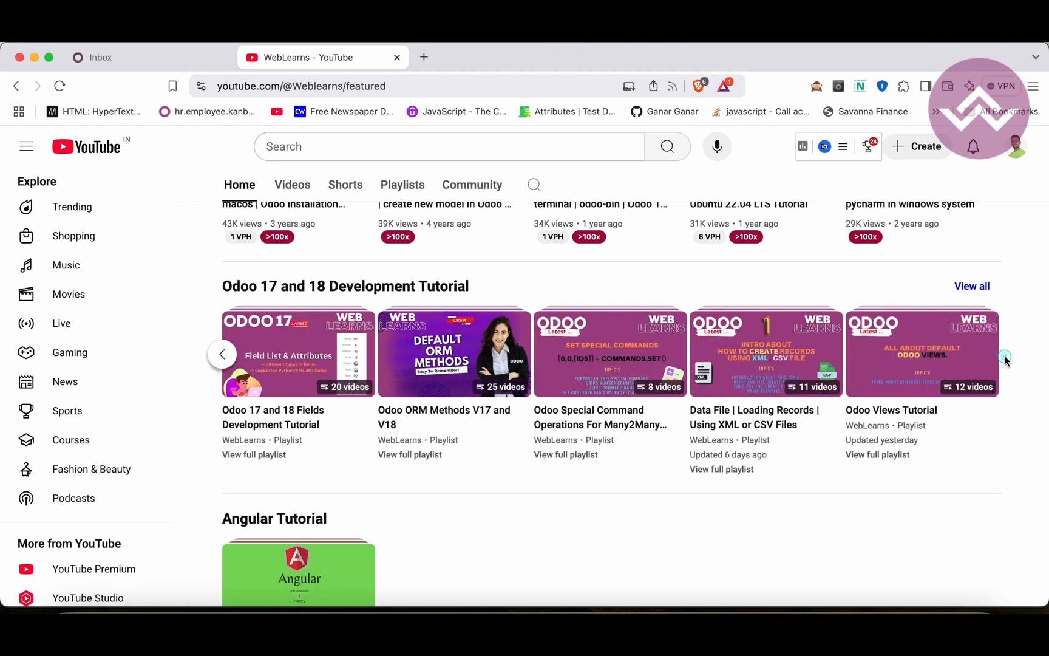
pyautogui.moveTo(922, 354)
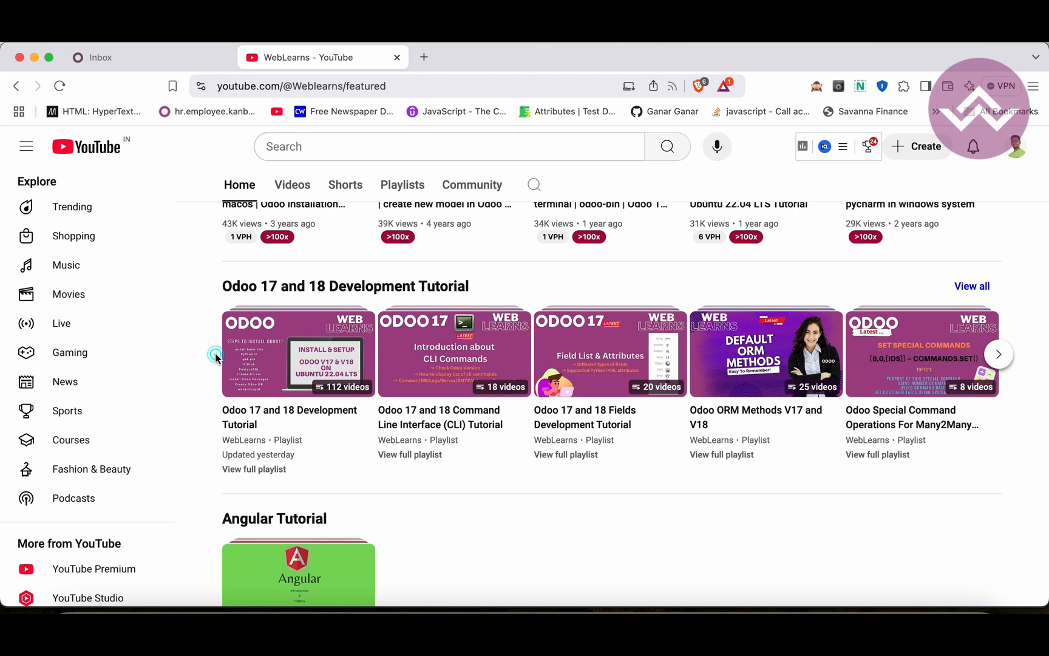
pyautogui.moveTo(297, 352)
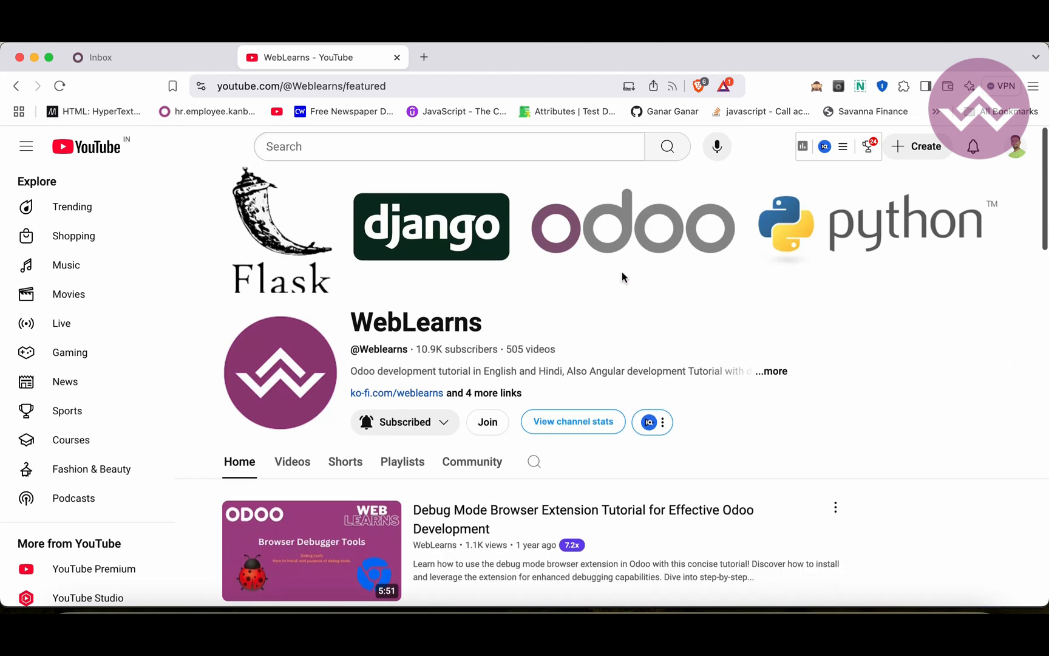
pyautogui.scroll(-3)
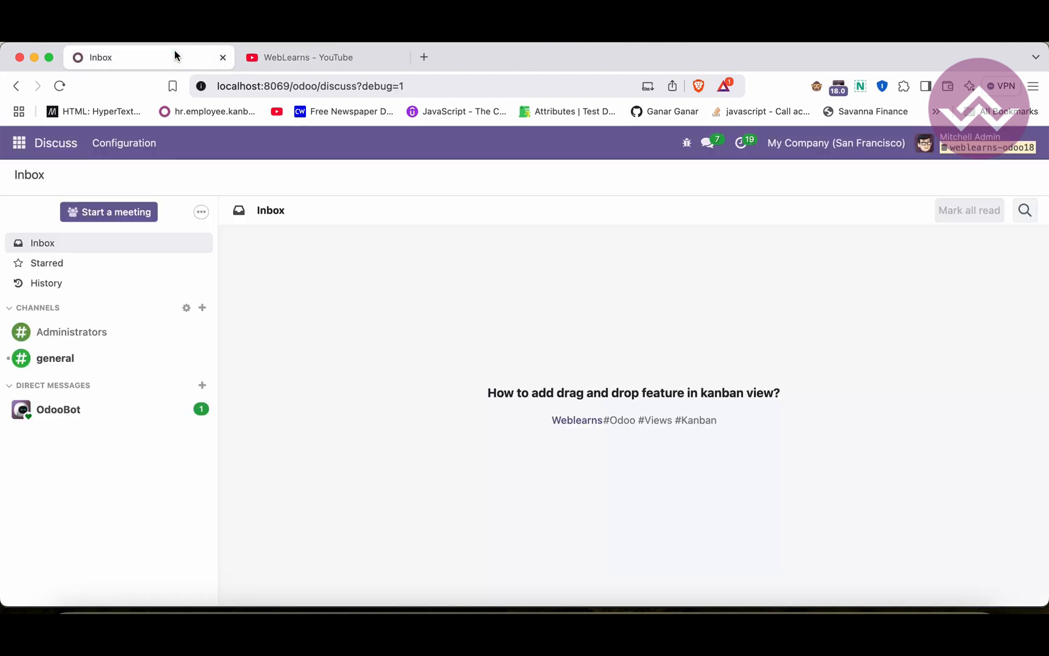
# - Show all 14 students in the Student app as kanban cards with the search filters cleared
pyautogui.click(19, 143)
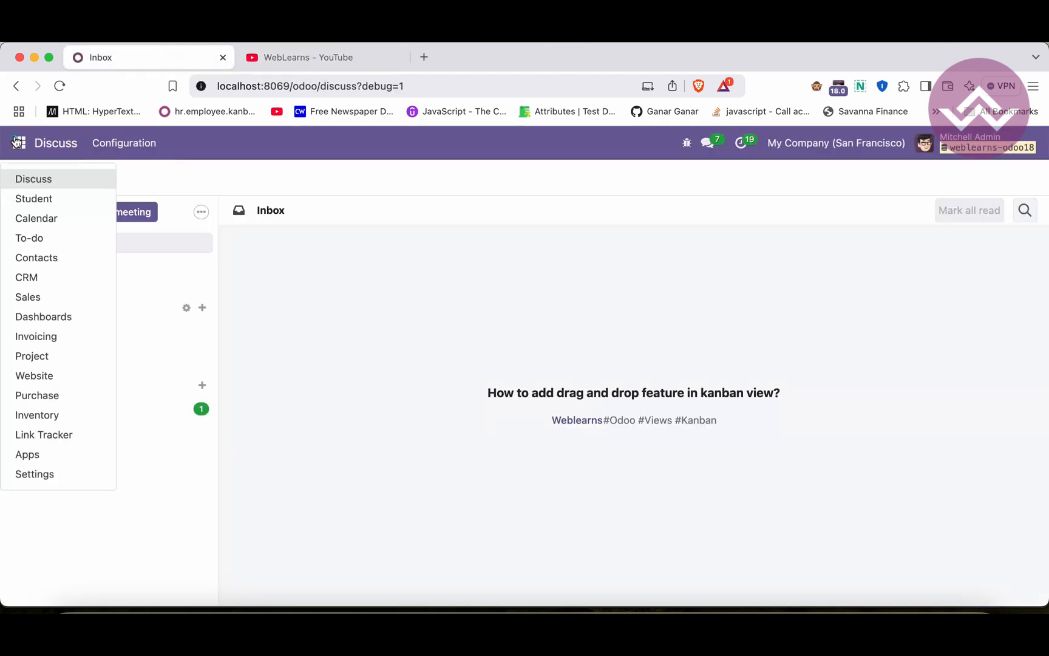
pyautogui.click(33, 198)
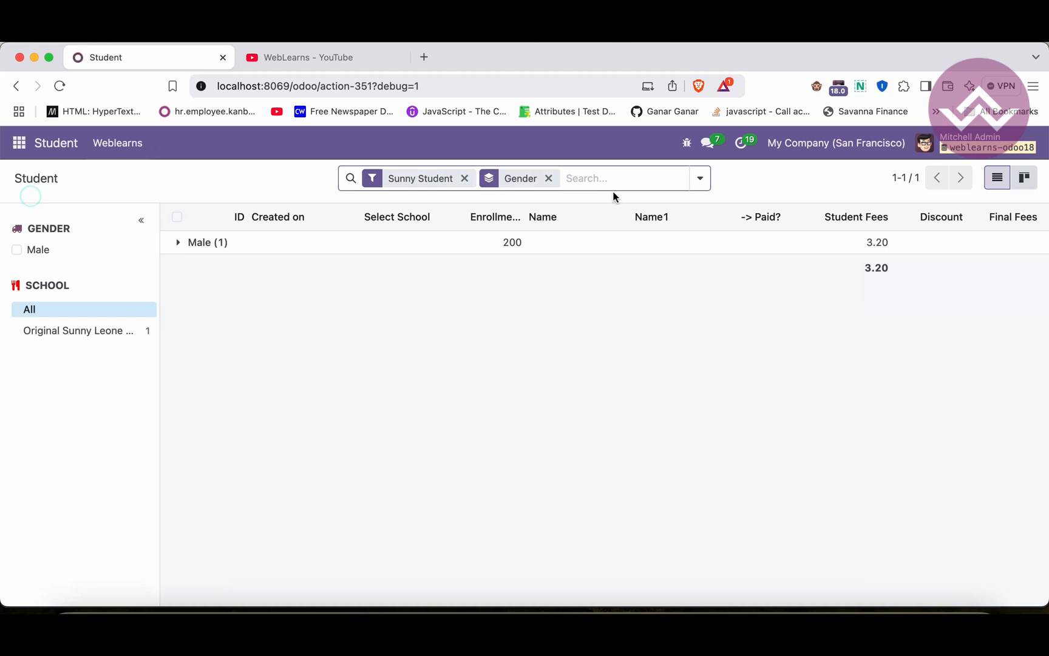
pyautogui.click(464, 178)
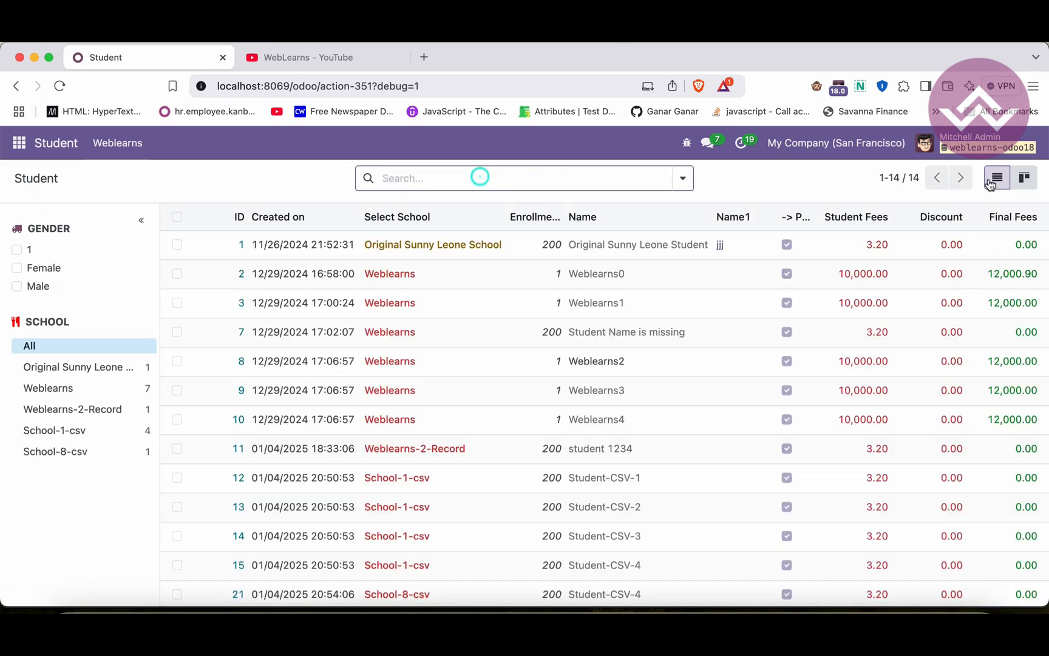
pyautogui.click(1025, 178)
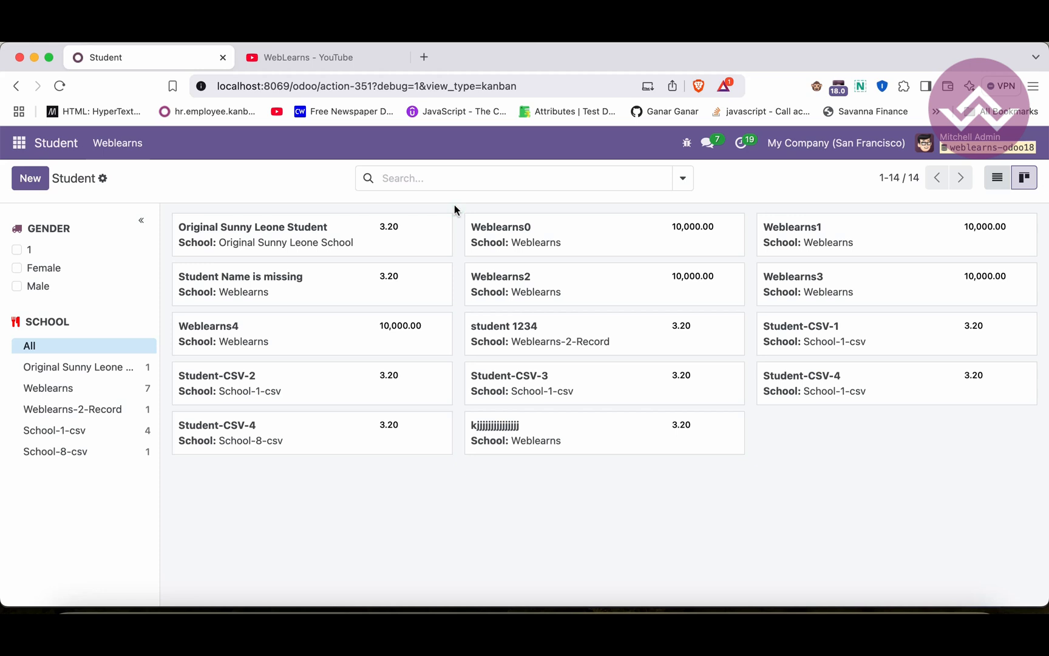
pyautogui.moveTo(387, 334)
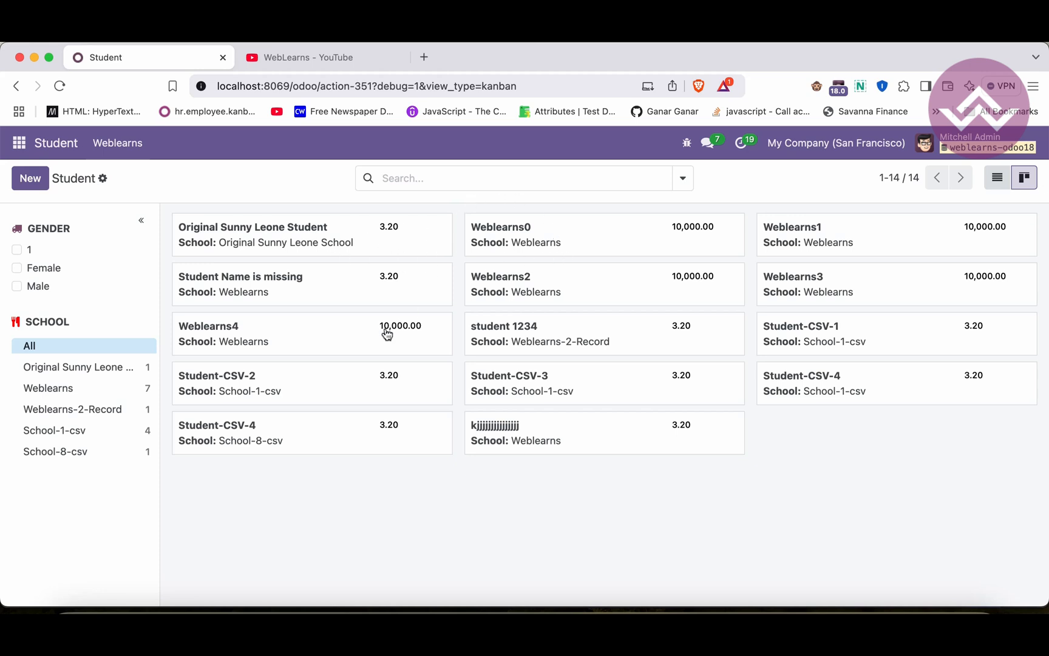
pyautogui.click(18, 143)
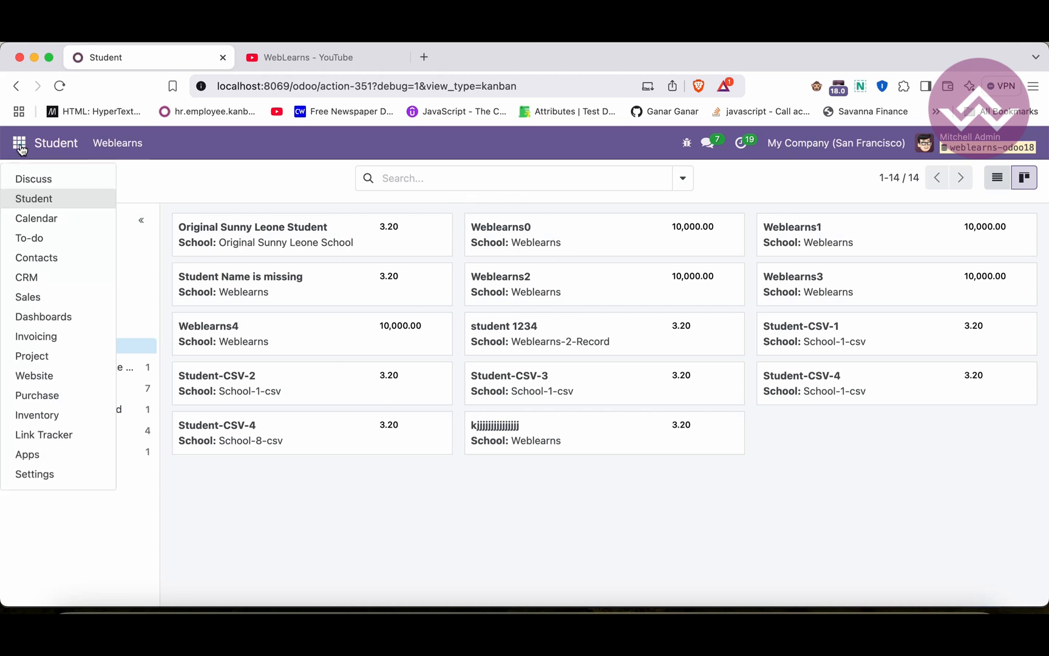
# - Bring up the CRM pipeline kanban with its New, Qualified, Proposition and Won stages
pyautogui.click(26, 277)
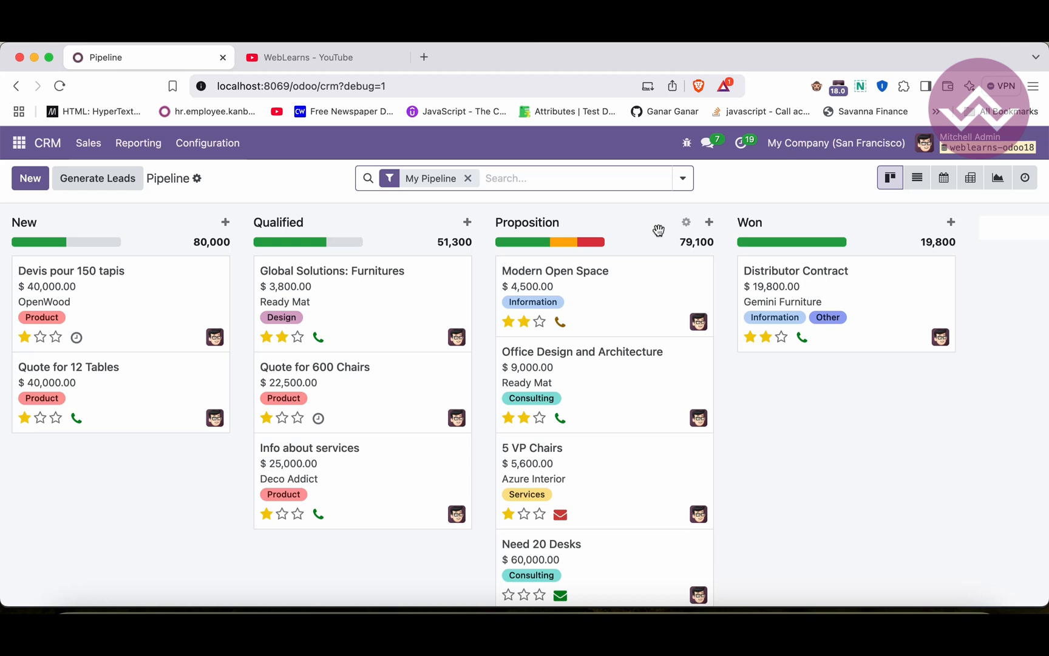
pyautogui.moveTo(109, 296)
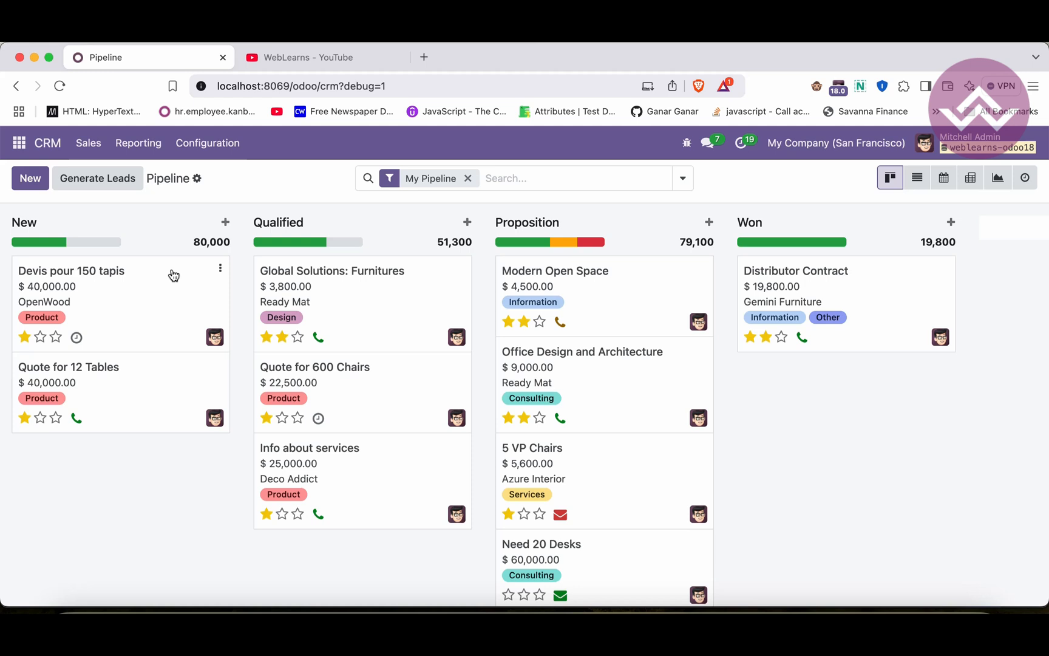
pyautogui.moveTo(172, 275)
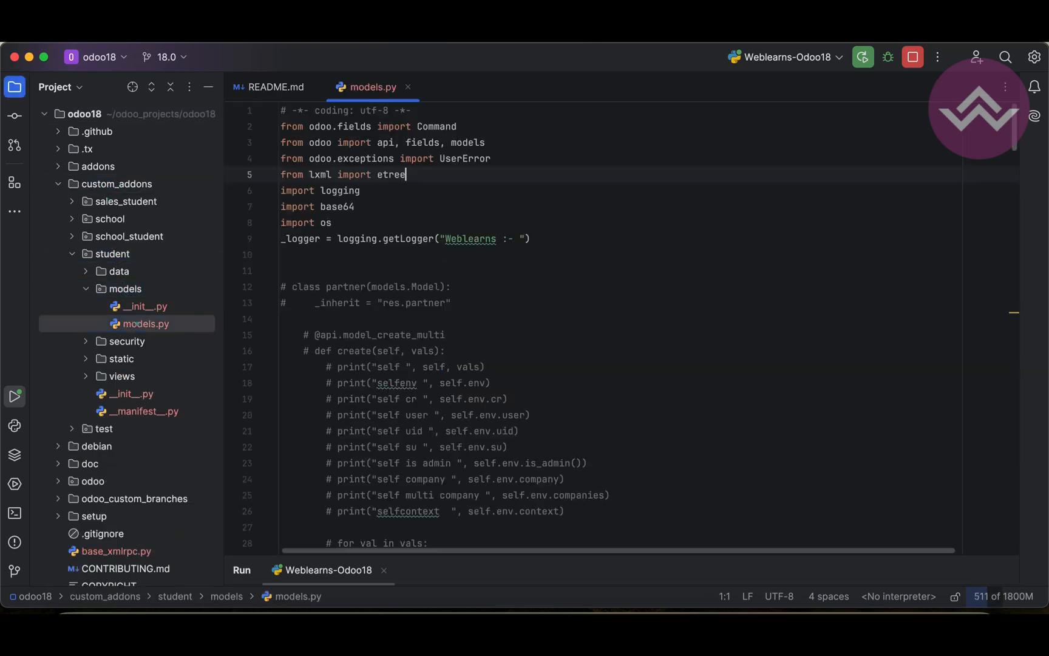
# - Start a status Selection field under school_data in the Student model
pyautogui.scroll(-3)
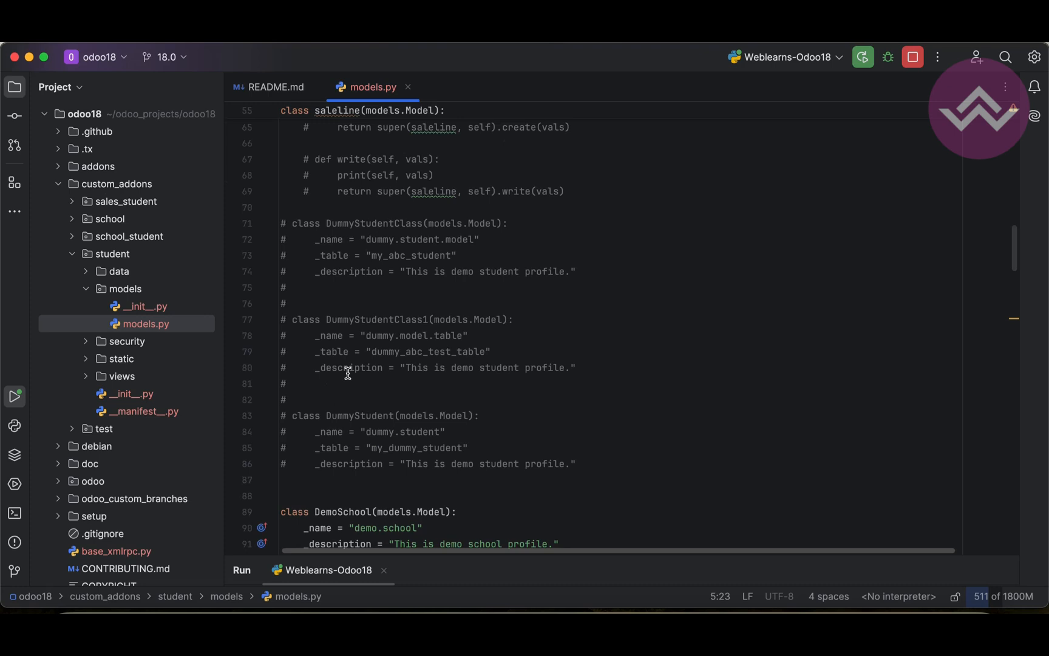
pyautogui.scroll(-3)
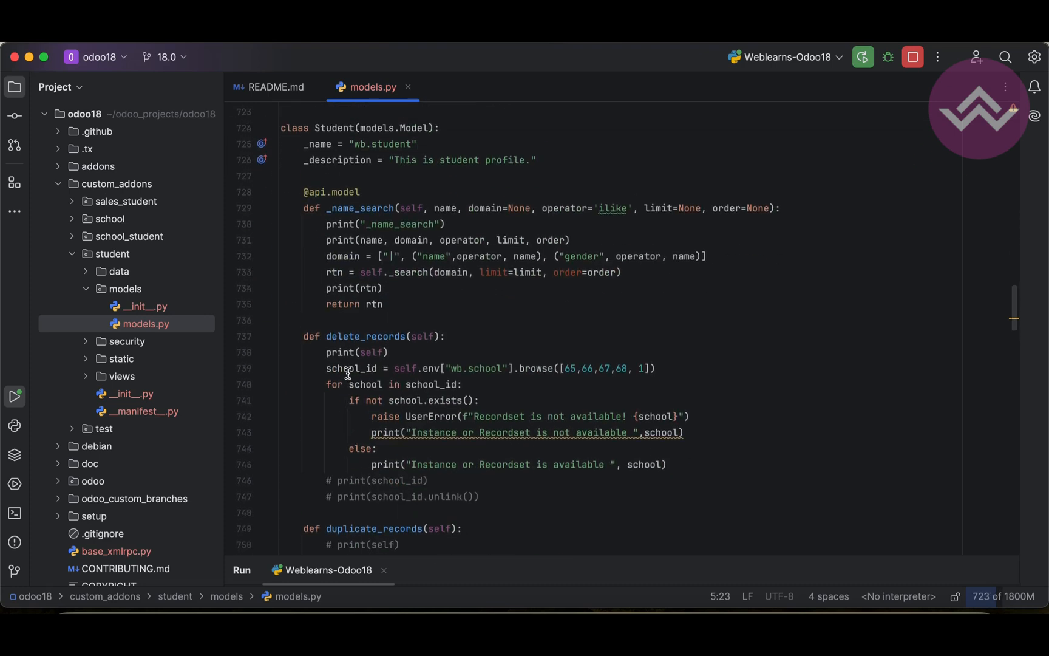
pyautogui.scroll(-3)
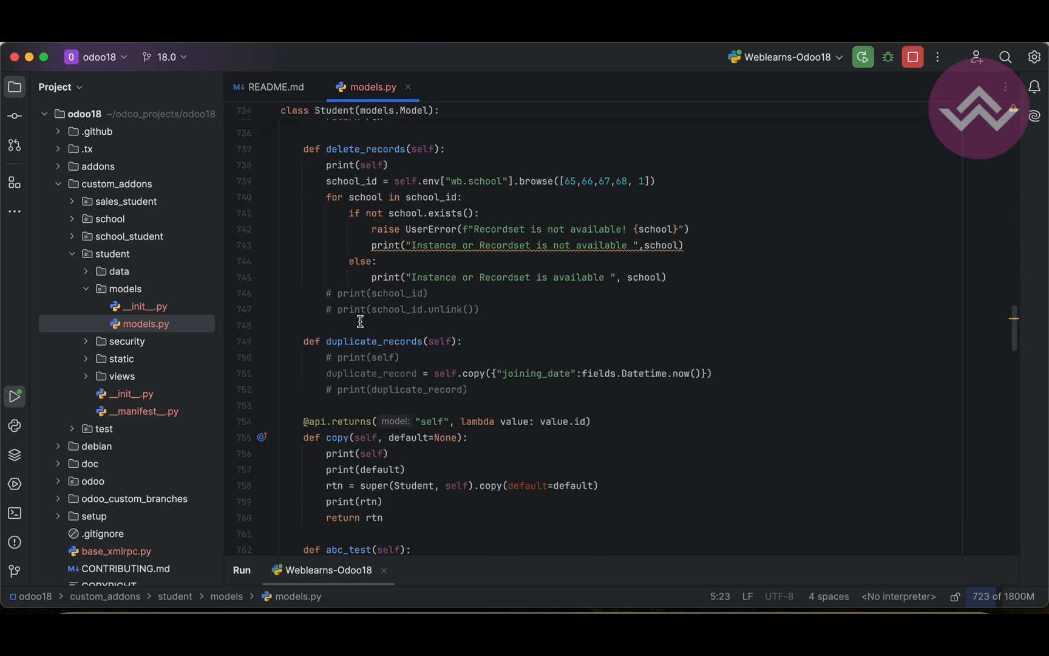
pyautogui.scroll(-3)
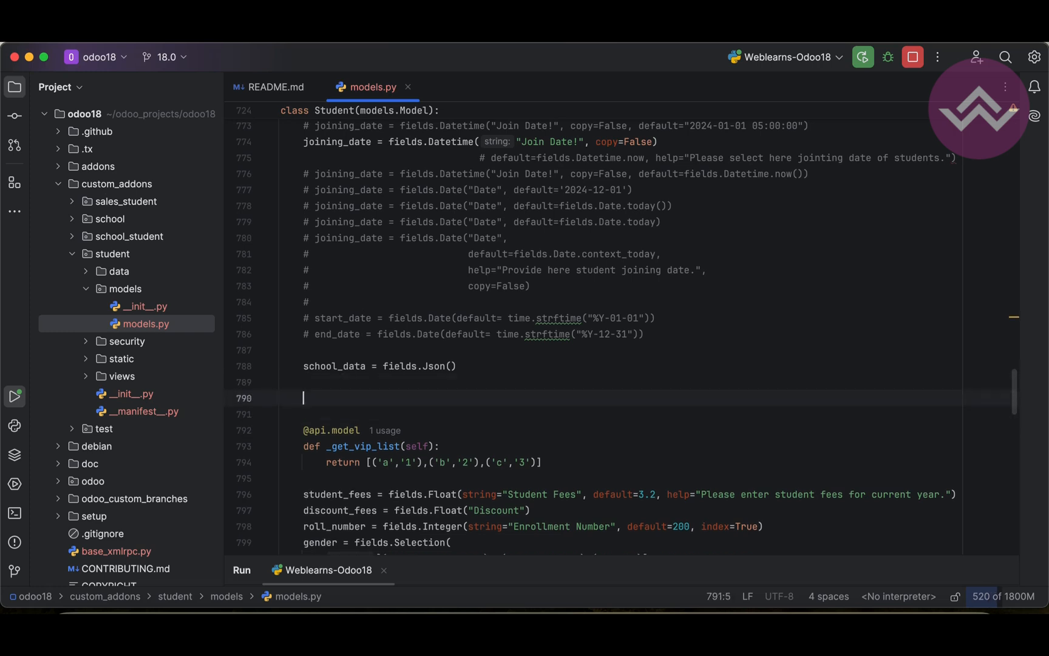
pyautogui.write('stag')
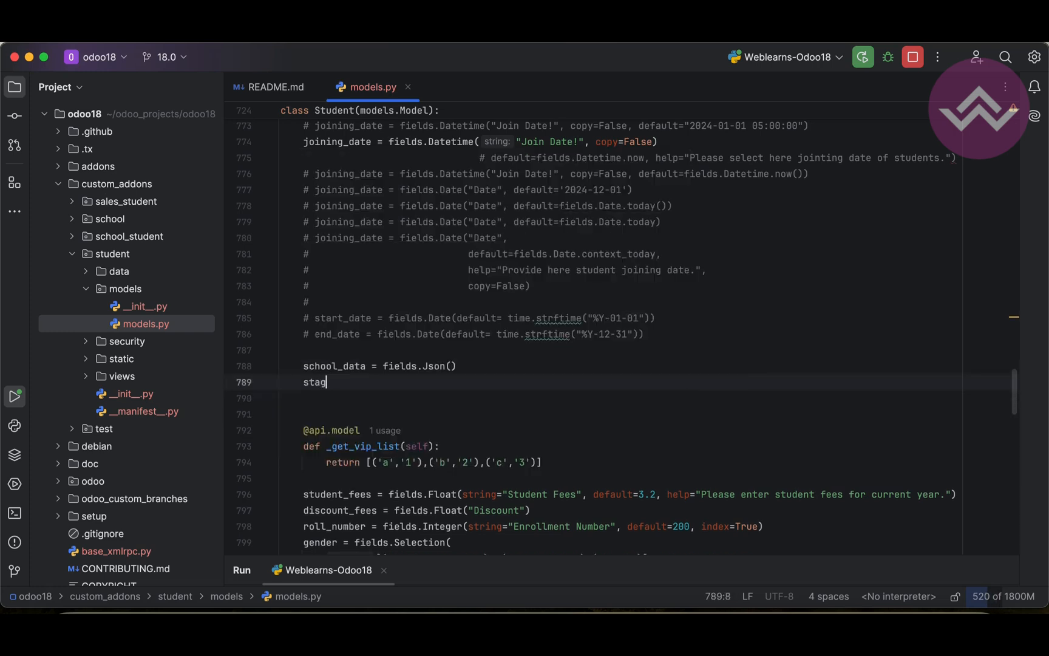
pyautogui.write('e_')
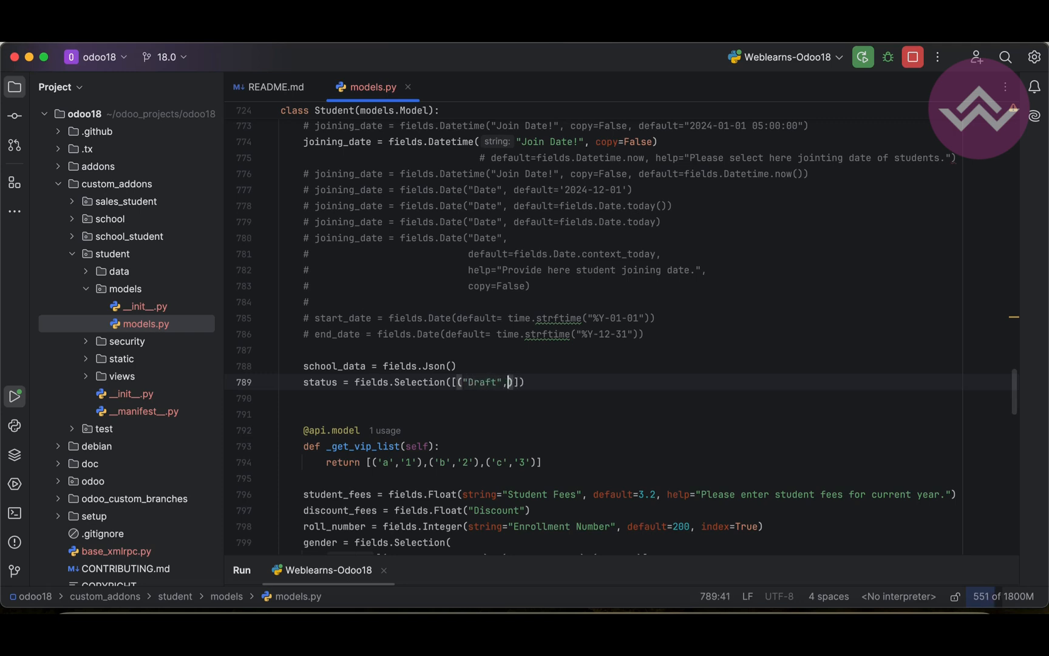
# - Give the status field Draft, In Progress and Finish options with Draft as default
pyautogui.write('"Draft"')
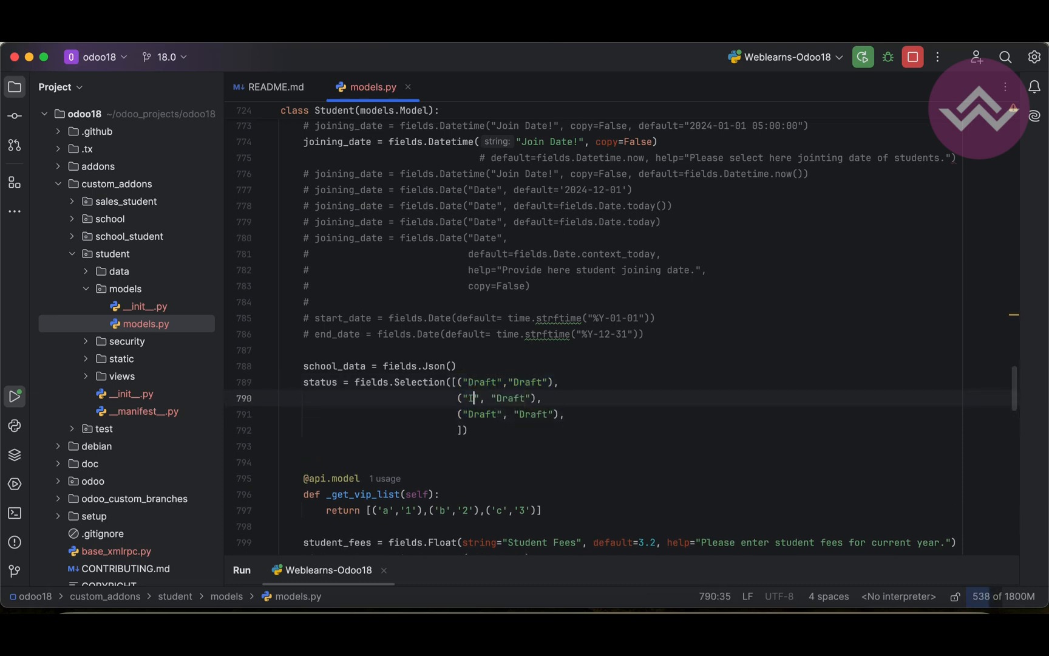
pyautogui.write('n Progress')
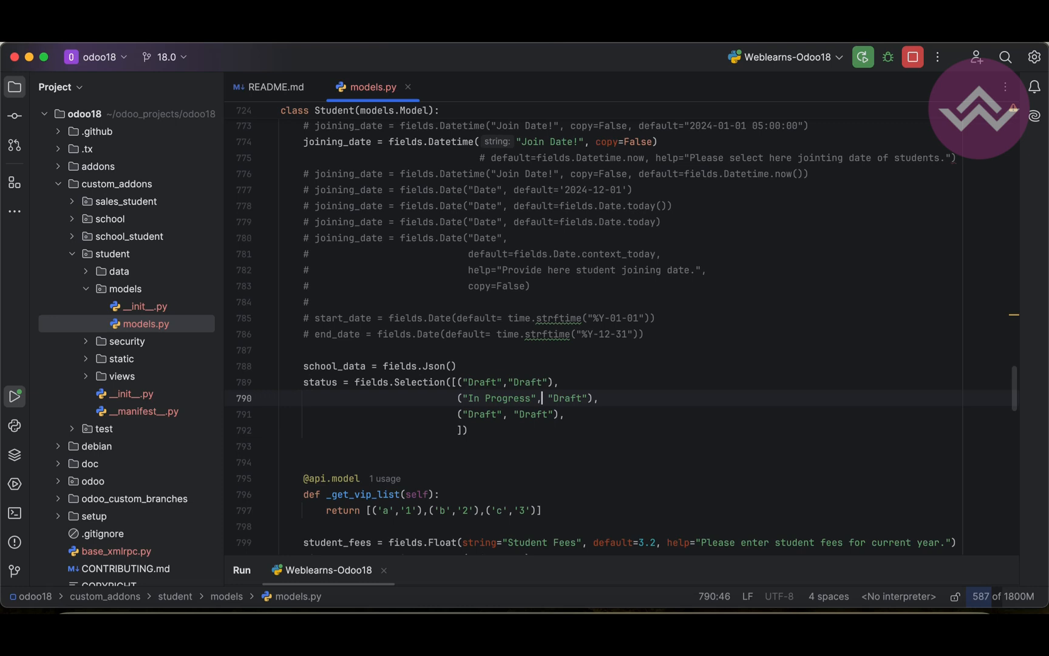
pyautogui.write('In Progress')
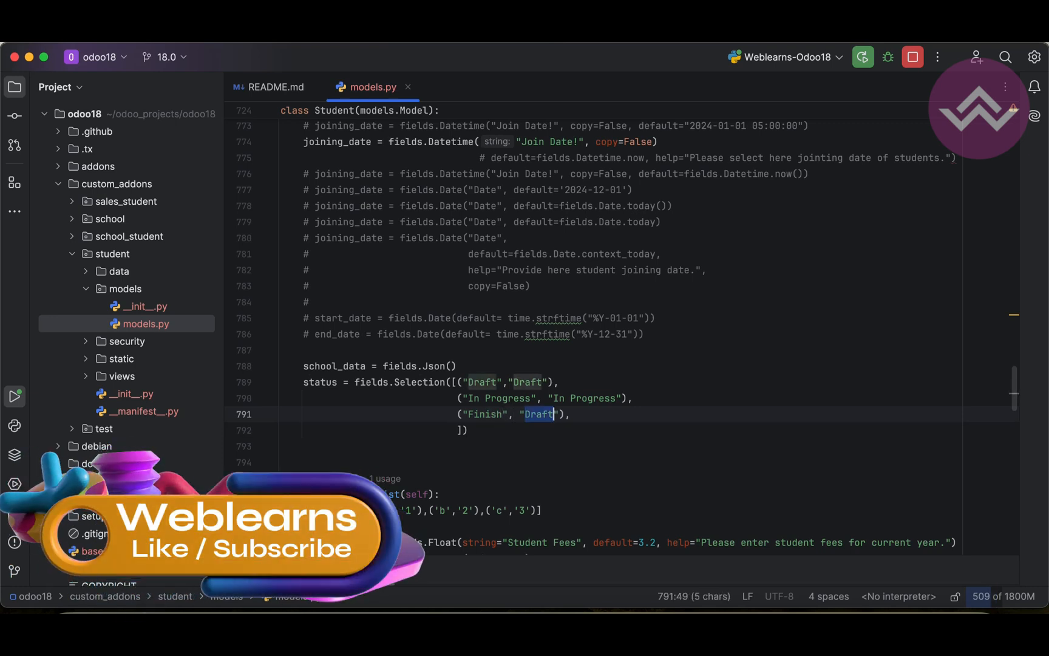
pyautogui.write('Finish')
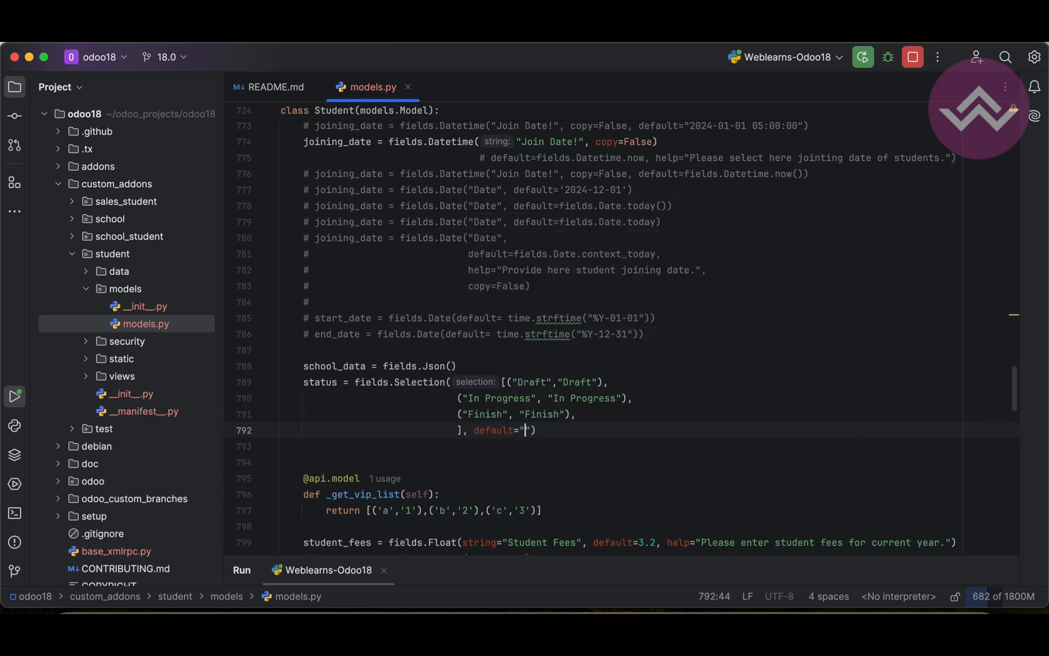
pyautogui.write('Draft')
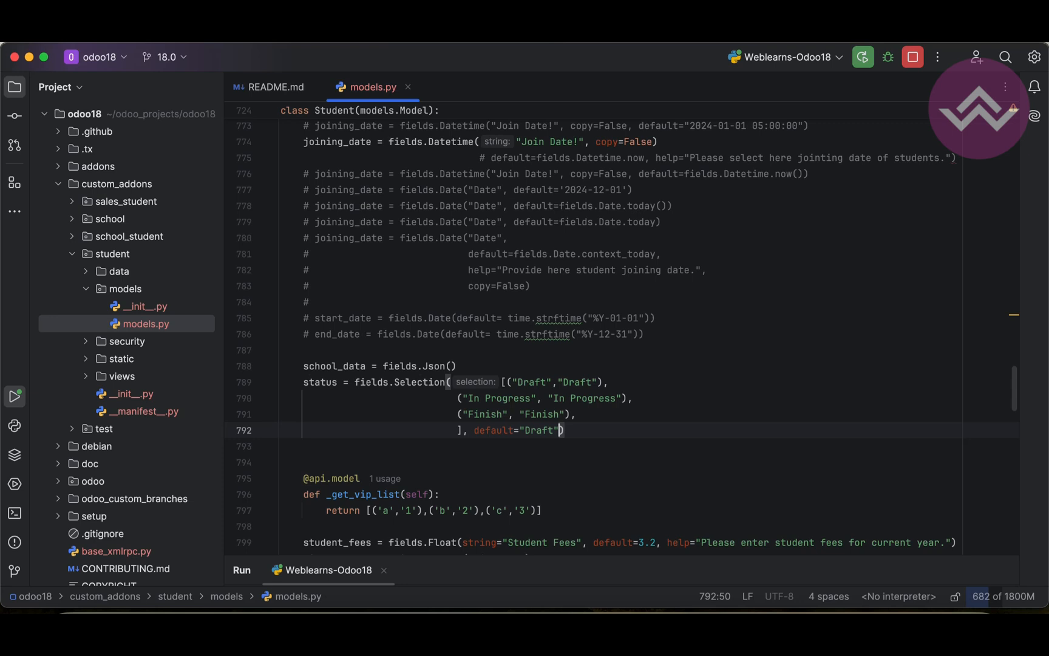
pyautogui.click(564, 430)
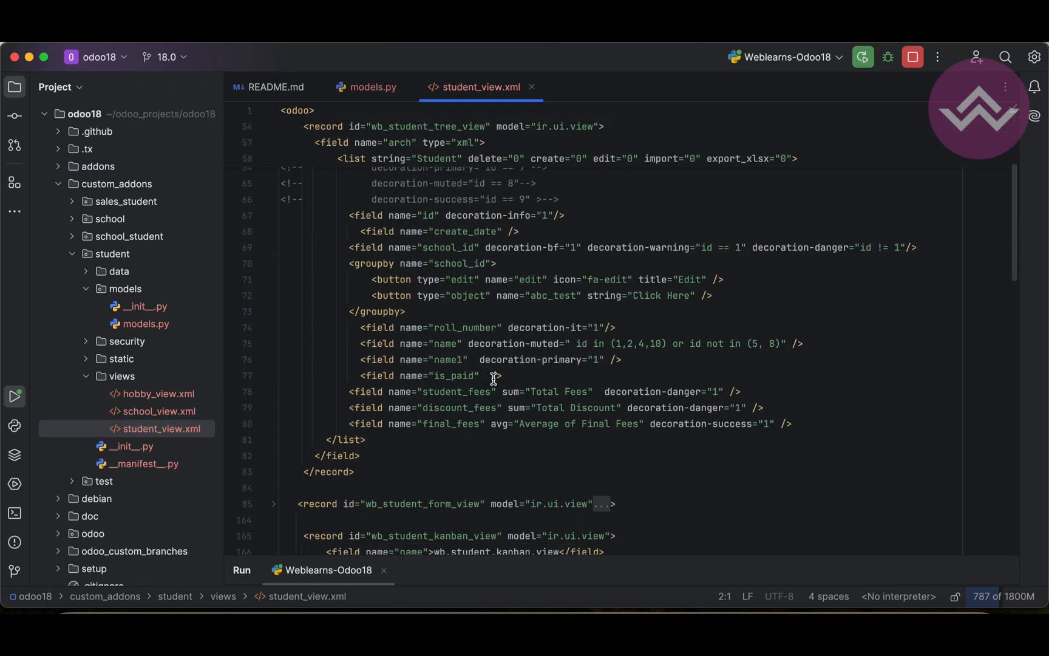
# - Add <field name="status"/> to the list view and a statusbar-widget status field in the form header
pyautogui.write('<')
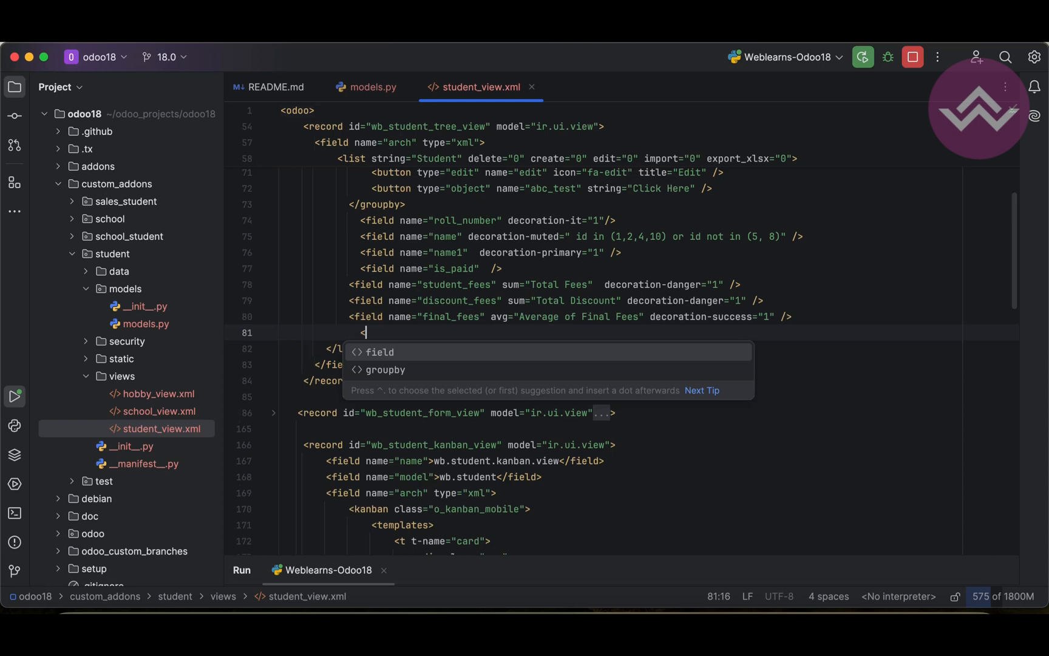
pyautogui.write('field name="status"')
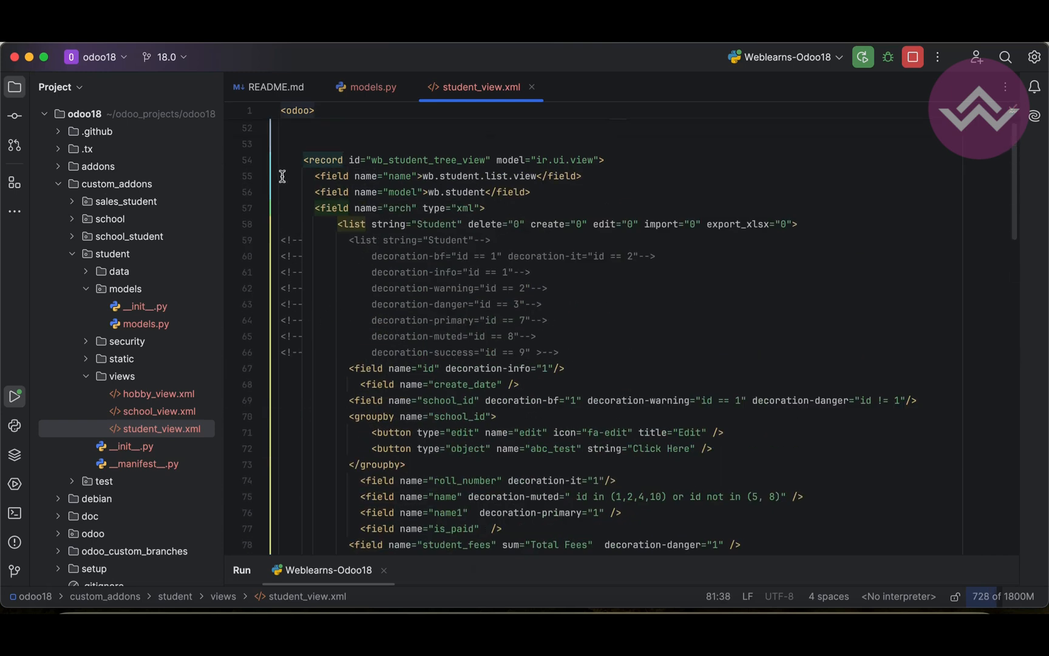
pyautogui.click(273, 160)
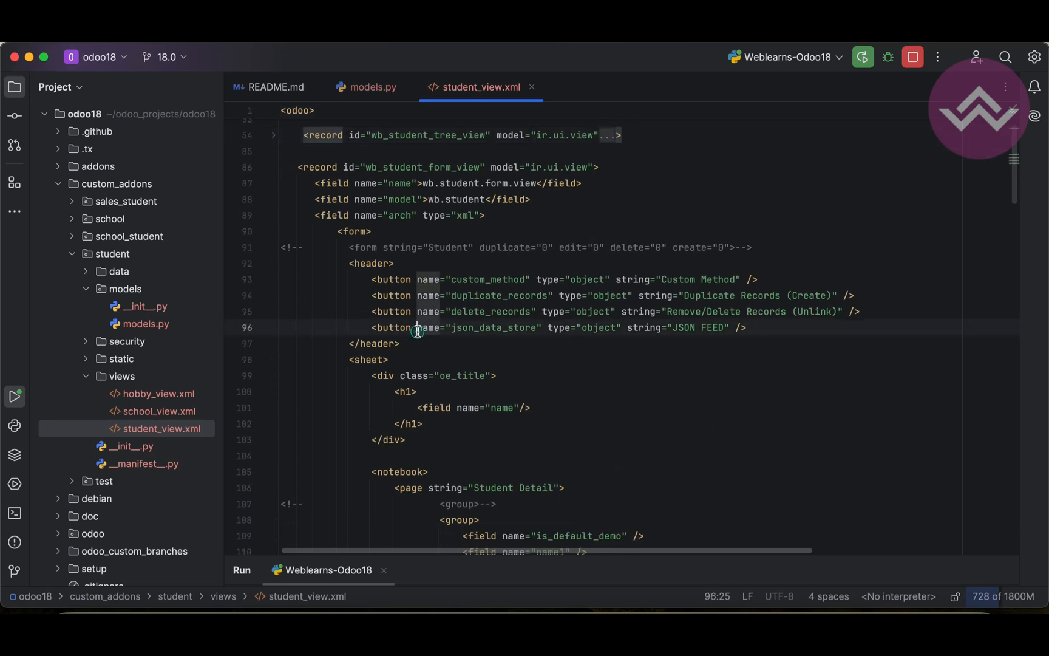
pyautogui.write('<field')
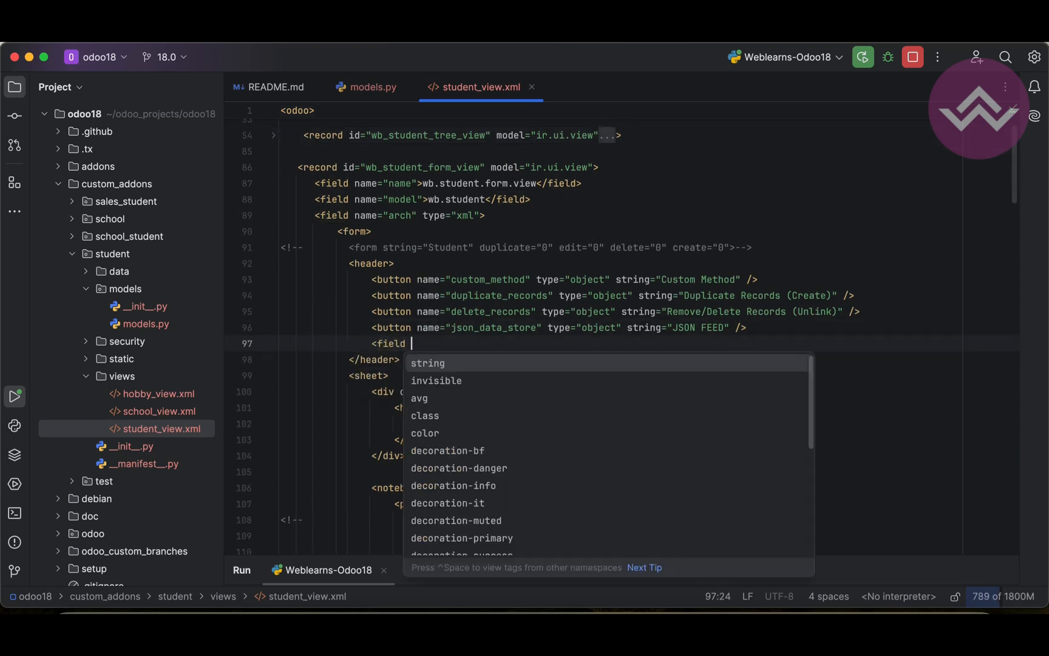
pyautogui.write('name="status" w')
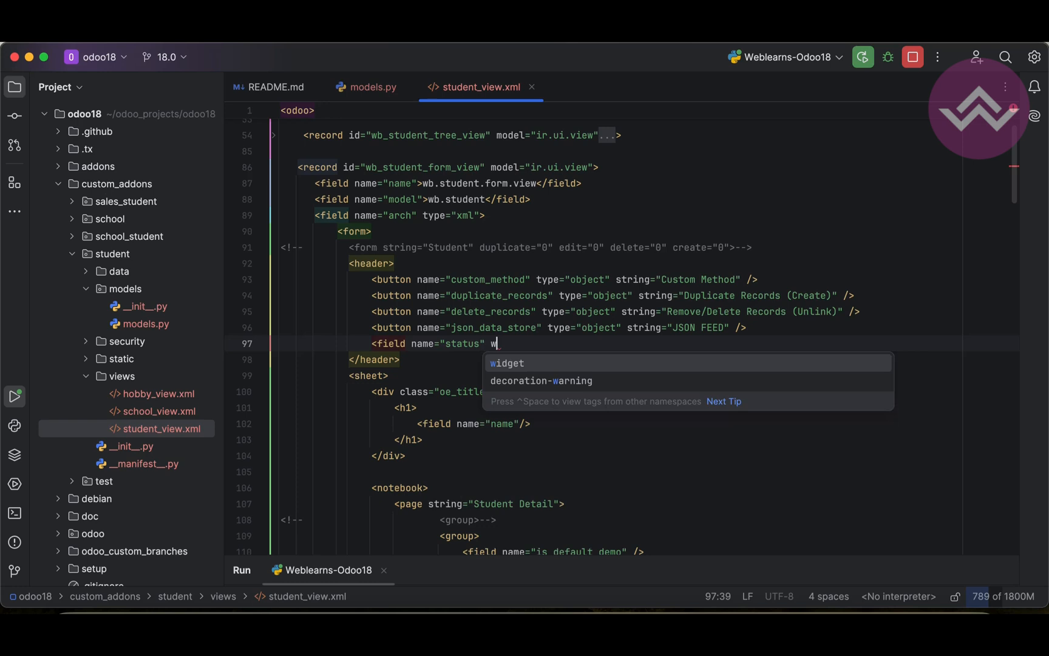
pyautogui.write('idget="statusbar" />')
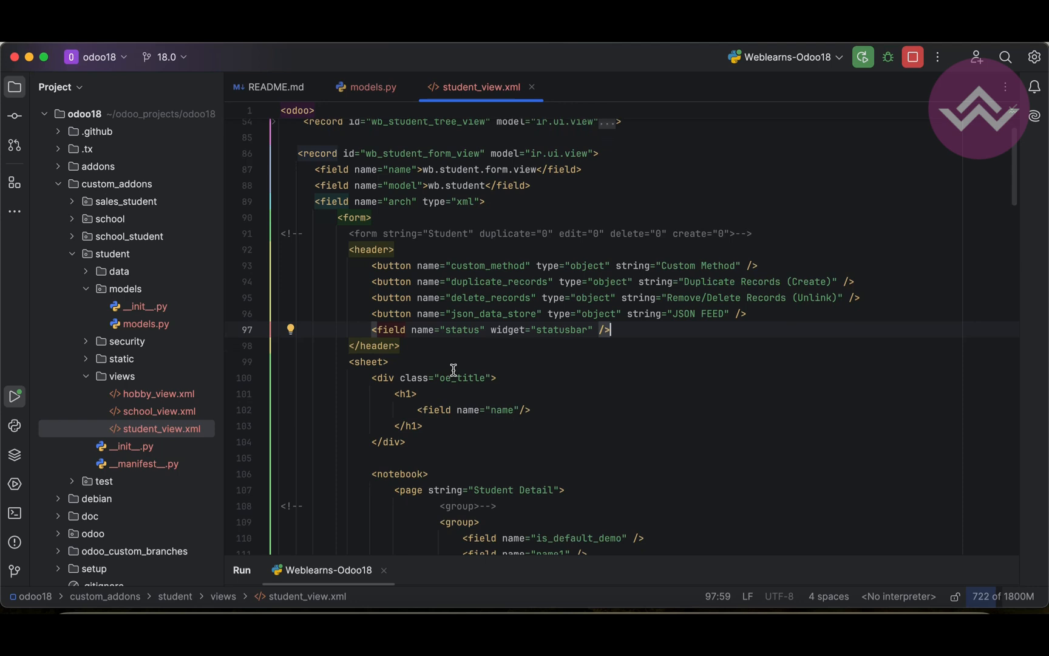
pyautogui.scroll(-3)
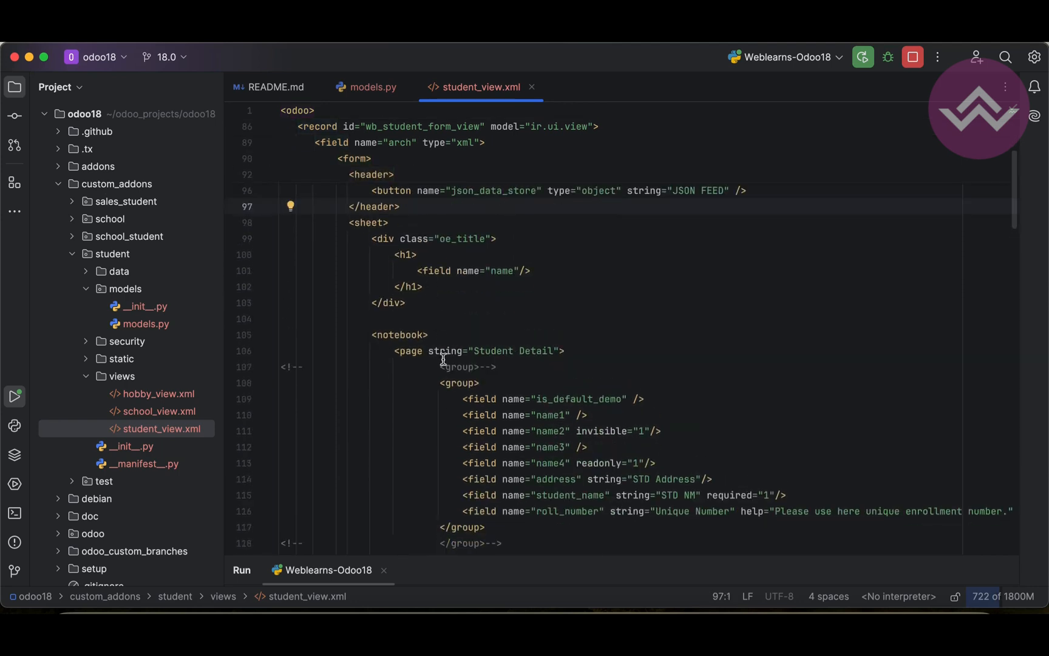
# - Complete the statusbar status line, restart the Odoo server and return to the browser
pyautogui.write('<field name="status" widget="statusbar" />')
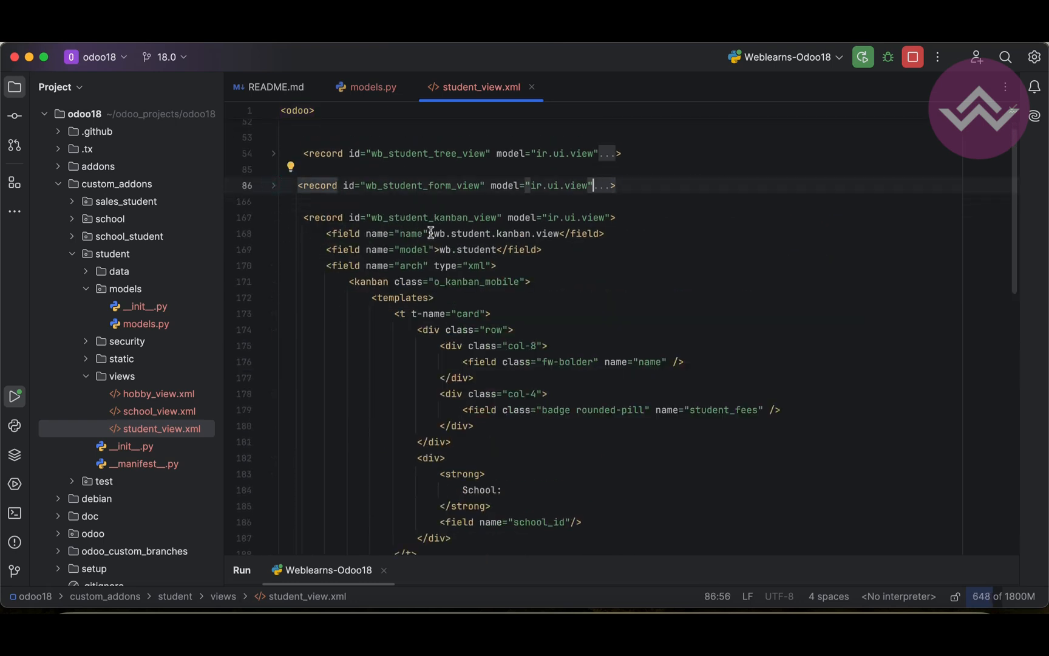
pyautogui.click(113, 253)
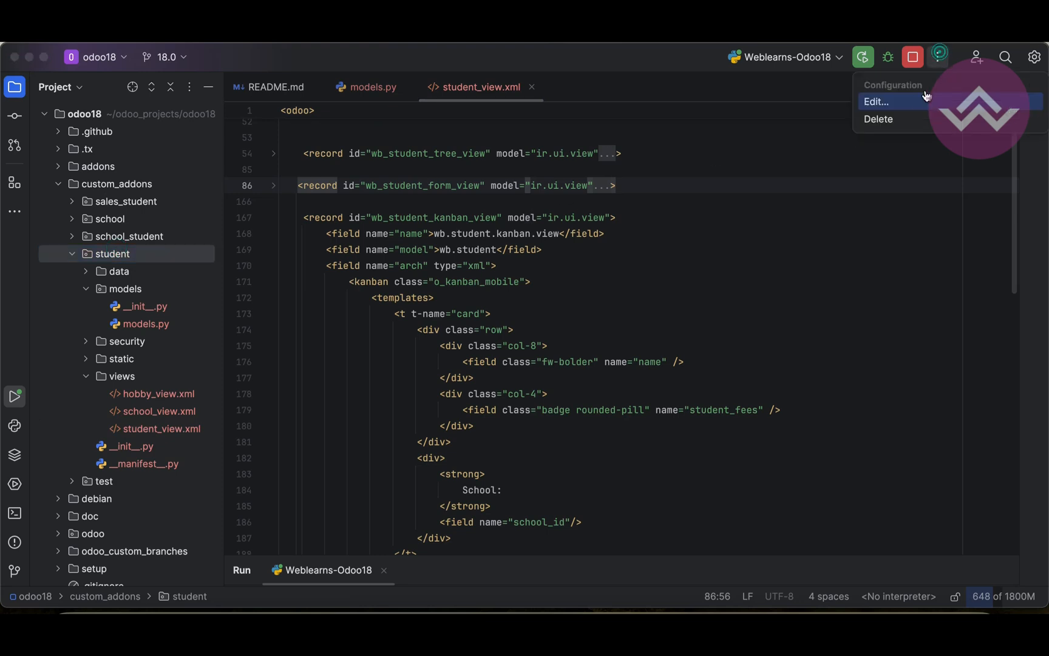
pyautogui.click(875, 101)
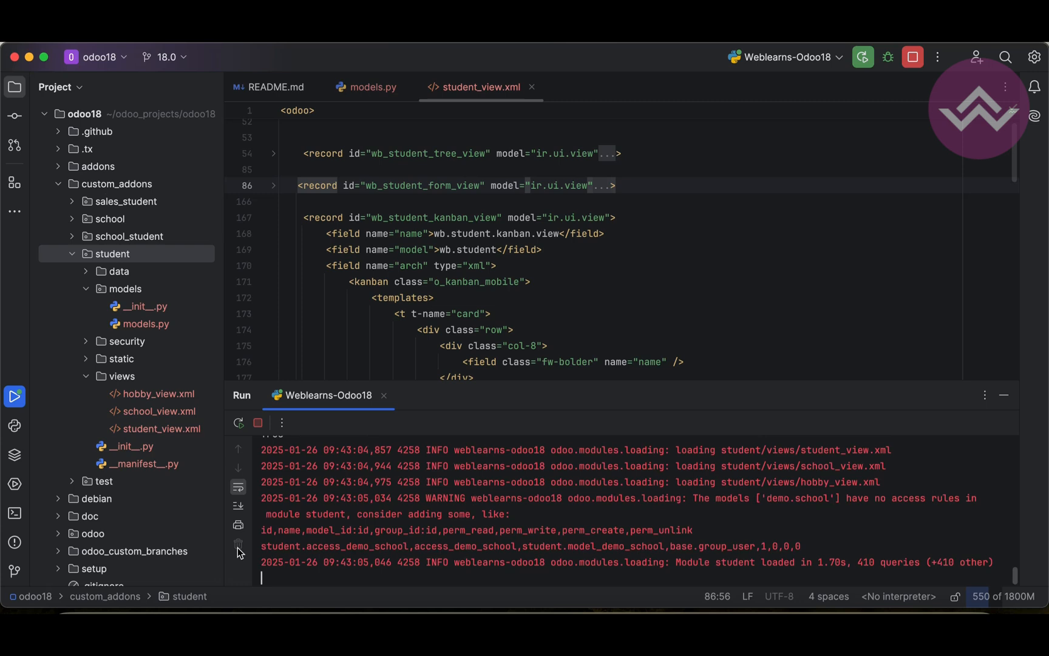
pyautogui.click(238, 547)
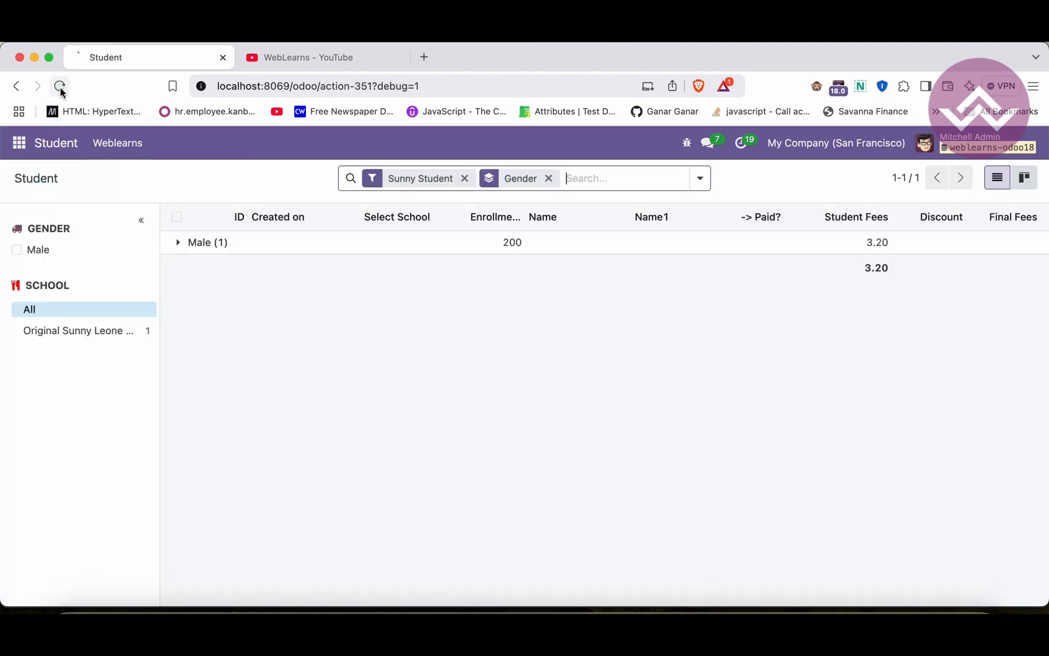
# - Reload the student list to reveal the Status column, then view the 14 students as kanban cards
pyautogui.click(59, 85)
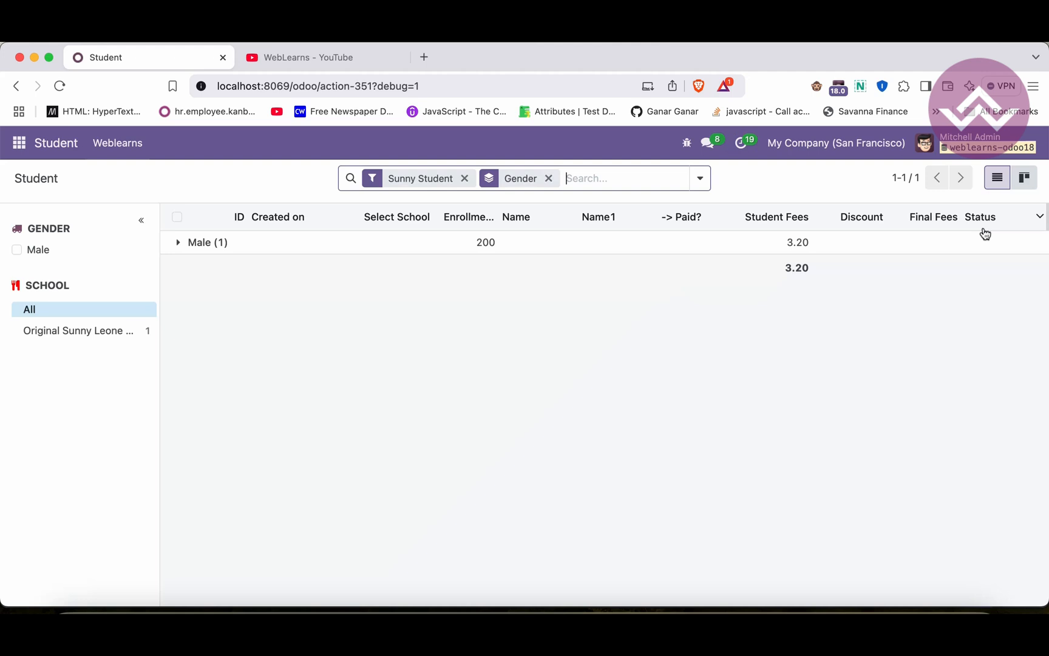
pyautogui.click(178, 242)
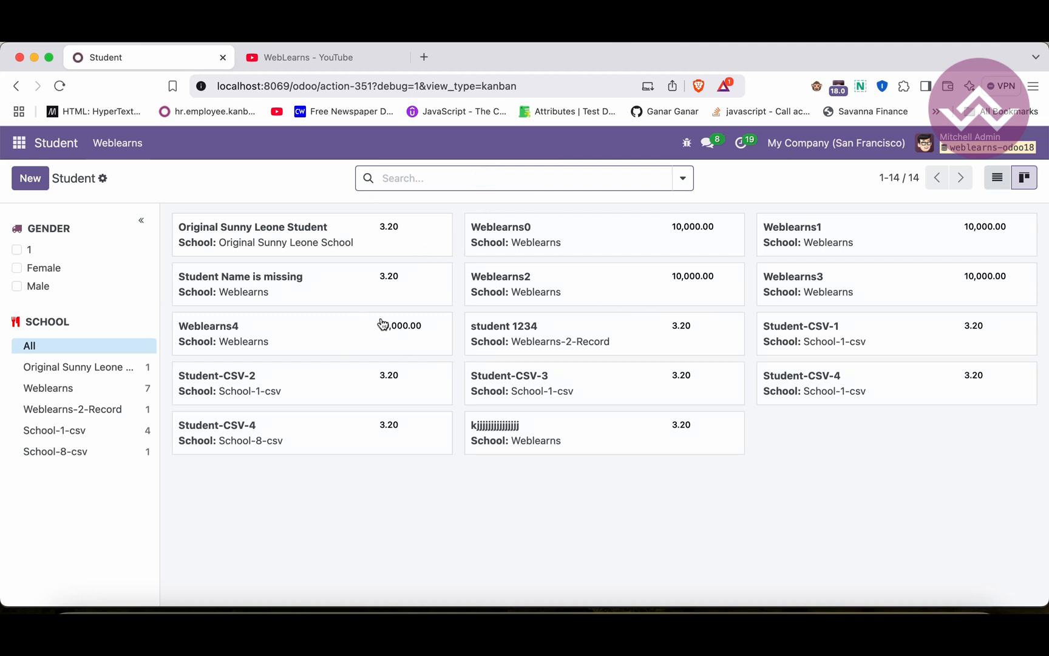
pyautogui.moveTo(327, 295)
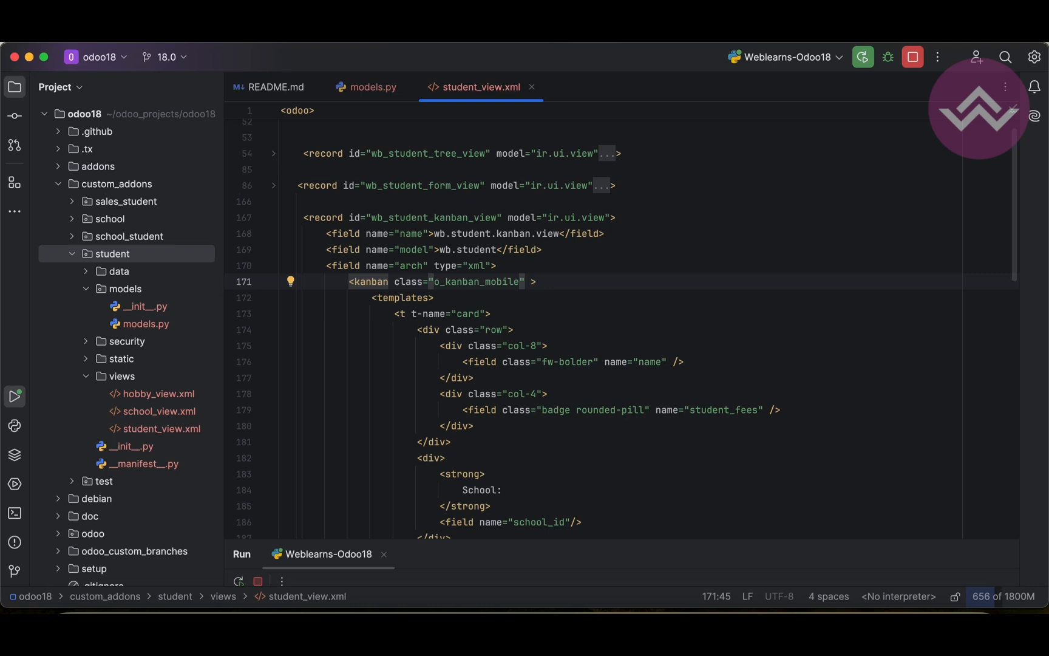
# - Set default_group_by="status" on the kanban tag, checking the status field in models.py
pyautogui.write('default_group')
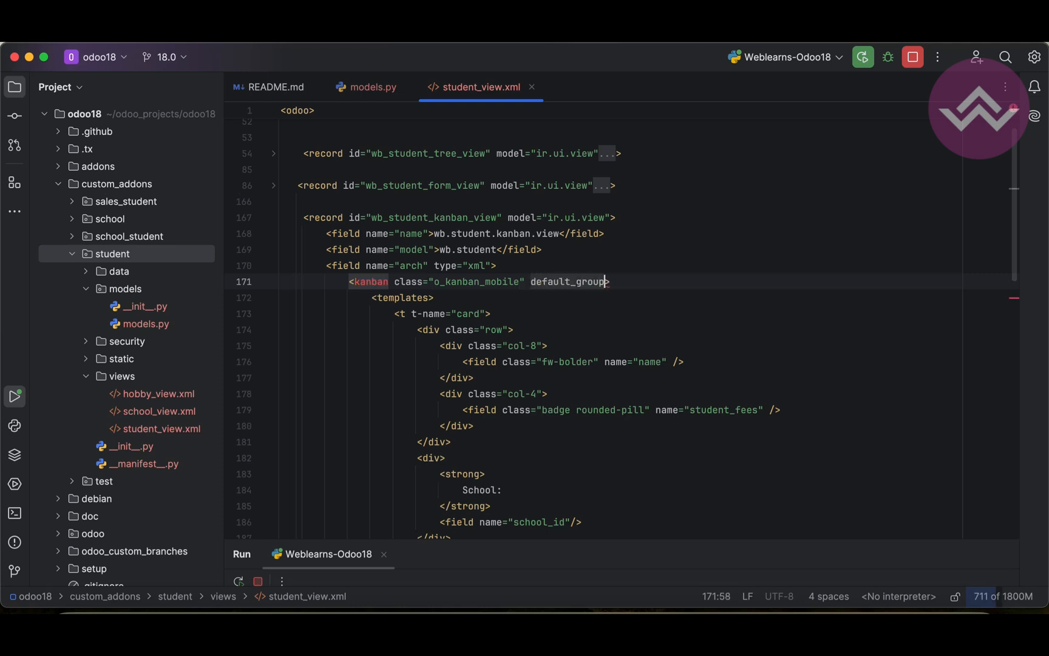
pyautogui.write('_by="stat"')
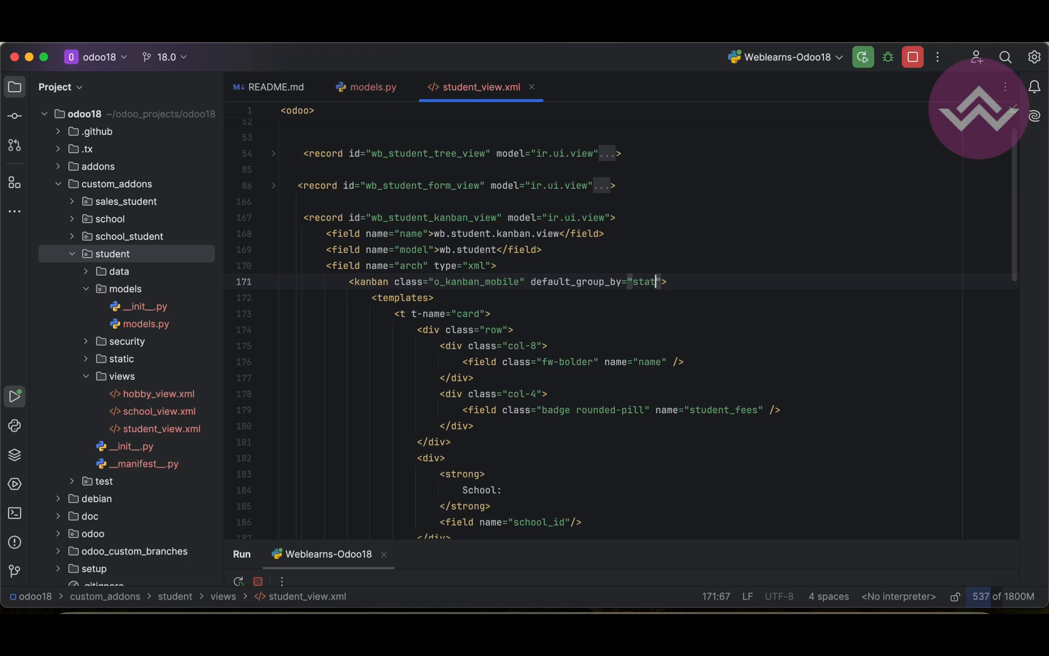
pyautogui.click(372, 87)
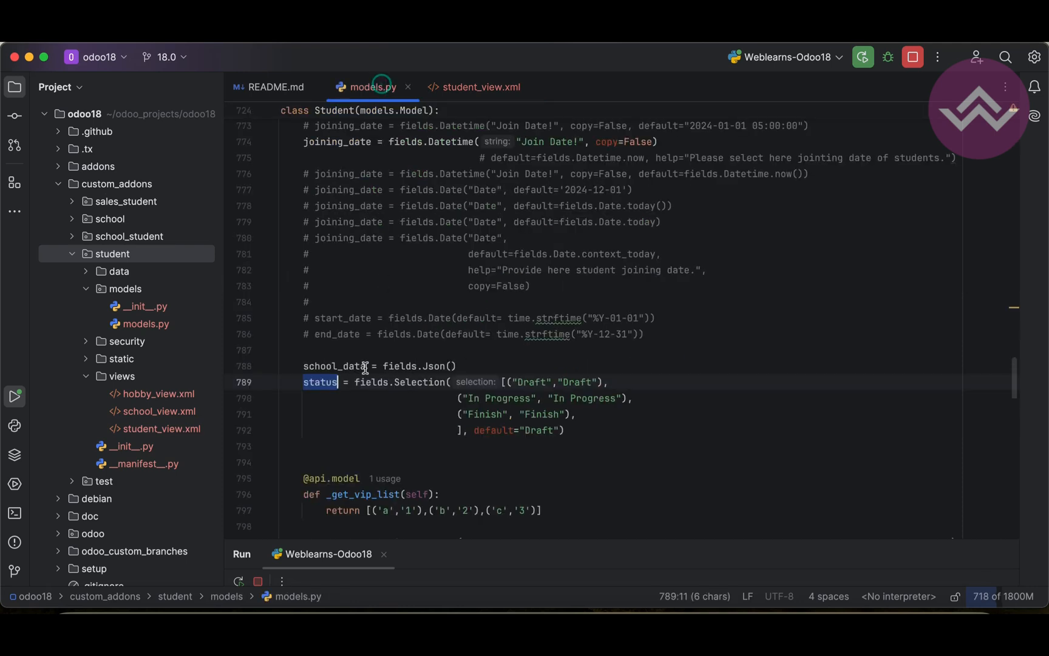
pyautogui.click(479, 86)
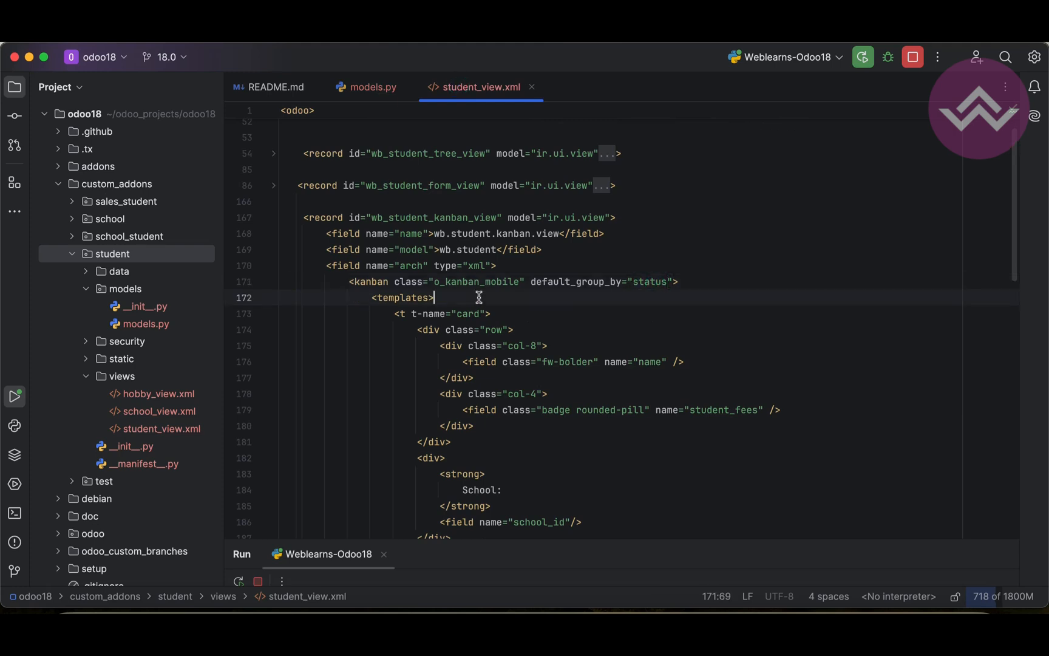
# - Add <field name="status"/> to the kanban templates
pyautogui.write('<')
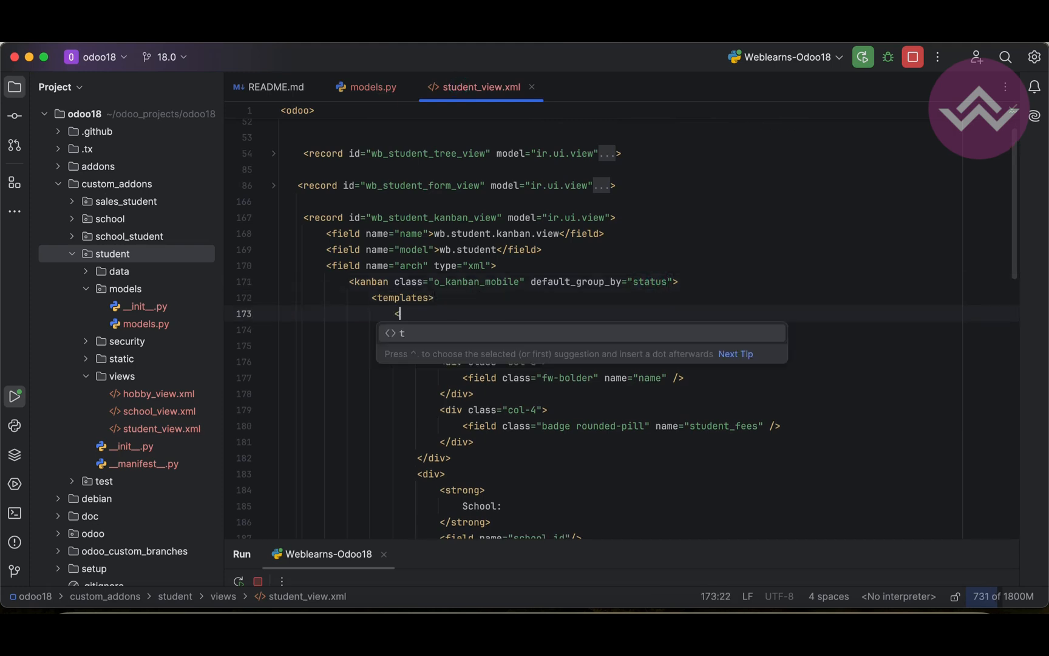
pyautogui.write('field na')
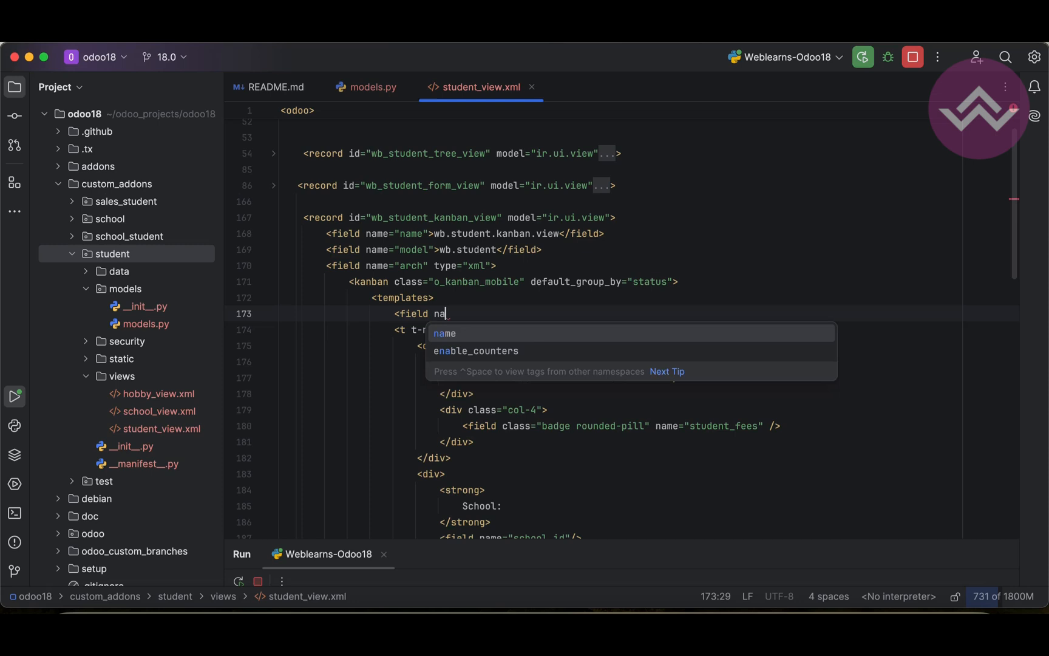
pyautogui.write('me="status" />')
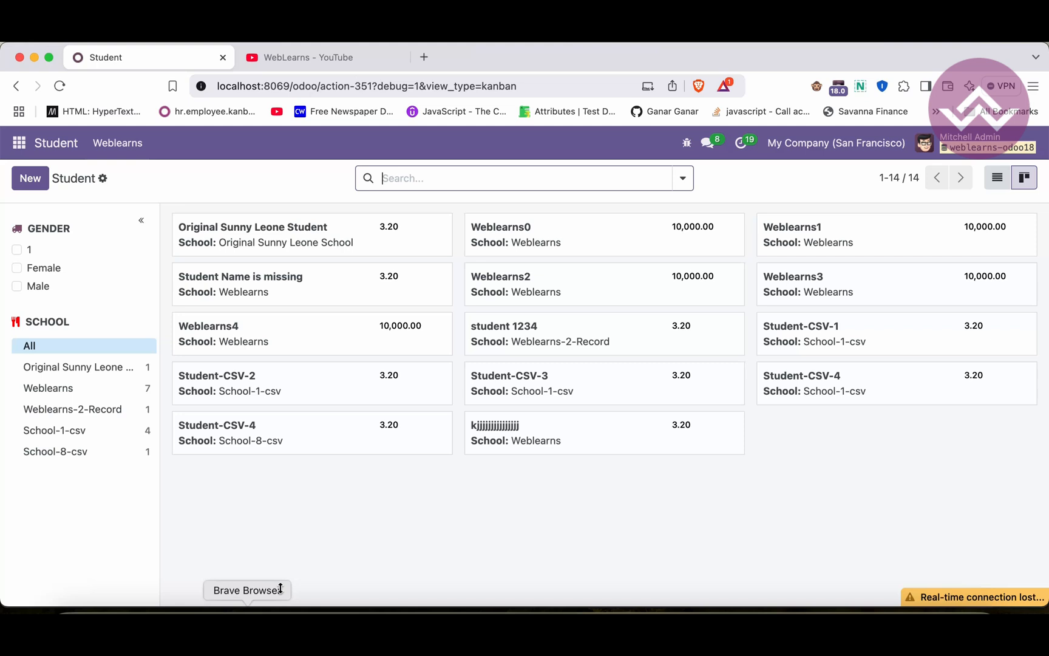
# - Reload the kanban grouped under Draft, clear filters and open the Original Sunny Leone Student record
pyautogui.click(59, 86)
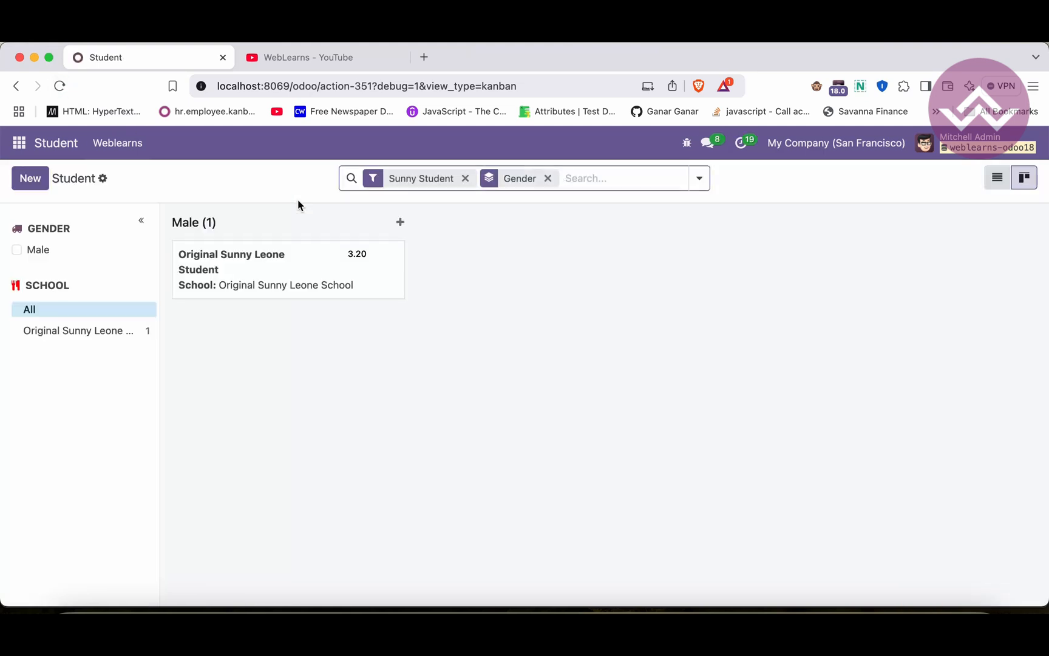
pyautogui.click(465, 178)
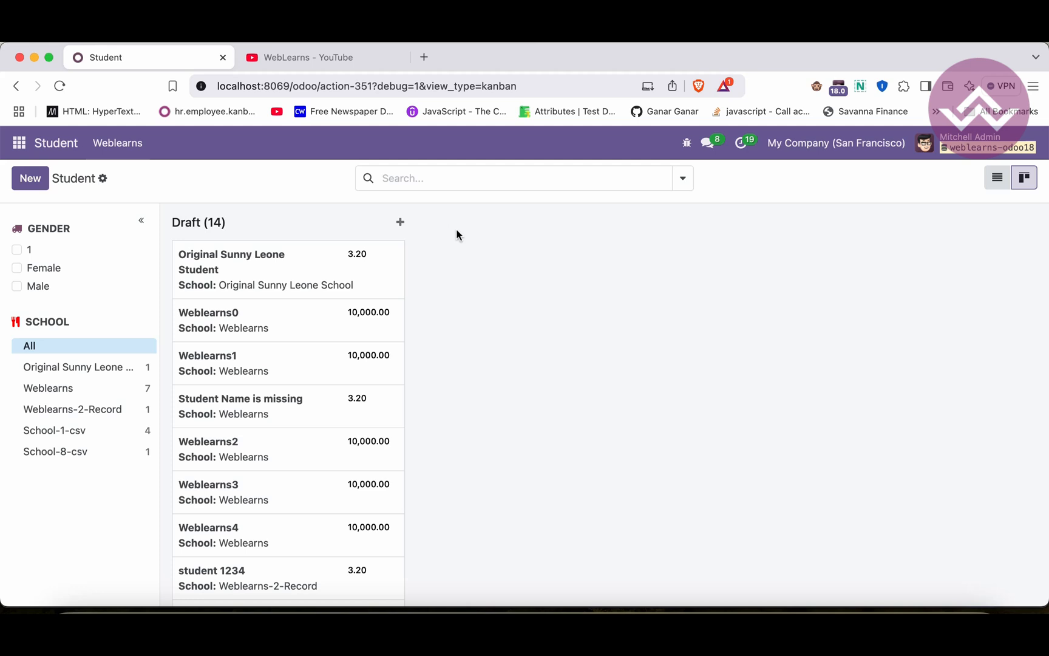
pyautogui.moveTo(511, 231)
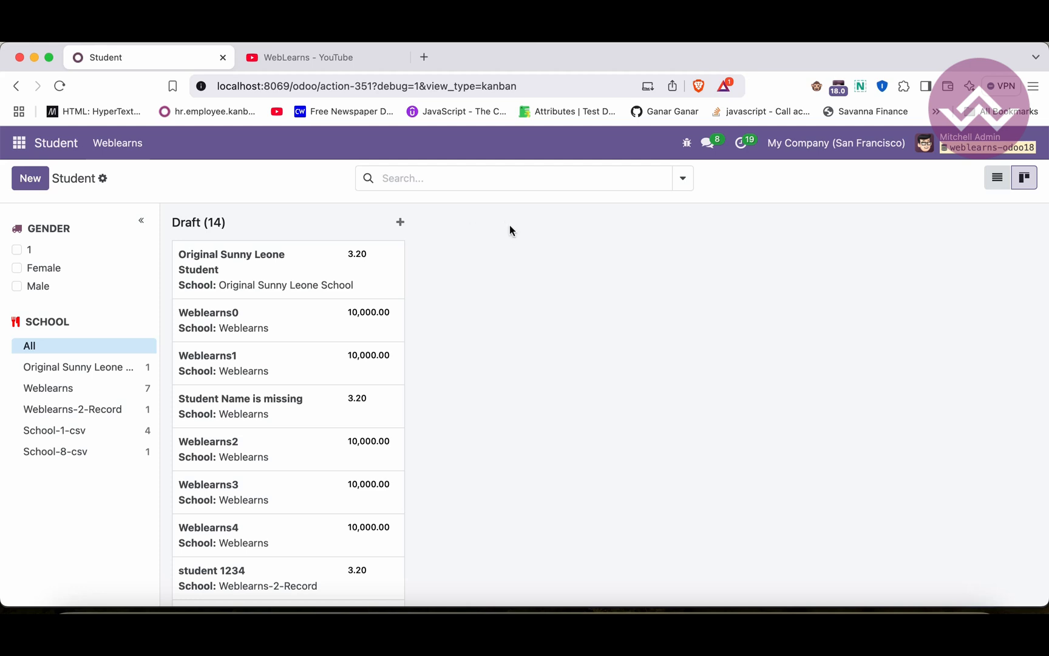
pyautogui.moveTo(540, 225)
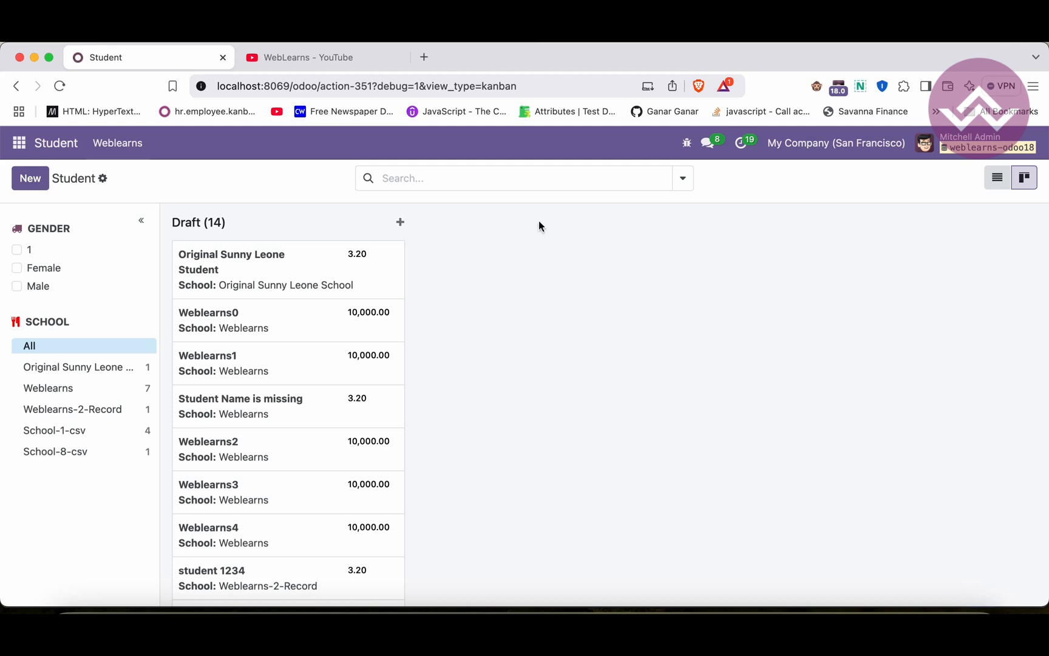
pyautogui.moveTo(514, 225)
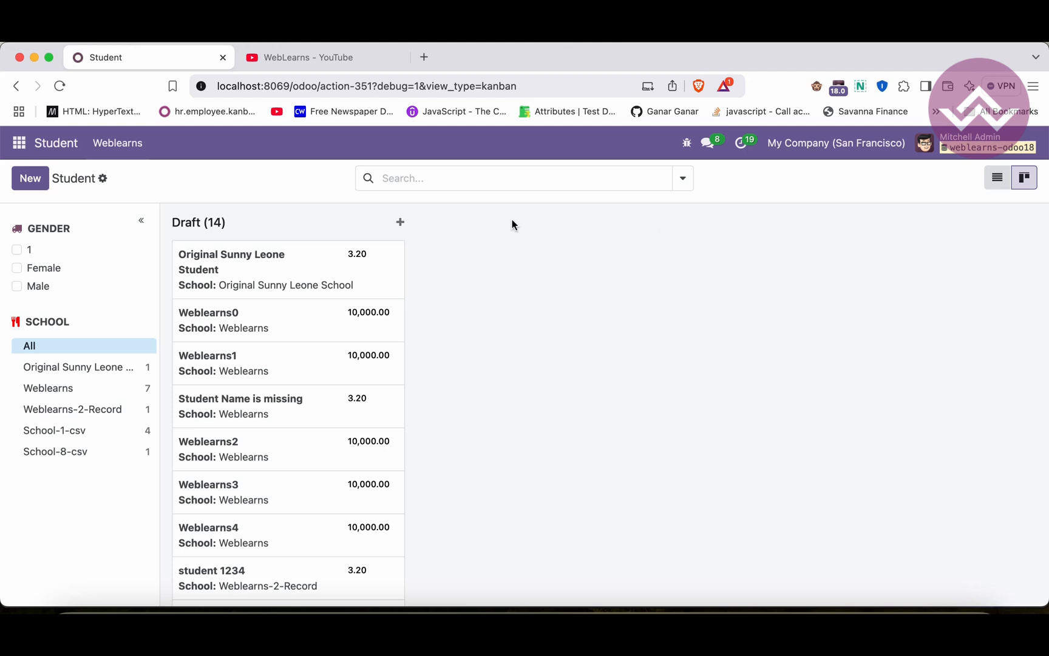
pyautogui.click(231, 269)
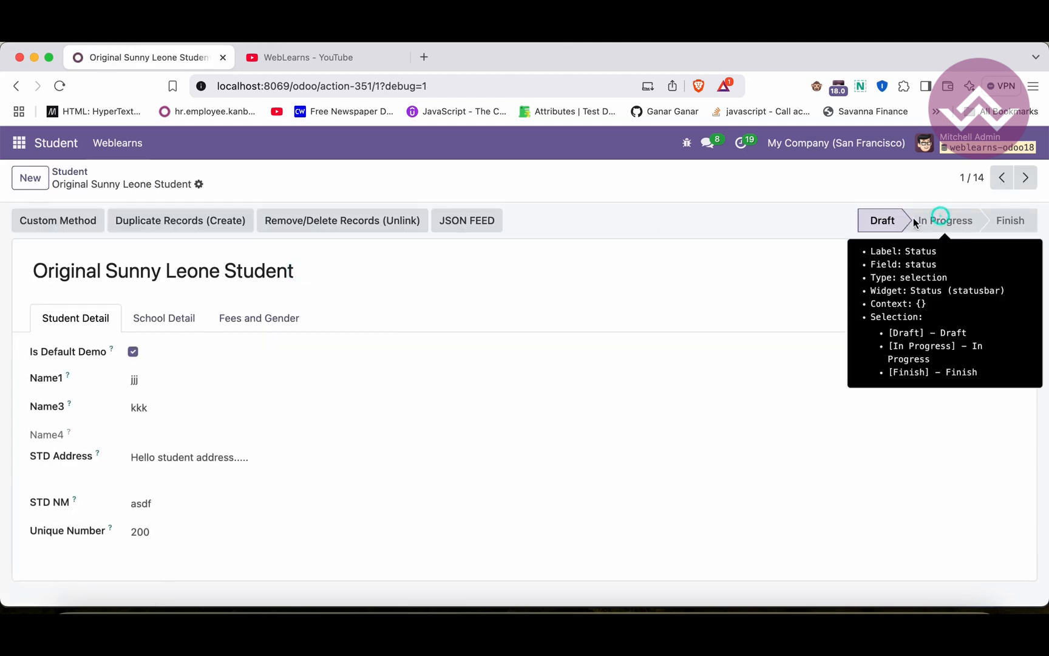
pyautogui.moveTo(856, 242)
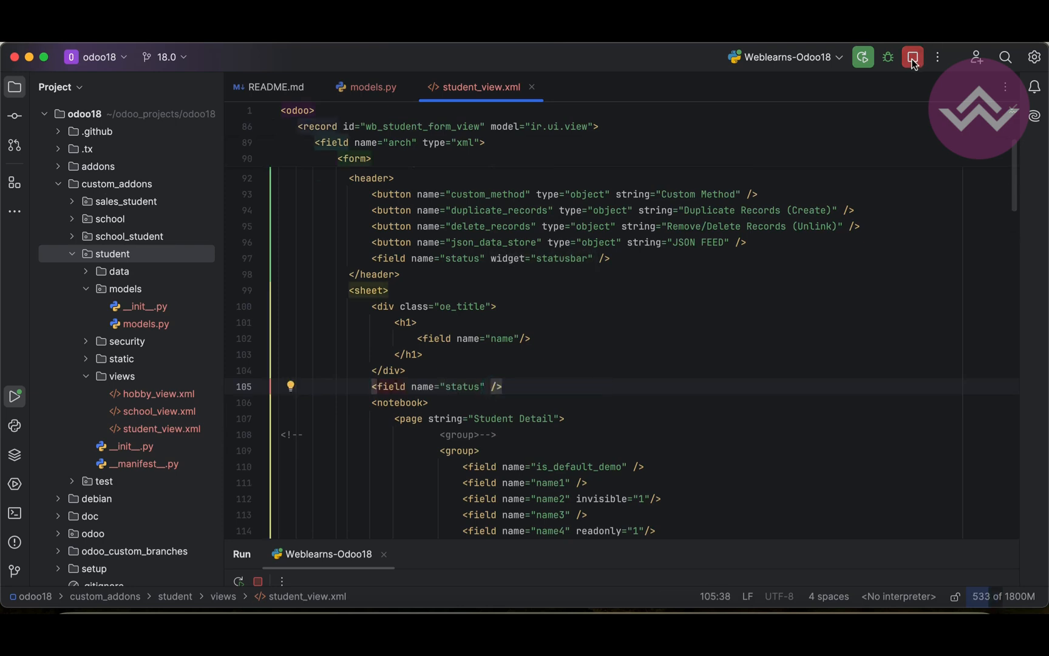
# - Review the title div and statusbar status field lines in the student form XML
pyautogui.click(912, 57)
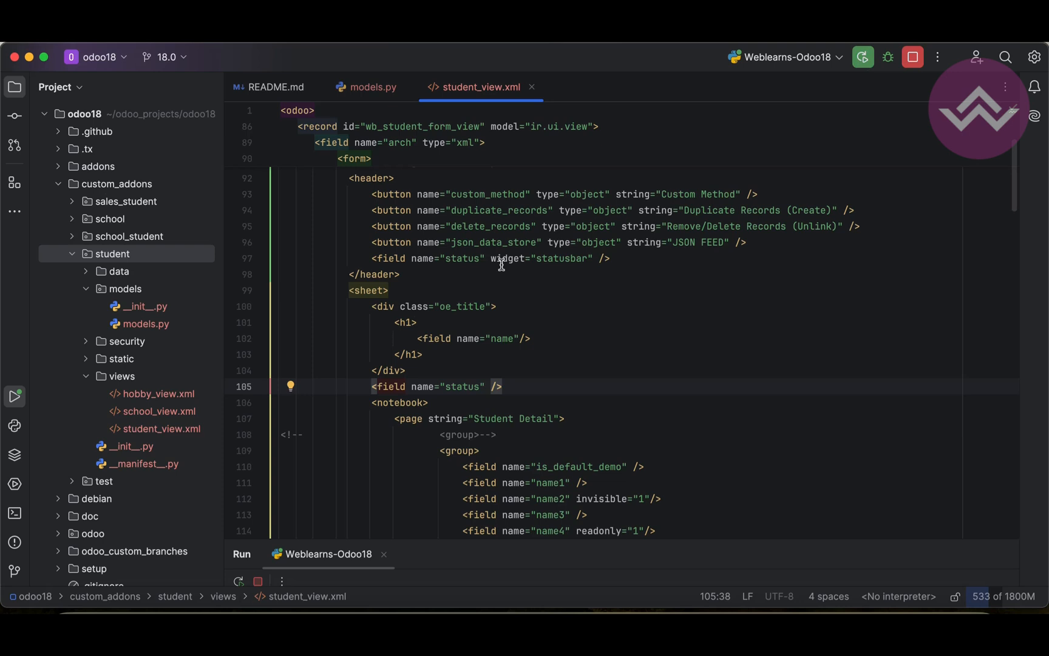
pyautogui.click(492, 306)
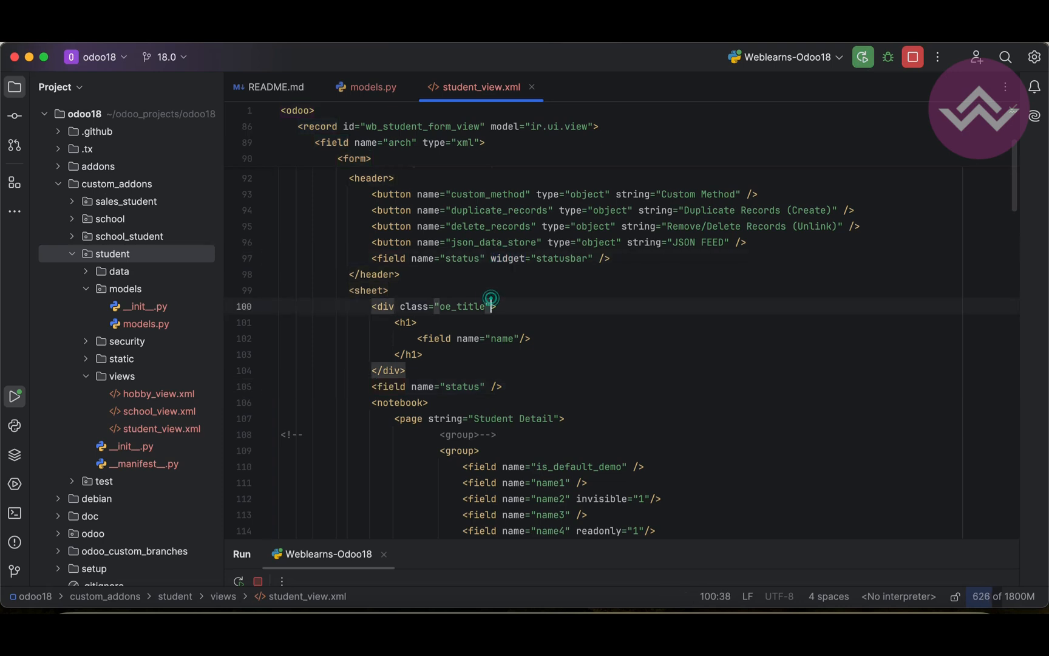
pyautogui.click(568, 258)
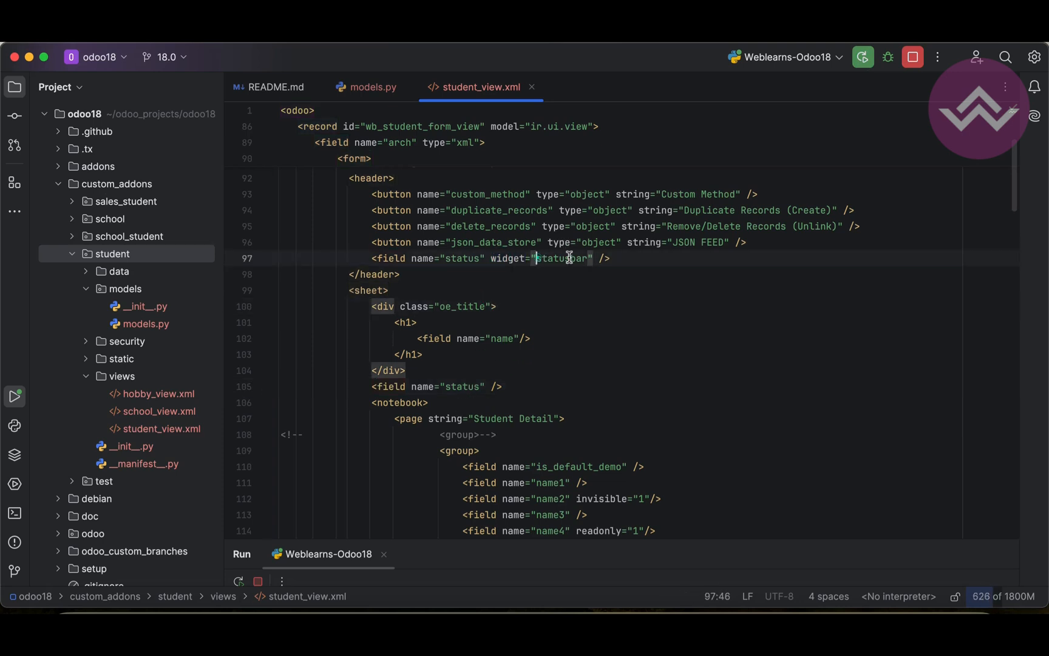
pyautogui.doubleClick(562, 258)
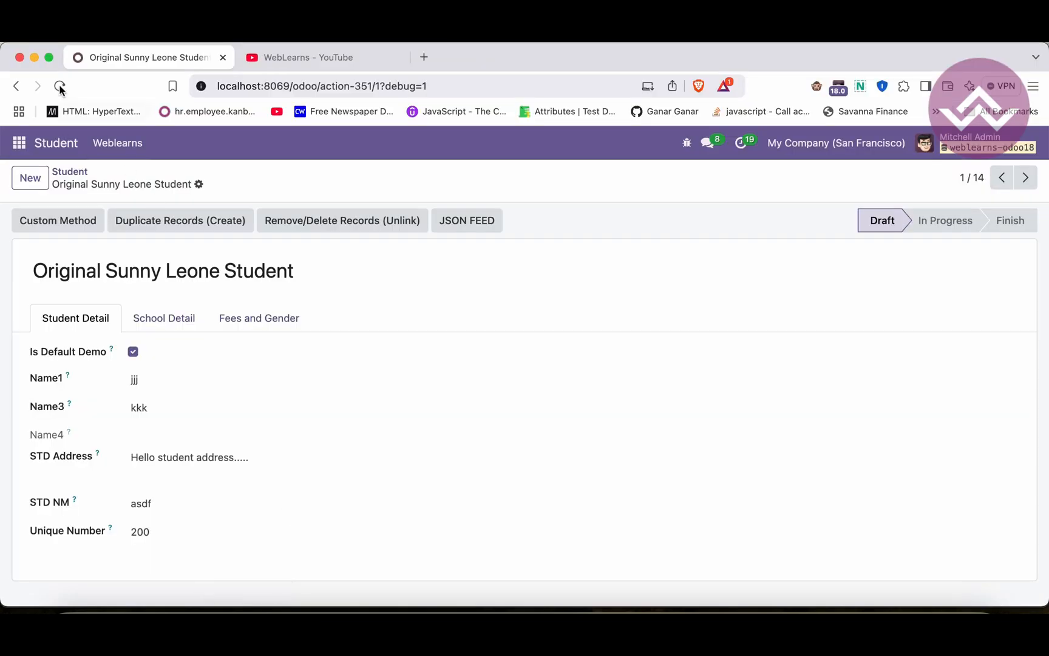
# - Set the Original Sunny Leone Student's status to In Progress and clear the Sunny Student filter
pyautogui.click(58, 85)
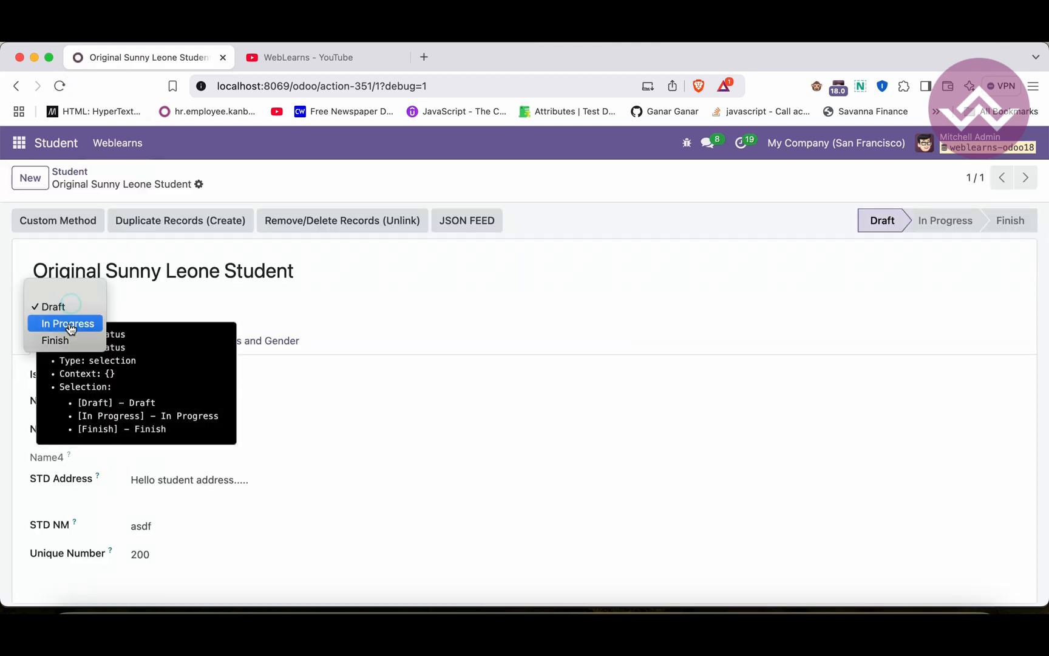
pyautogui.click(67, 323)
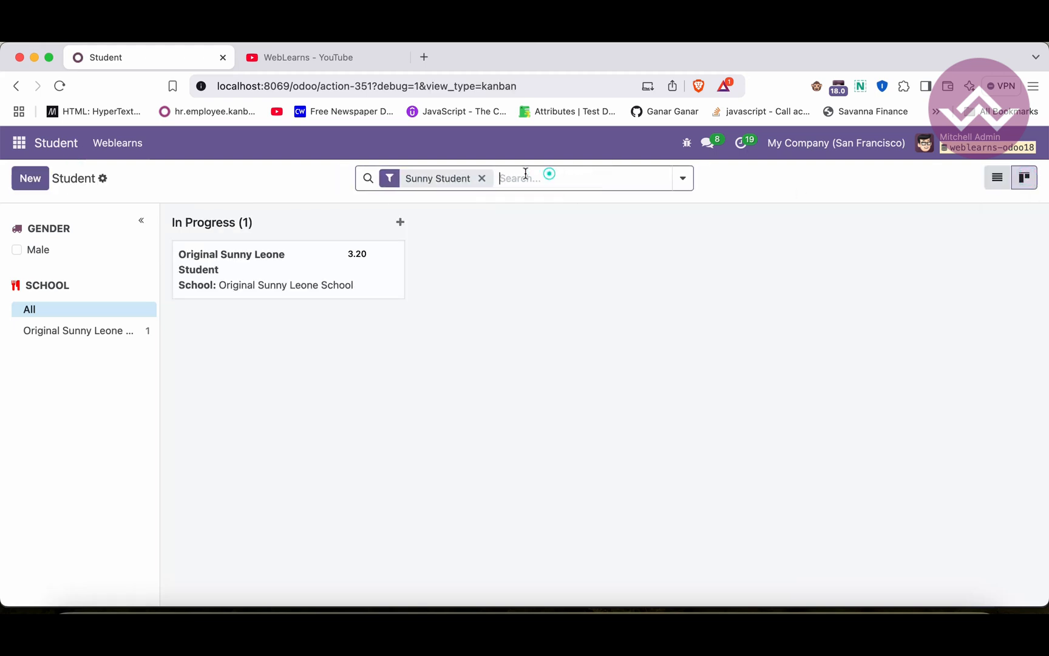
pyautogui.click(481, 178)
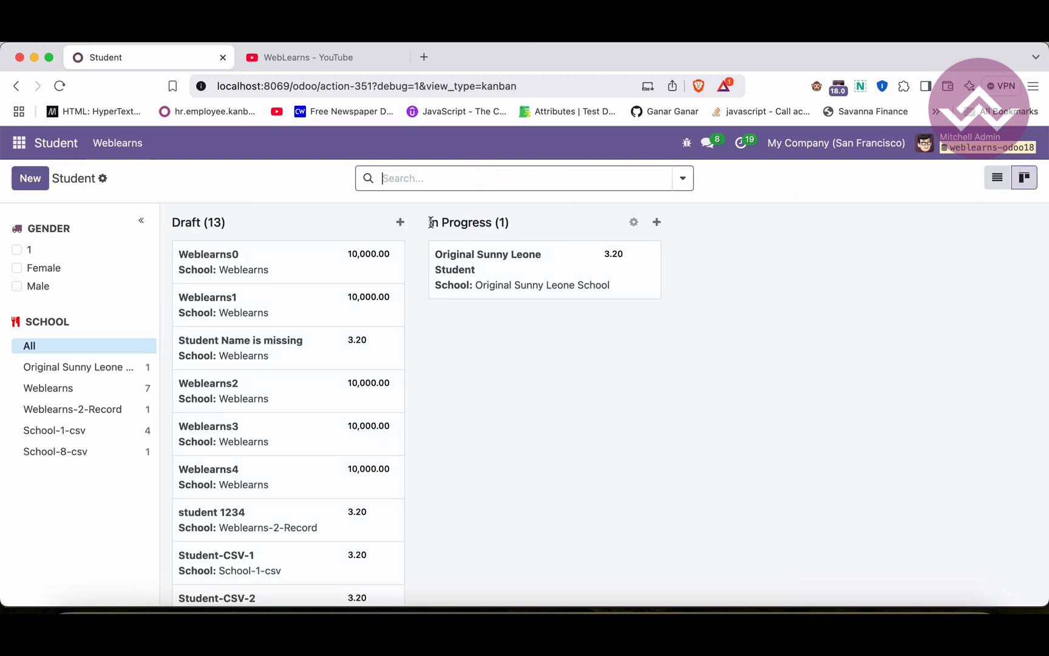
# - Drag the Original Sunny Leone Student card from In Progress back into the Draft column
pyautogui.doubleClick(459, 222)
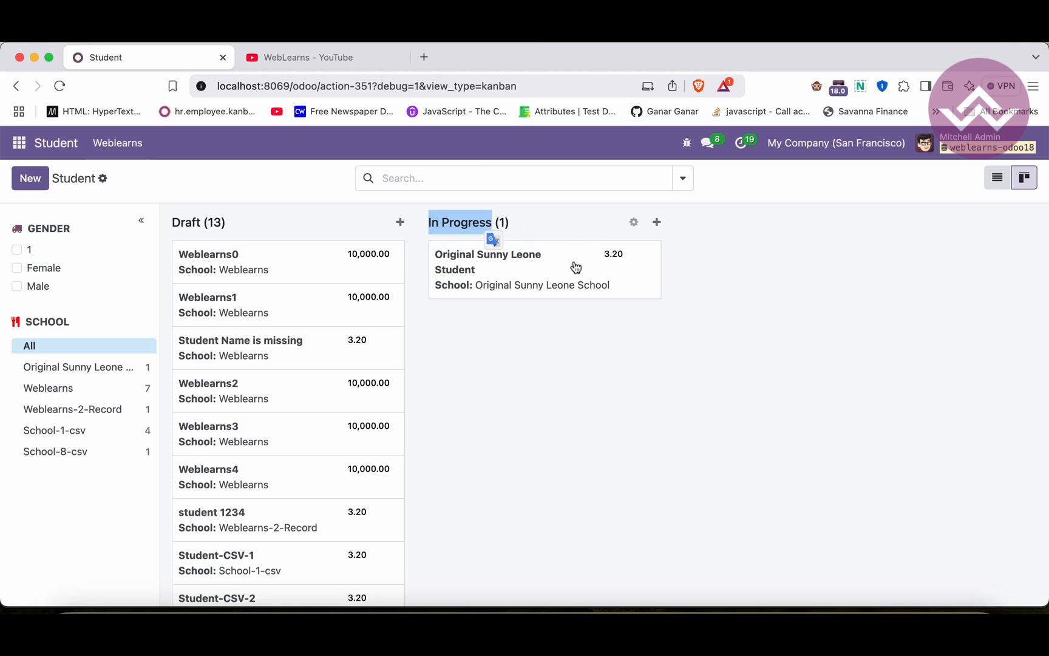
pyautogui.moveTo(554, 363)
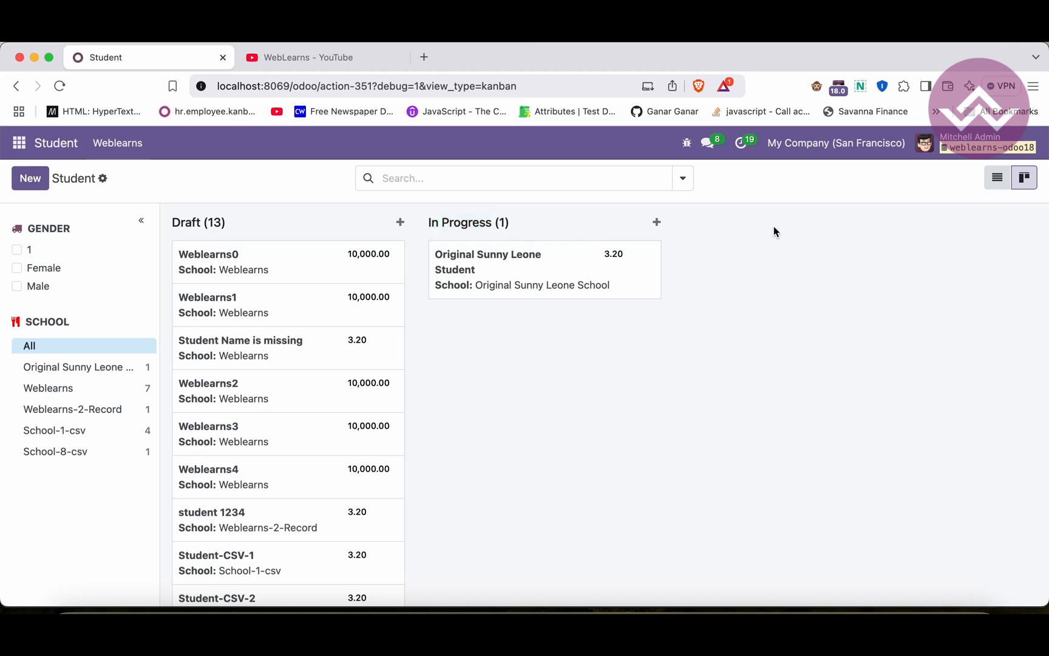
pyautogui.moveTo(496, 304)
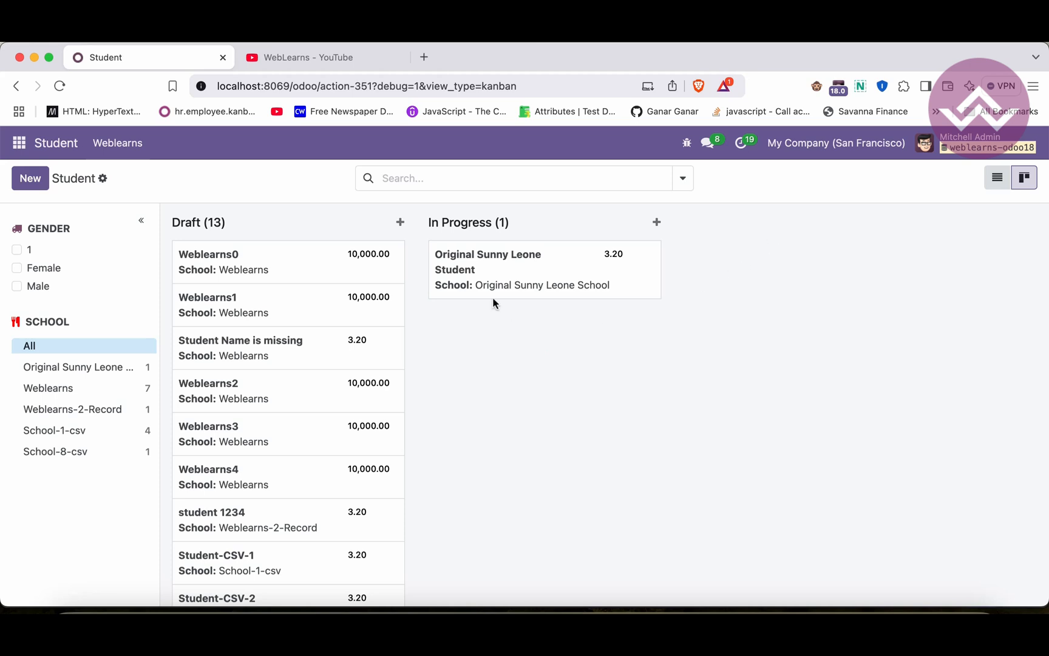
pyautogui.moveTo(553, 275)
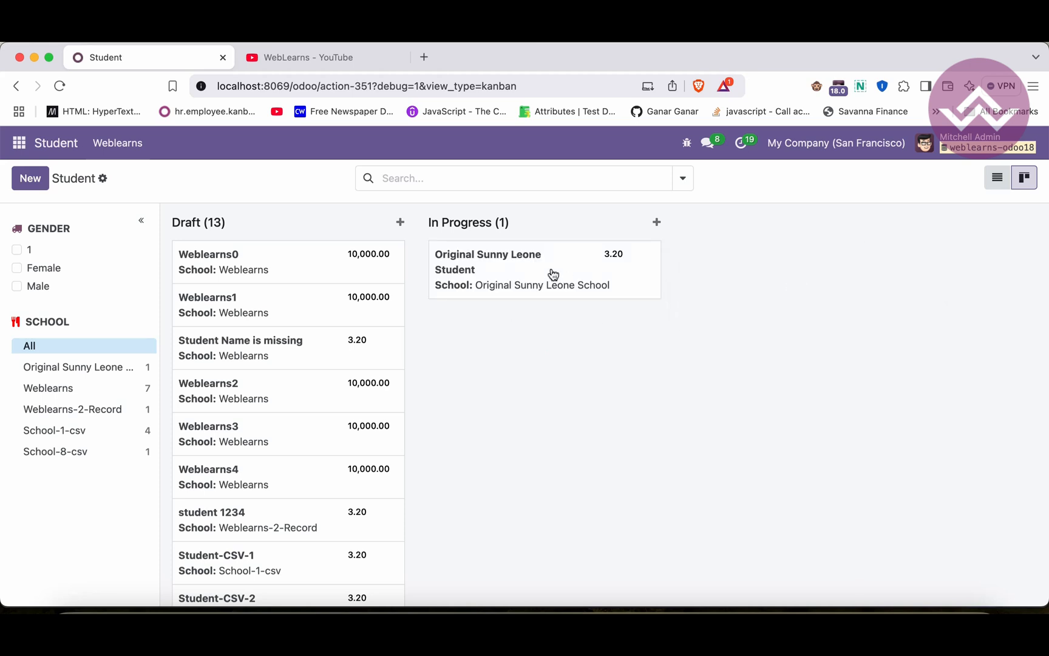
pyautogui.moveTo(544, 269); pyautogui.dragTo(288, 269)
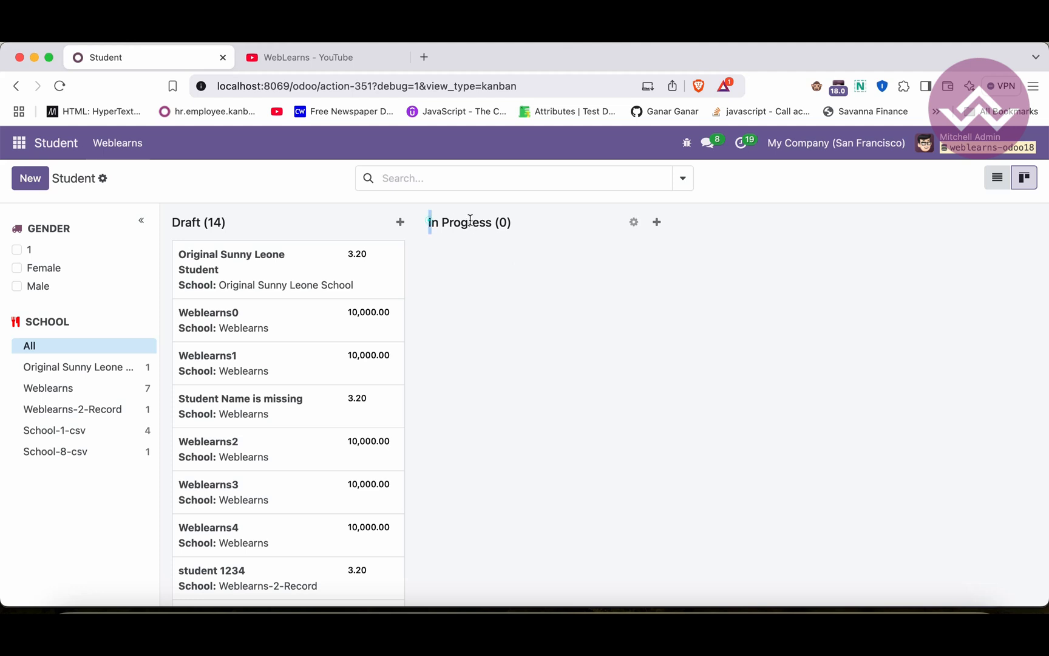
pyautogui.doubleClick(459, 222)
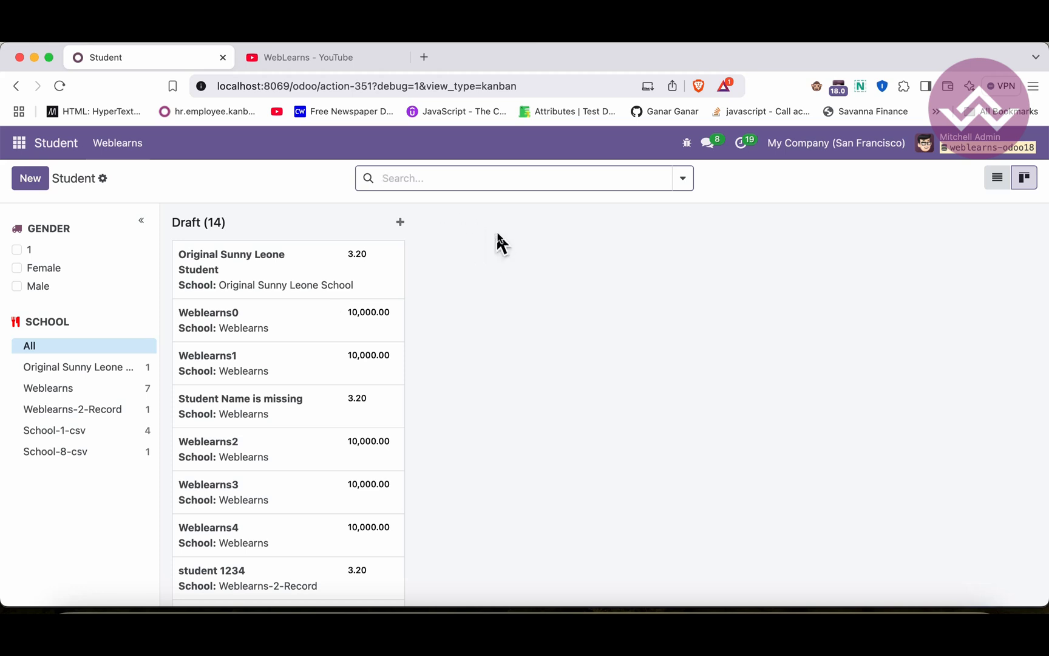
pyautogui.moveTo(485, 255)
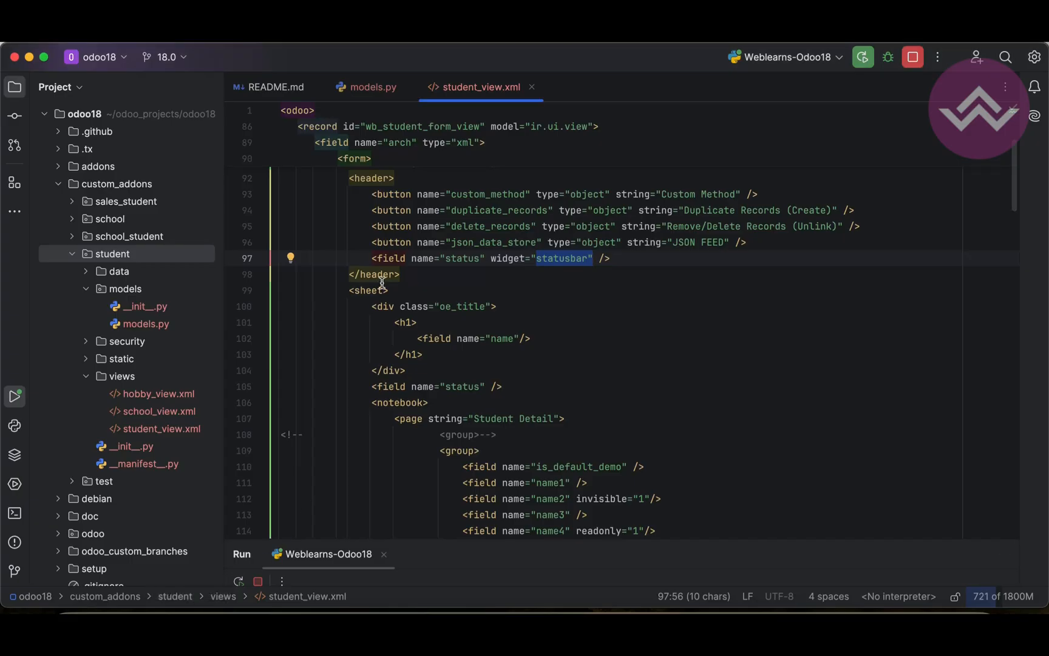
# - Locate the status field definition in the student model's models.py
pyautogui.click(372, 87)
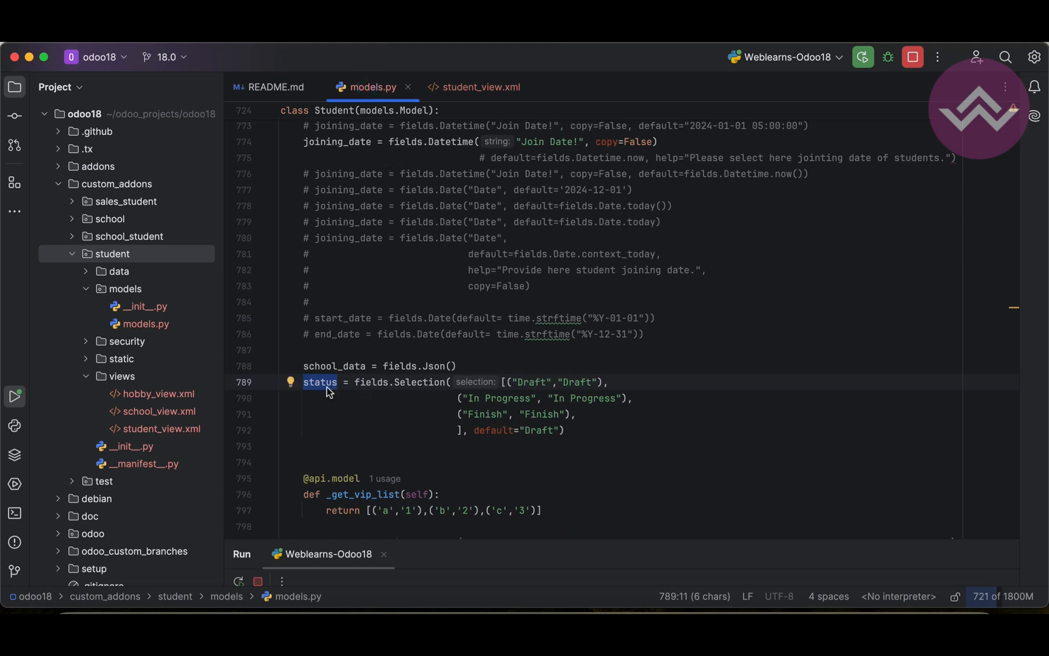
pyautogui.click(338, 382)
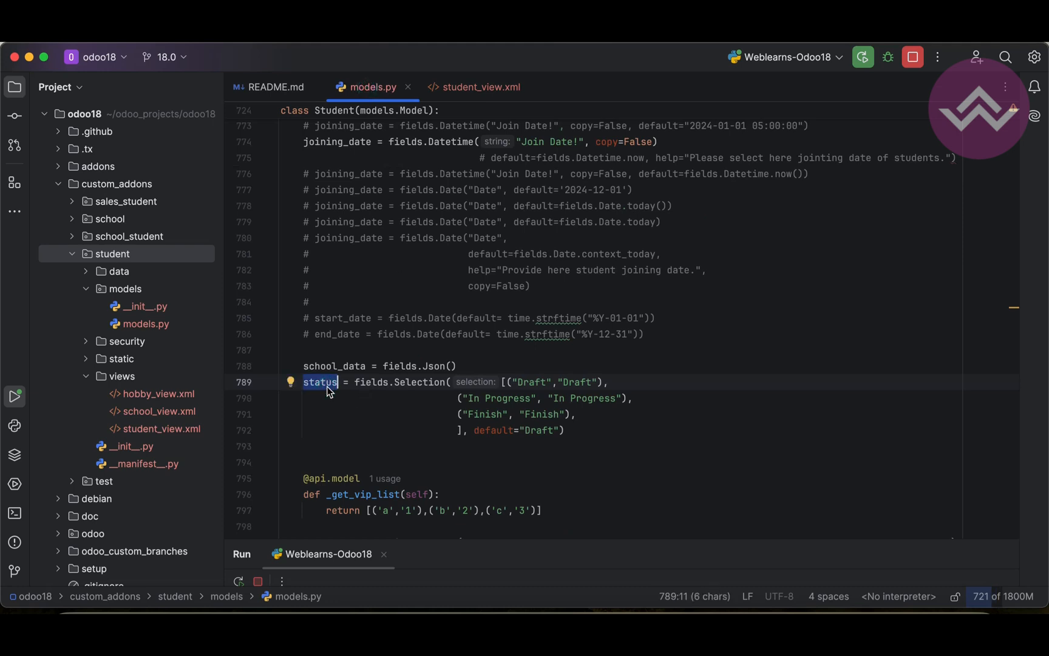
pyautogui.click(561, 430)
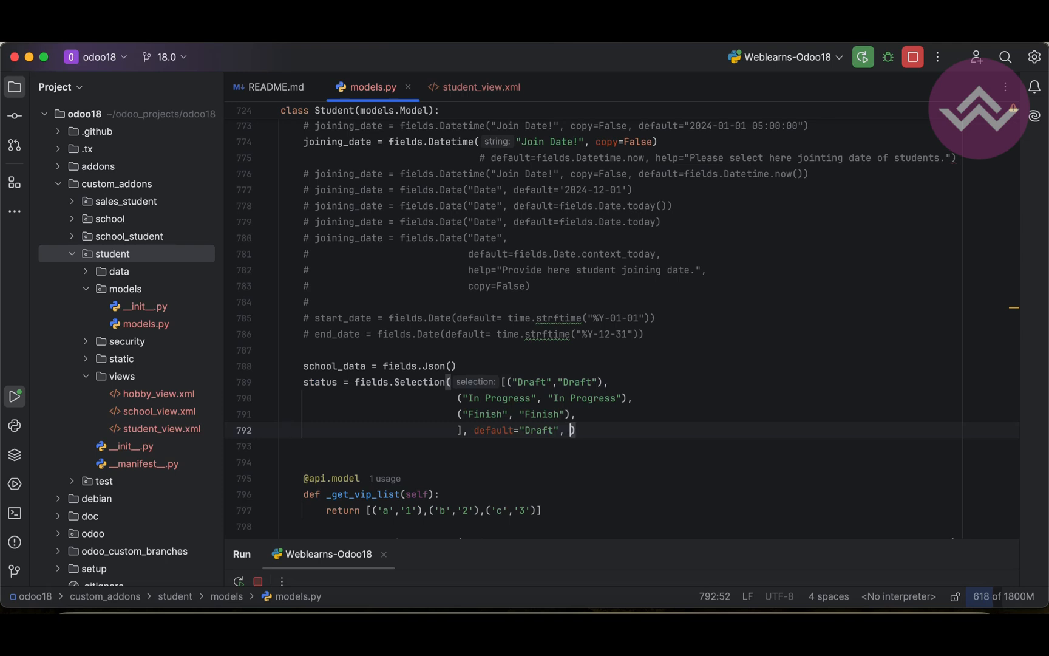
# - Add group_expand="_read_group_stage_ids" after default="Draft" on the status Selection field
pyautogui.write('group')
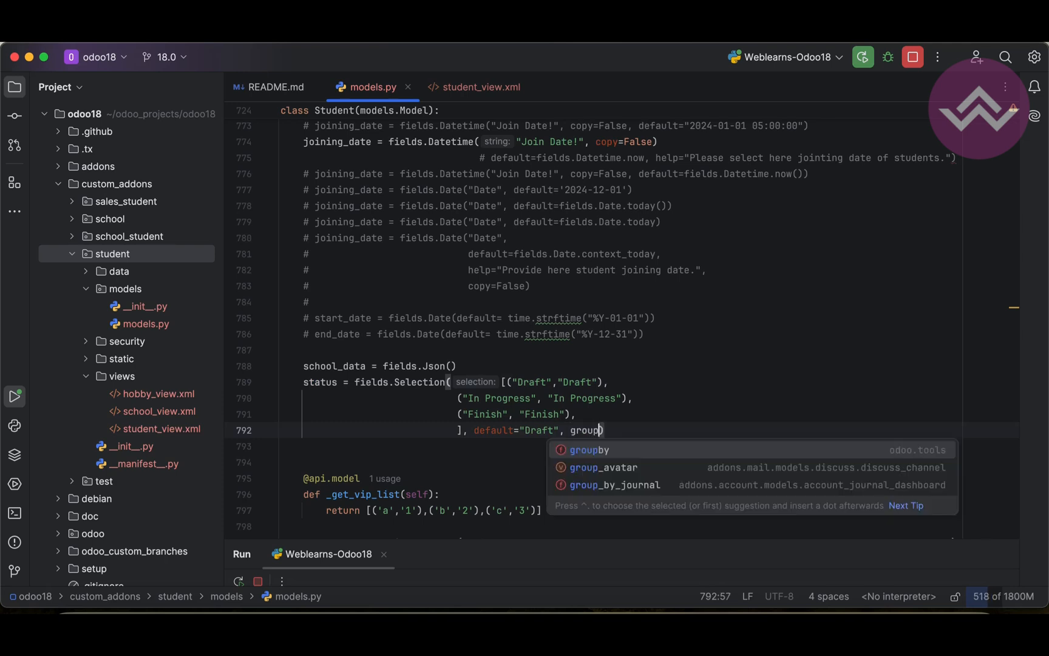
pyautogui.write('_expand="')
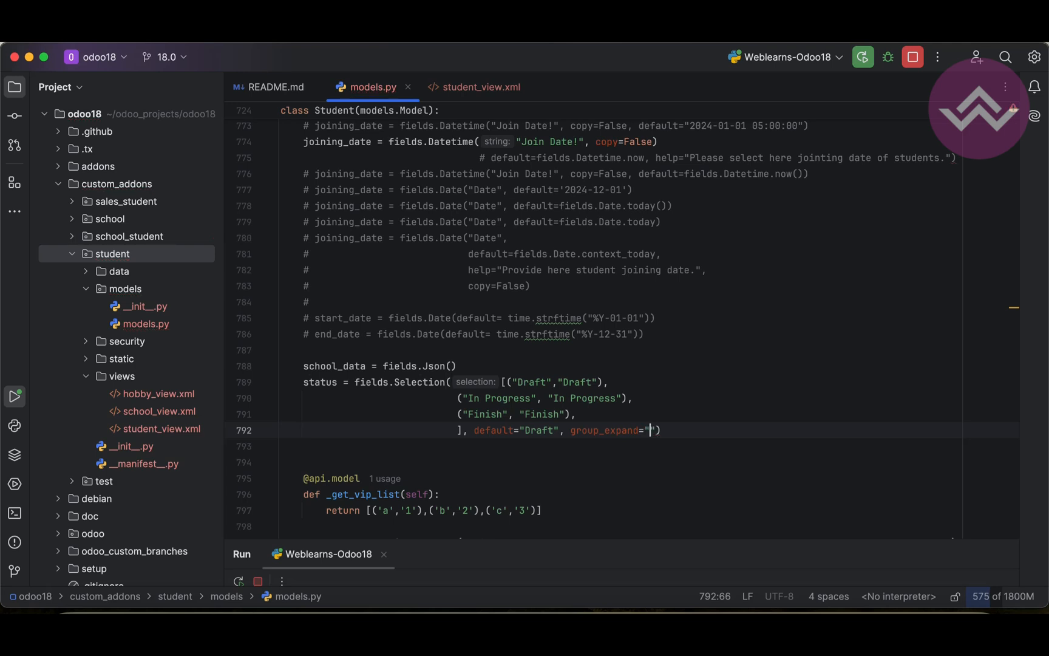
pyautogui.write('_')
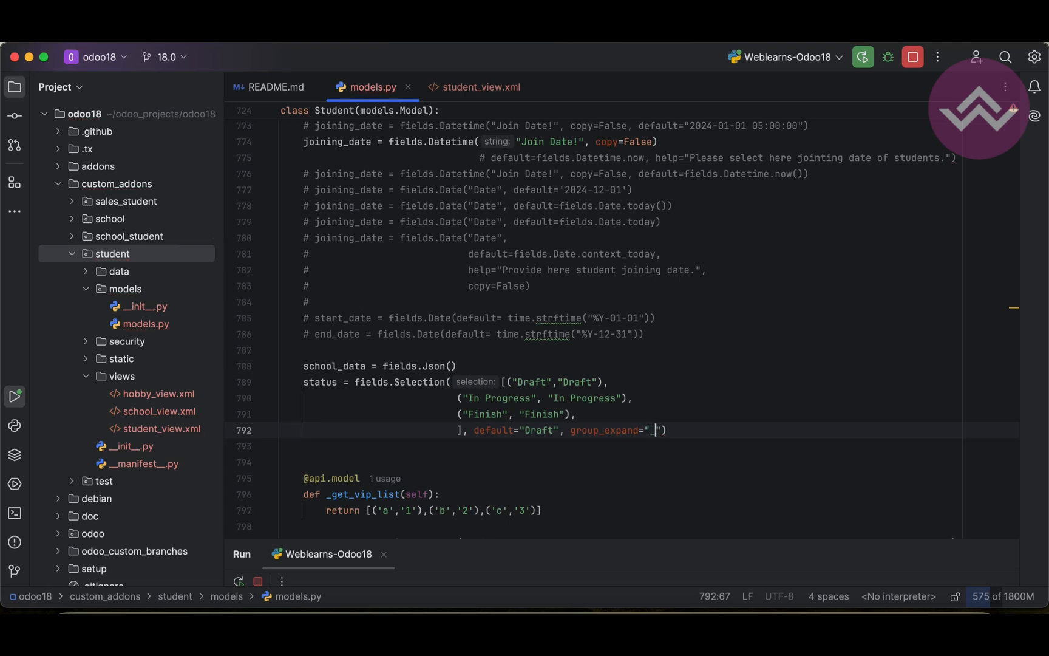
pyautogui.write('read_')
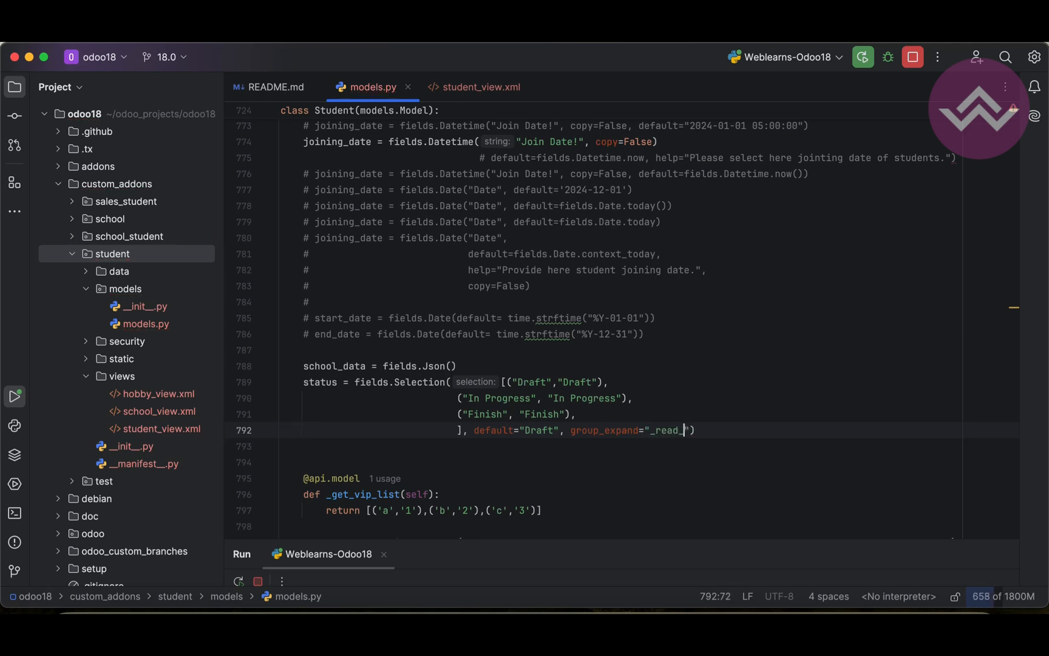
pyautogui.write('group_stat')
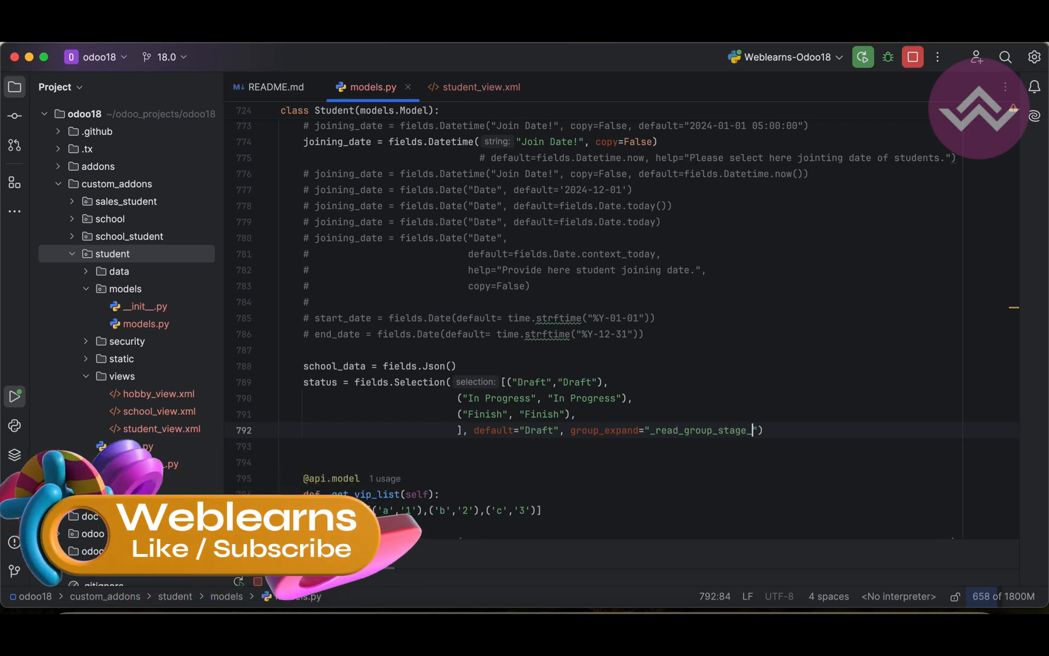
pyautogui.write('ids')
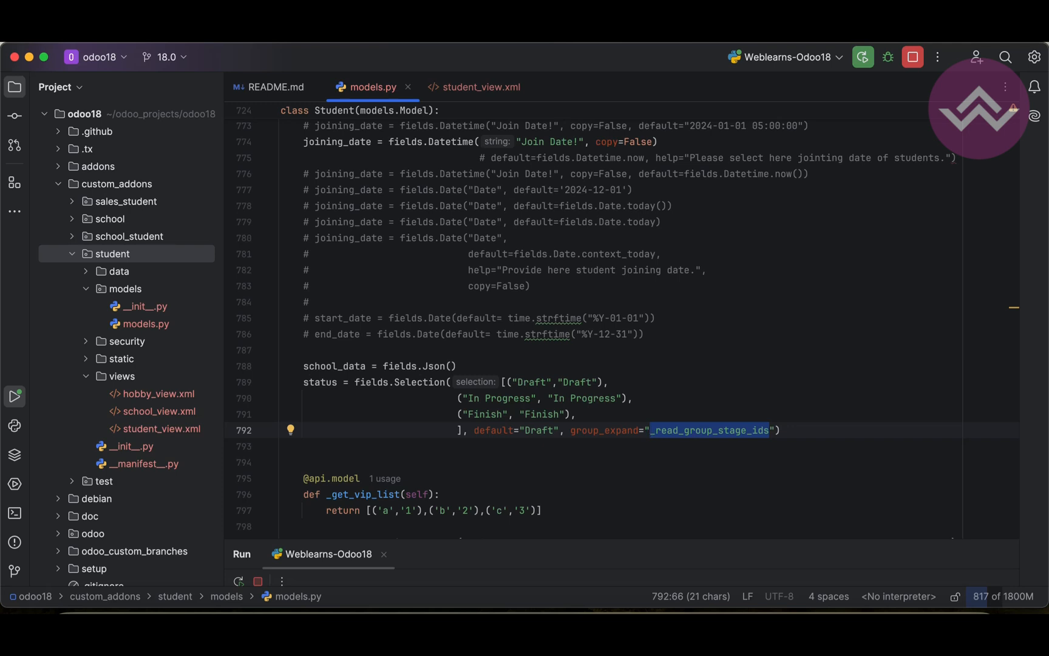
pyautogui.moveTo(544, 480)
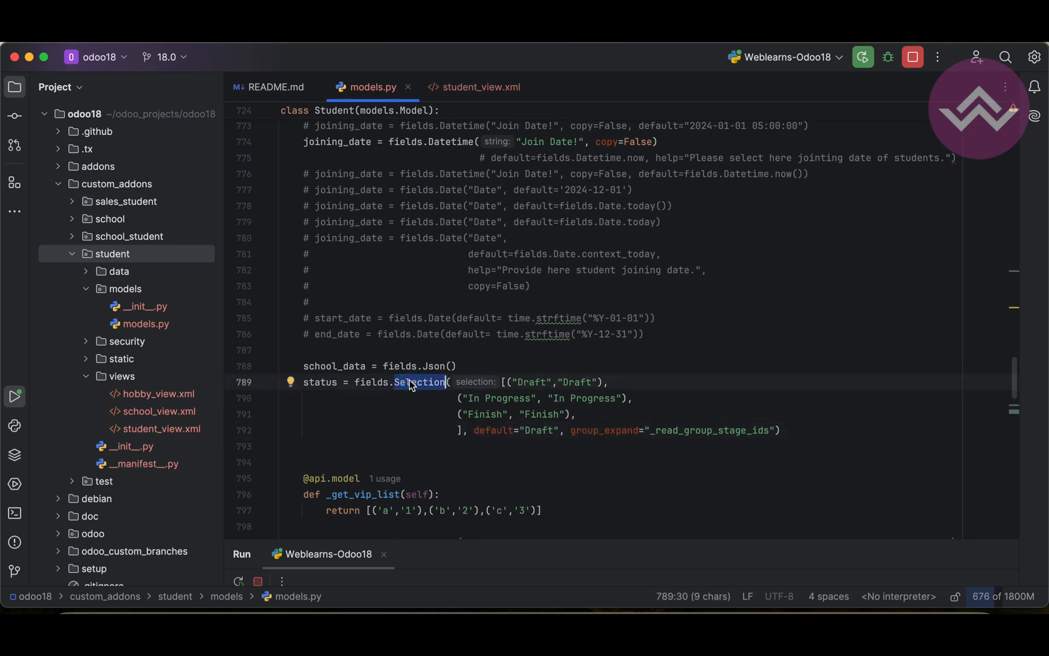
pyautogui.moveTo(449, 383)
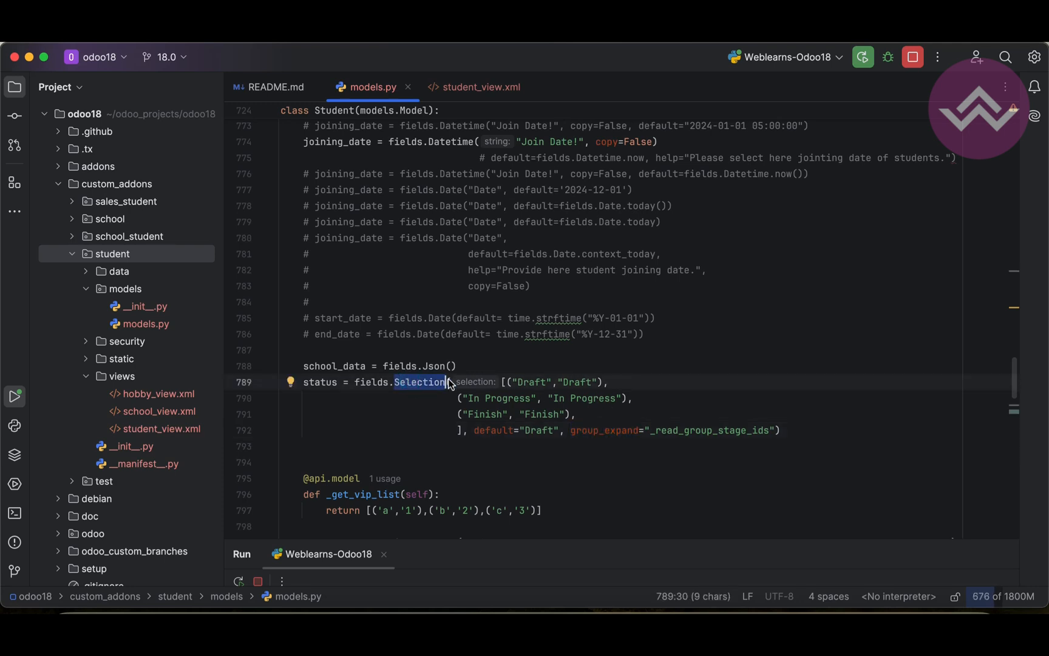
pyautogui.doubleClick(604, 431)
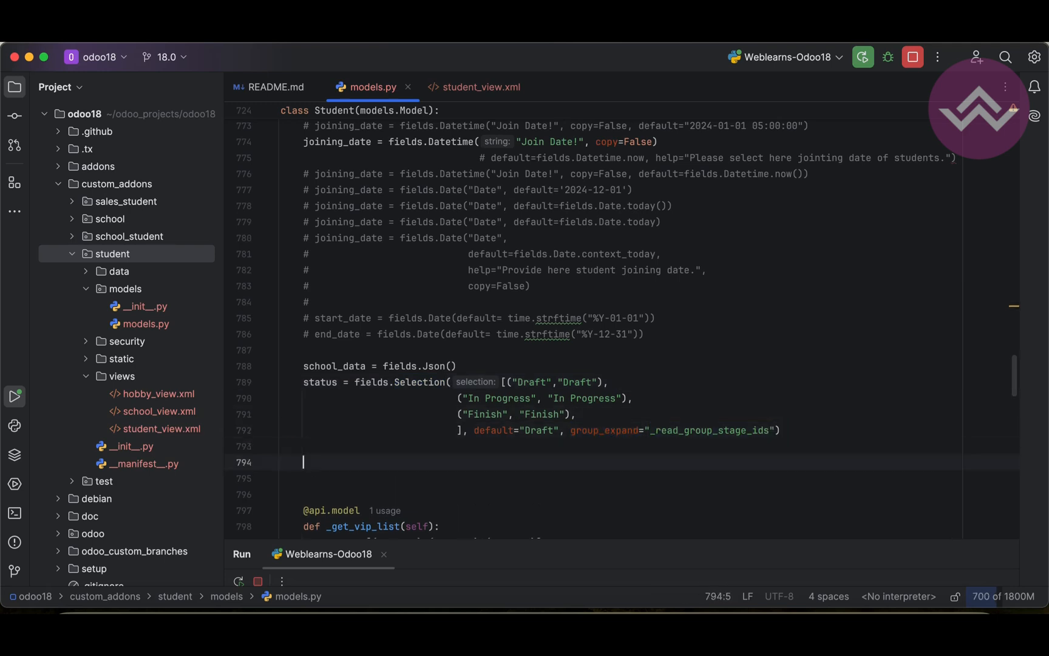
pyautogui.write('@api.mod')
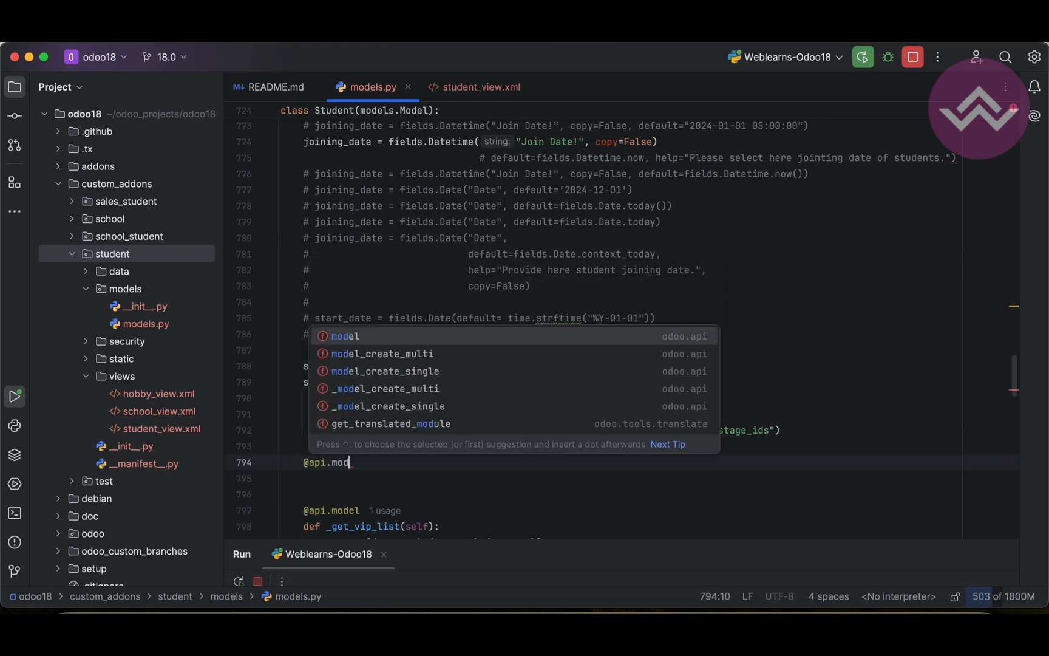
pyautogui.write('_read_group_stage_ids(self, ):')
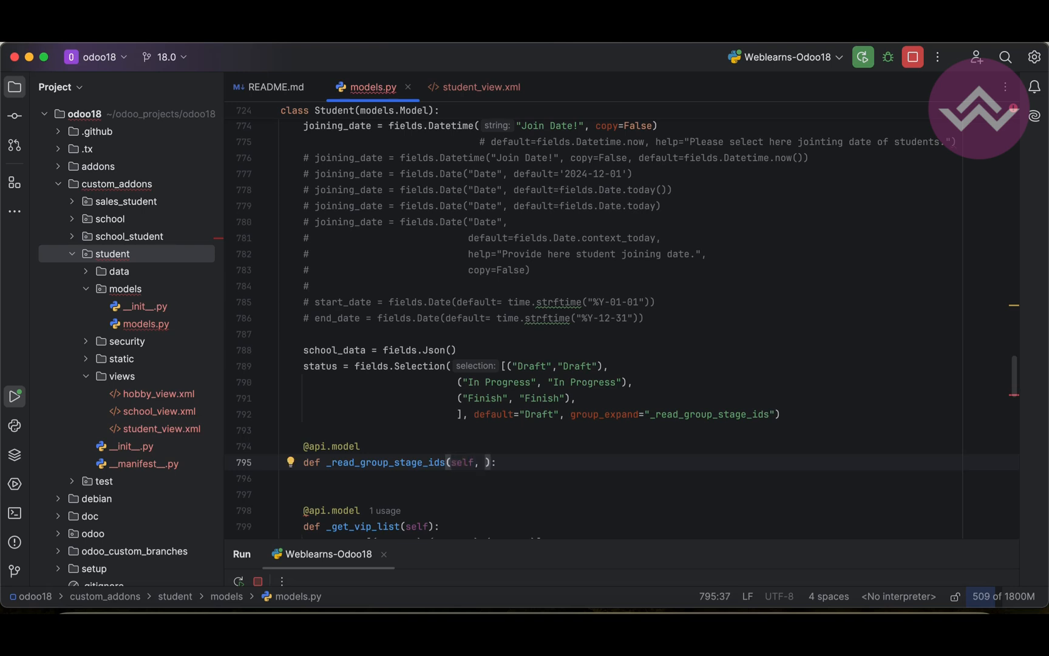
pyautogui.write('stages, domain')
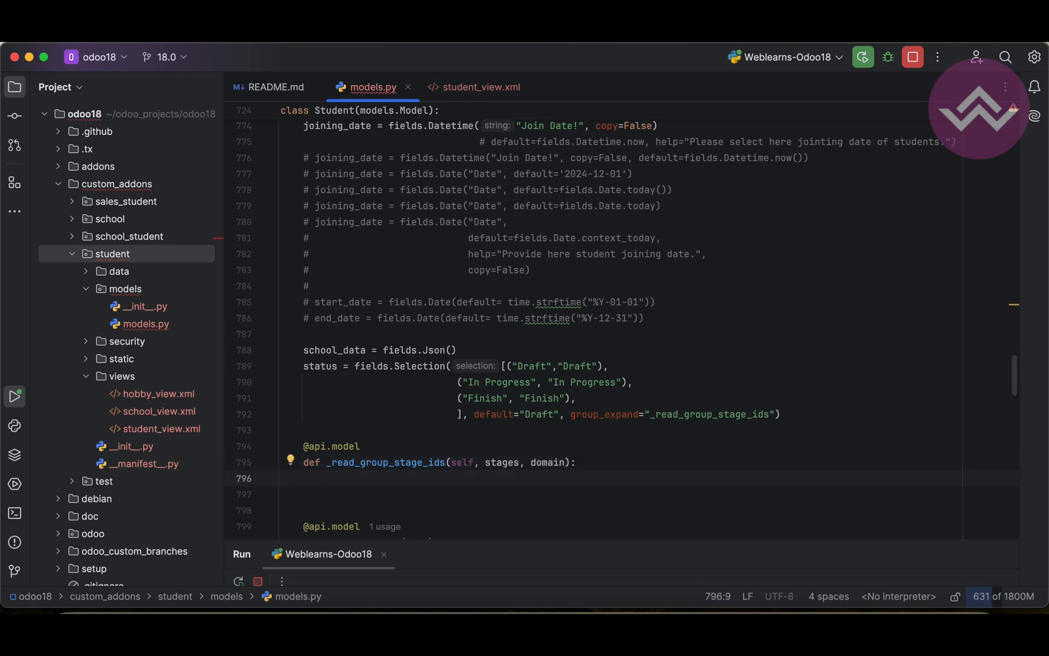
pyautogui.write('return [')
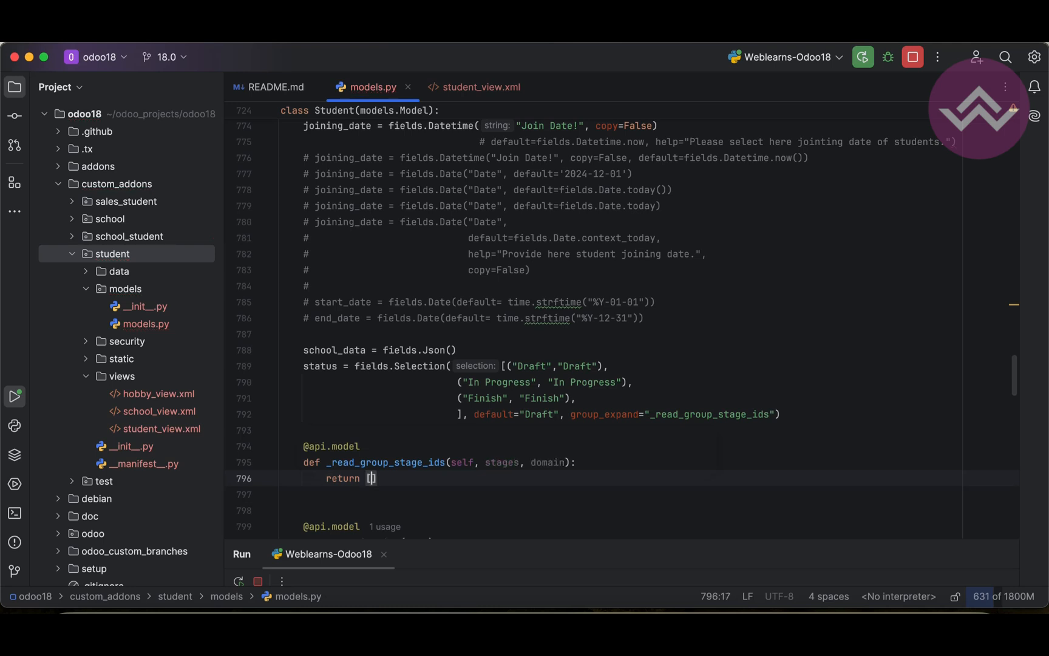
pyautogui.write(']')
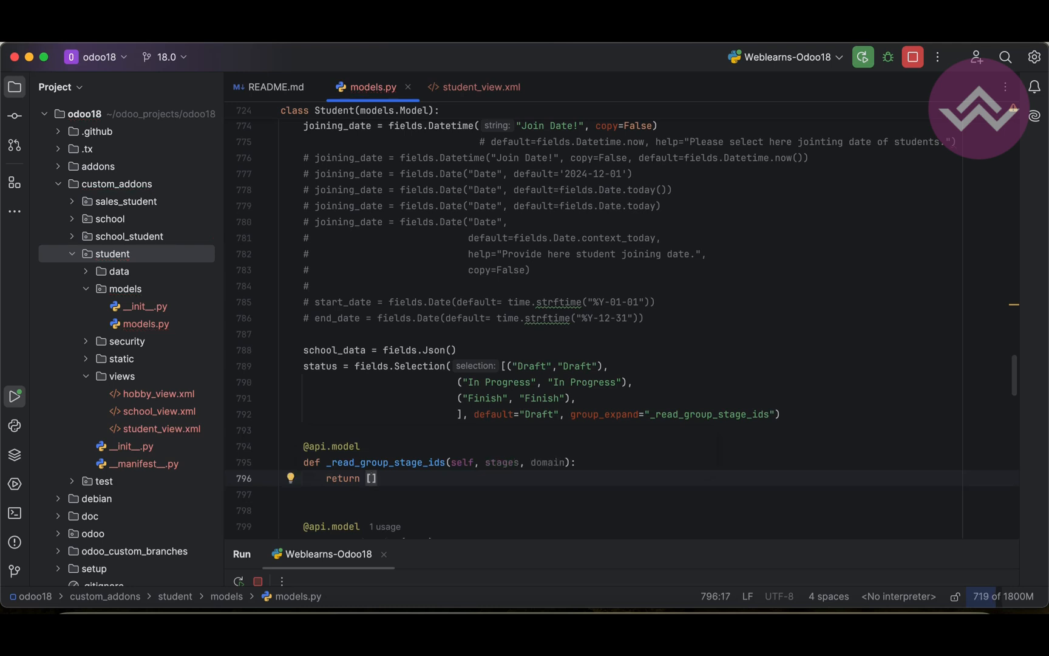
pyautogui.write('self._')
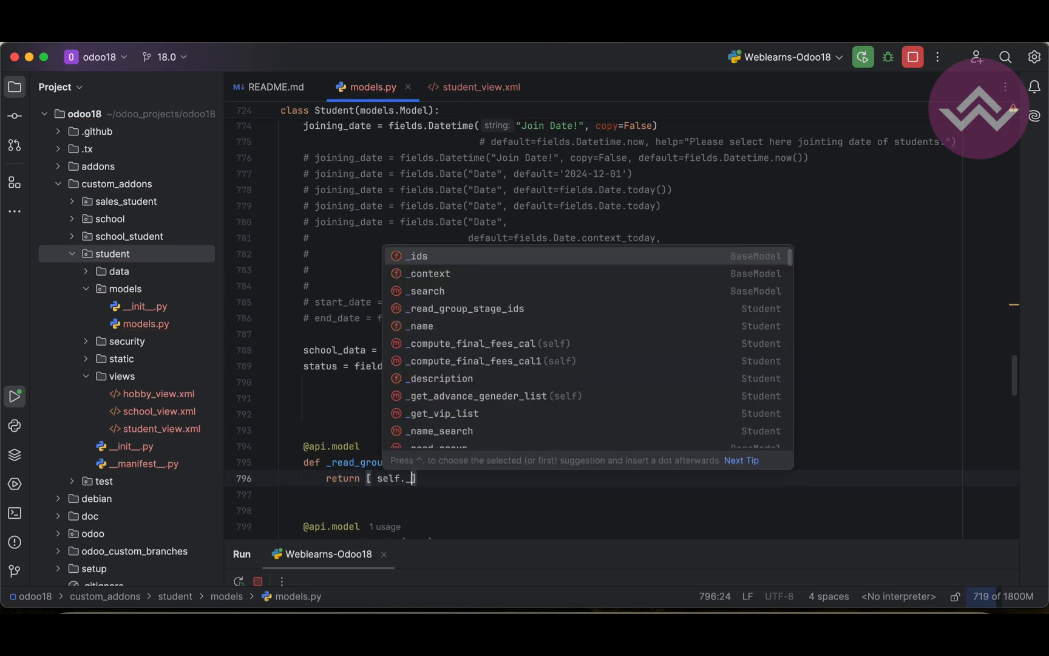
pyautogui.write('_fields[')
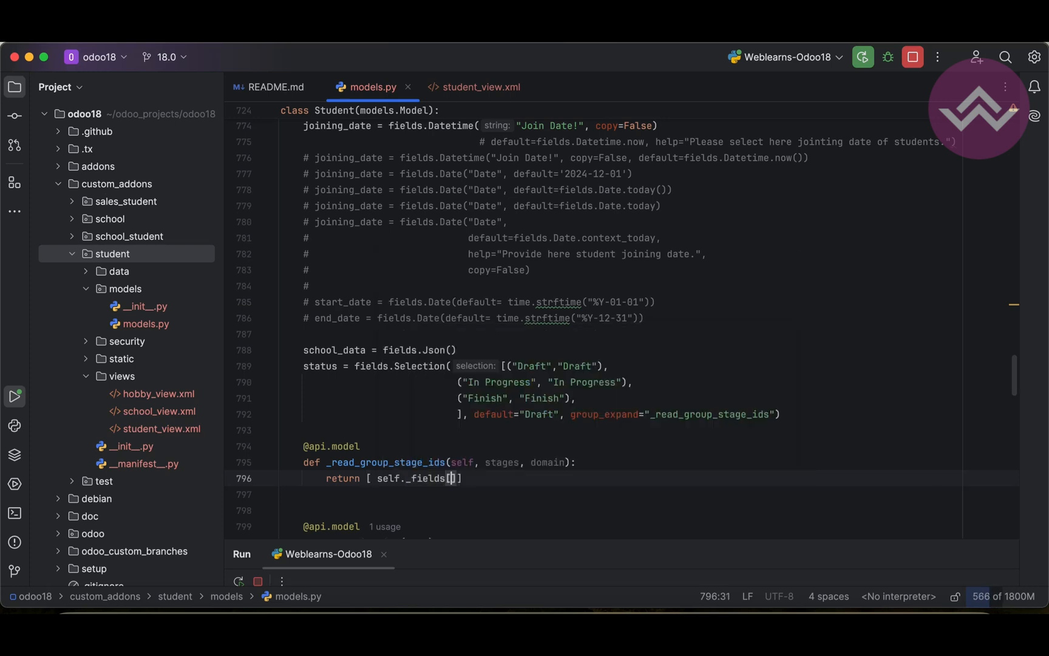
pyautogui.write("'")
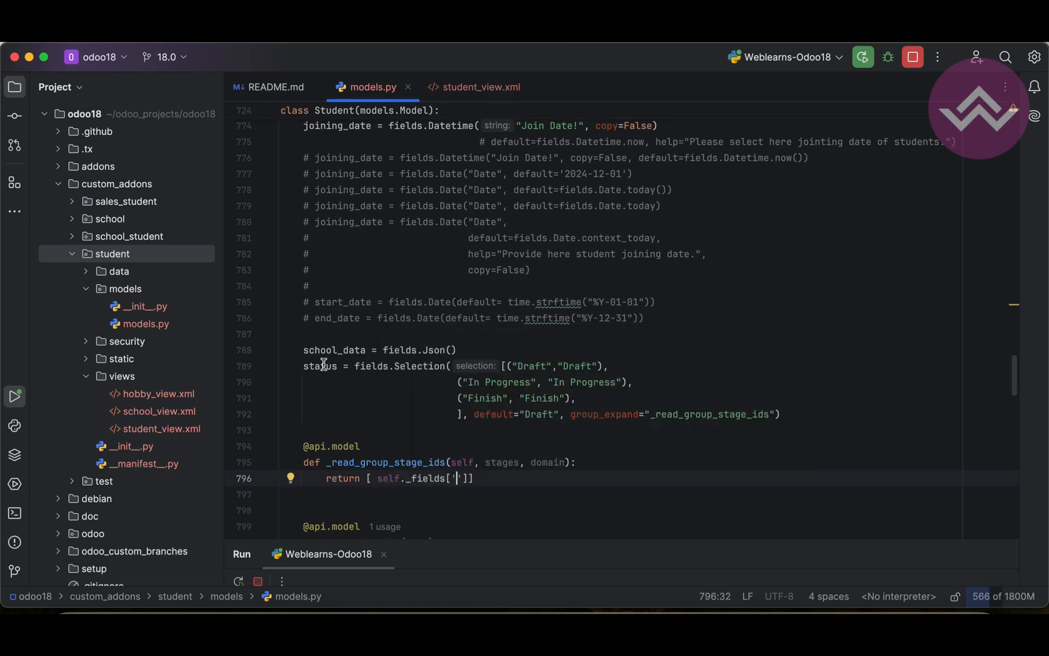
pyautogui.write('status')
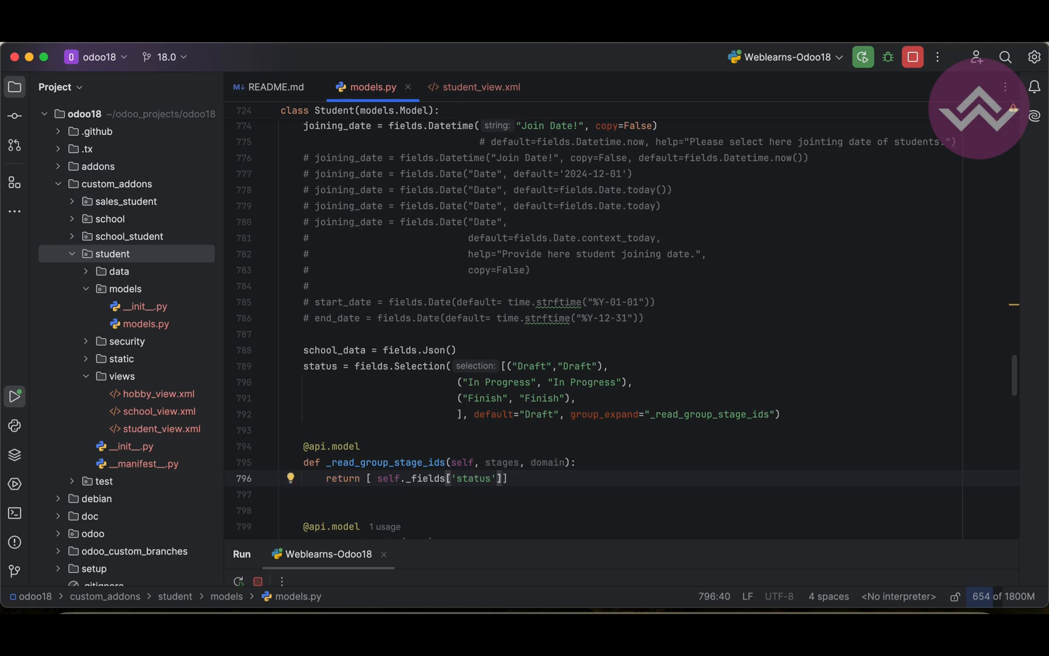
pyautogui.write('.sel')
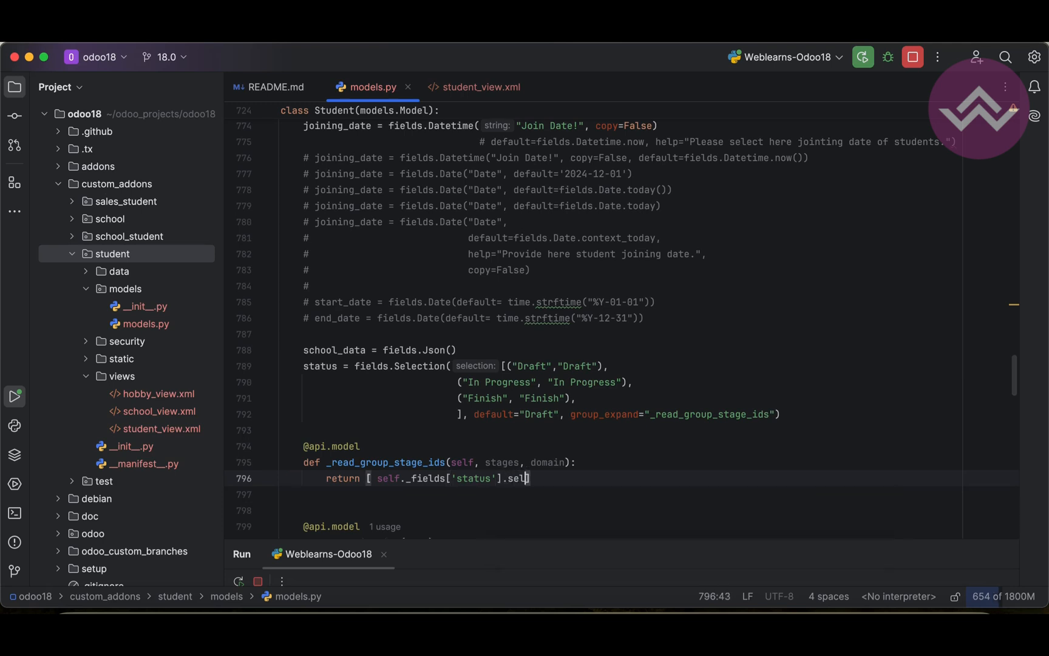
pyautogui.write('ection')
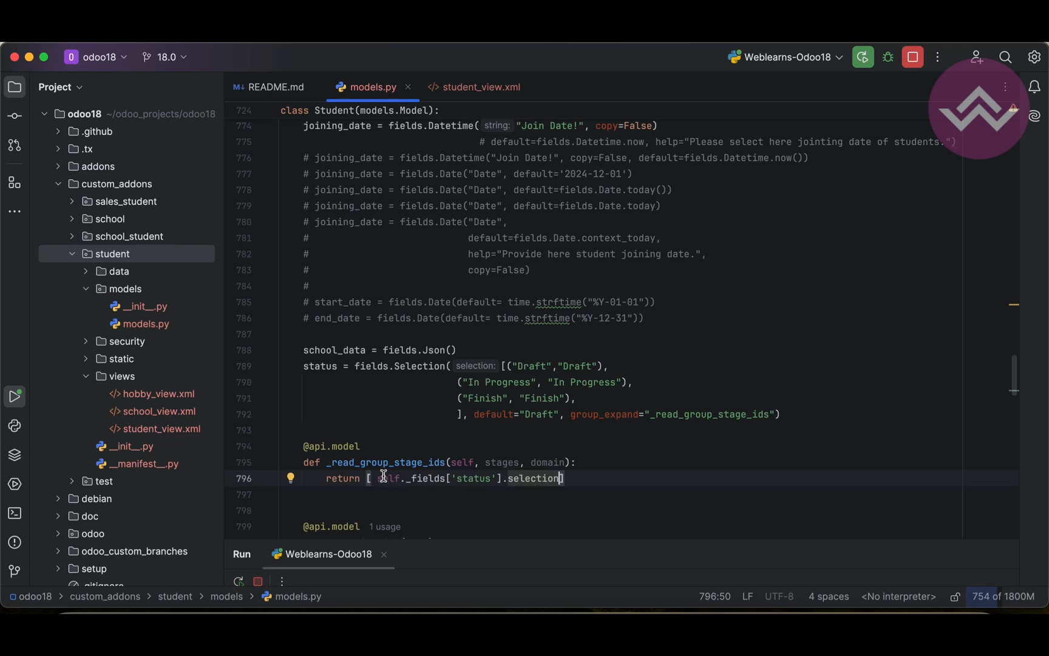
pyautogui.moveTo(500, 362)
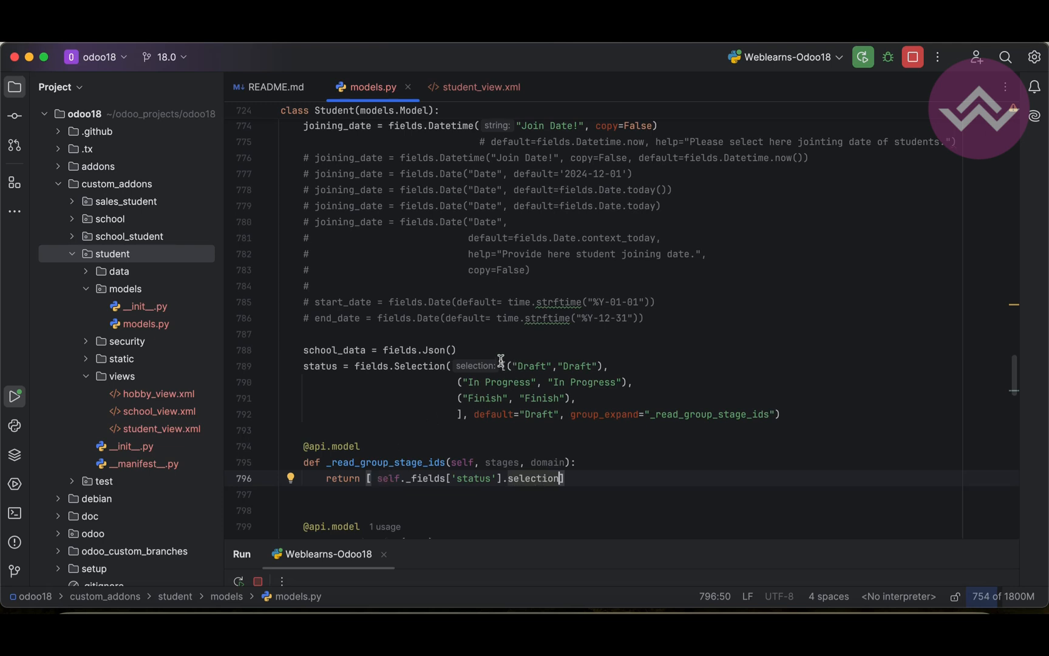
# - Complete the return as [key for key, _ in self._fields['status'].selection]
pyautogui.moveTo(502, 366); pyautogui.dragTo(462, 414)
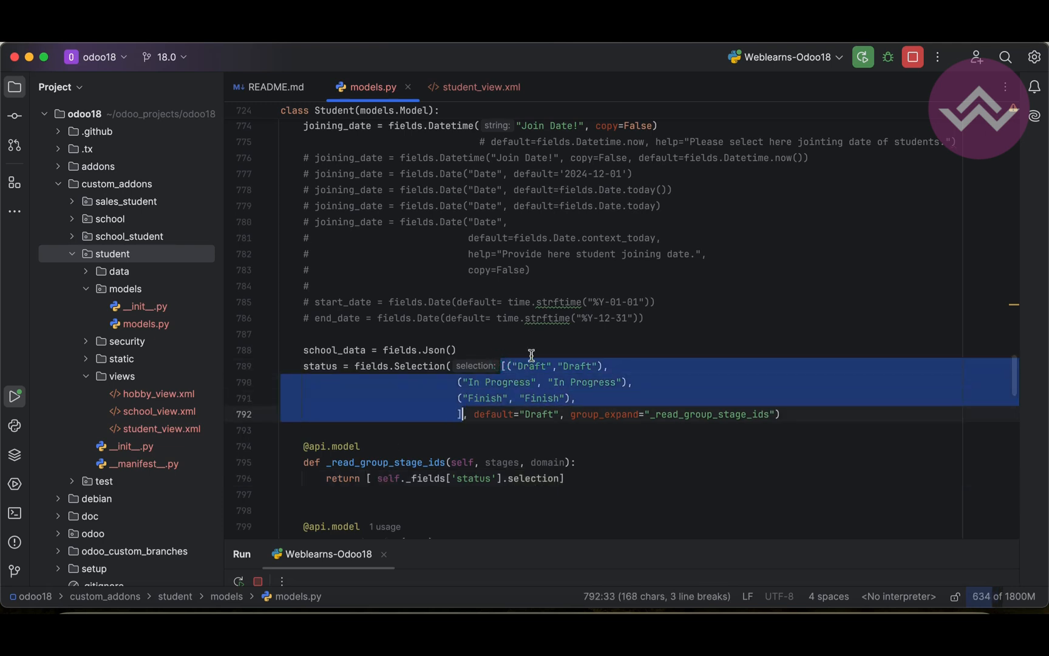
pyautogui.doubleClick(507, 381)
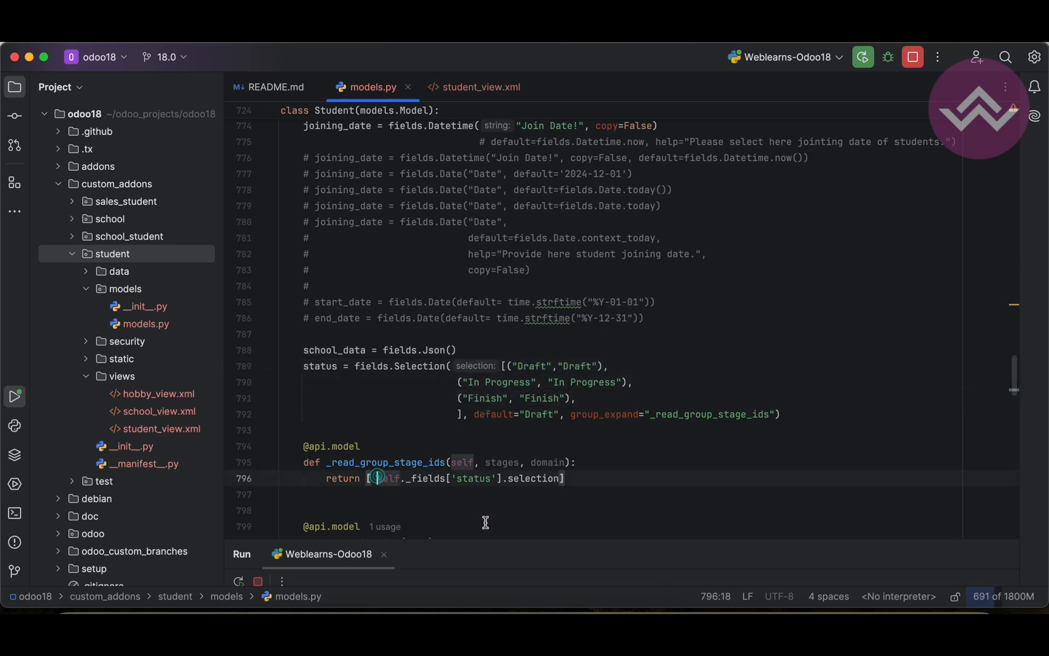
pyautogui.write('for key,')
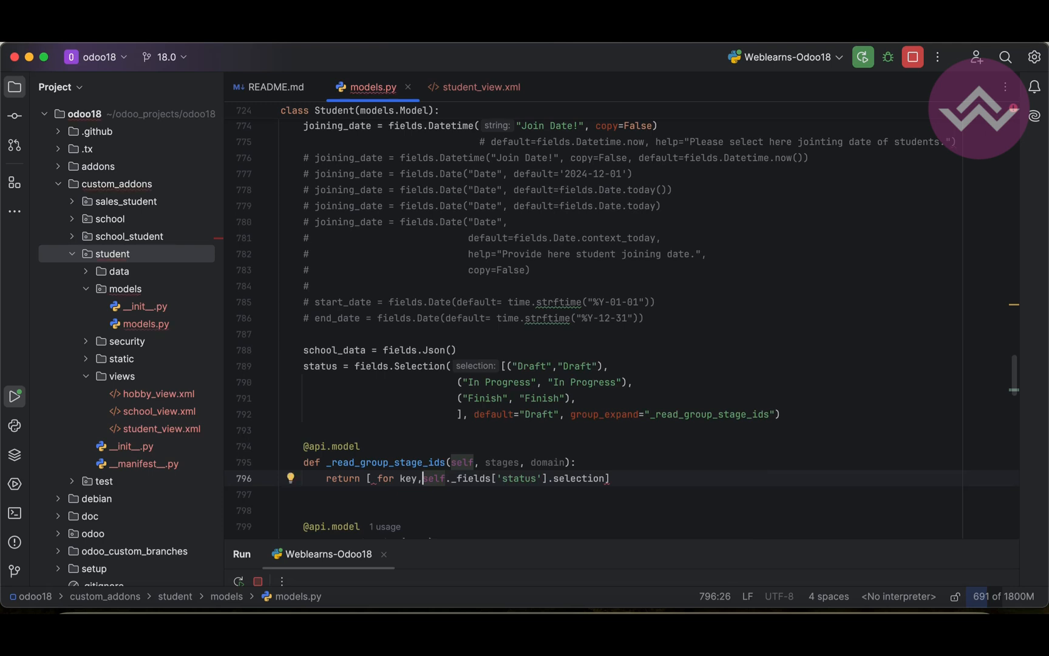
pyautogui.write('_ in')
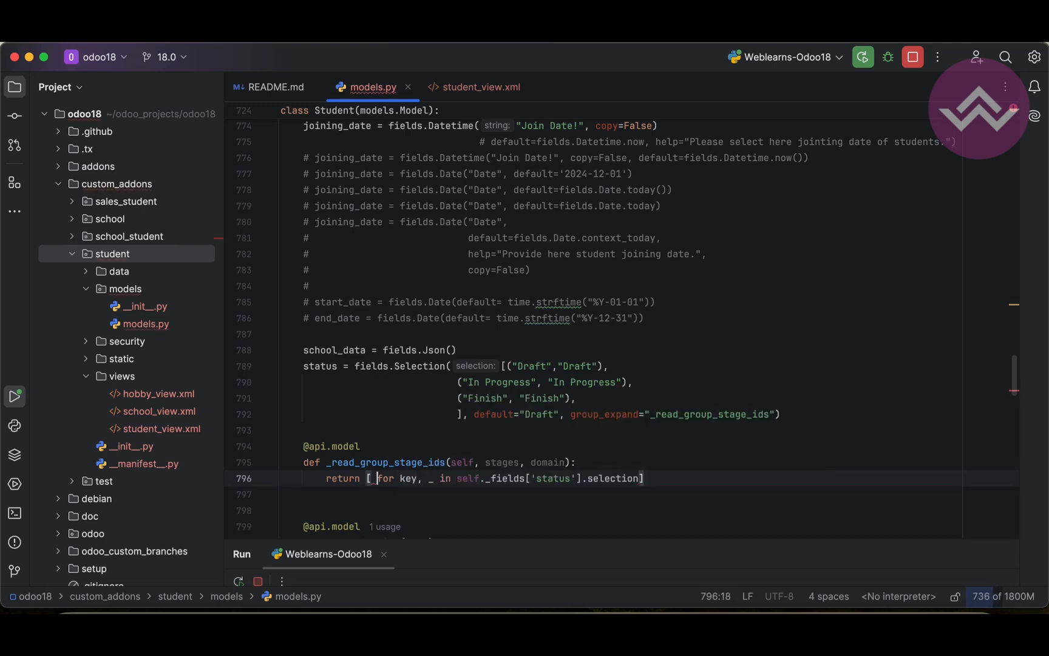
pyautogui.write('key')
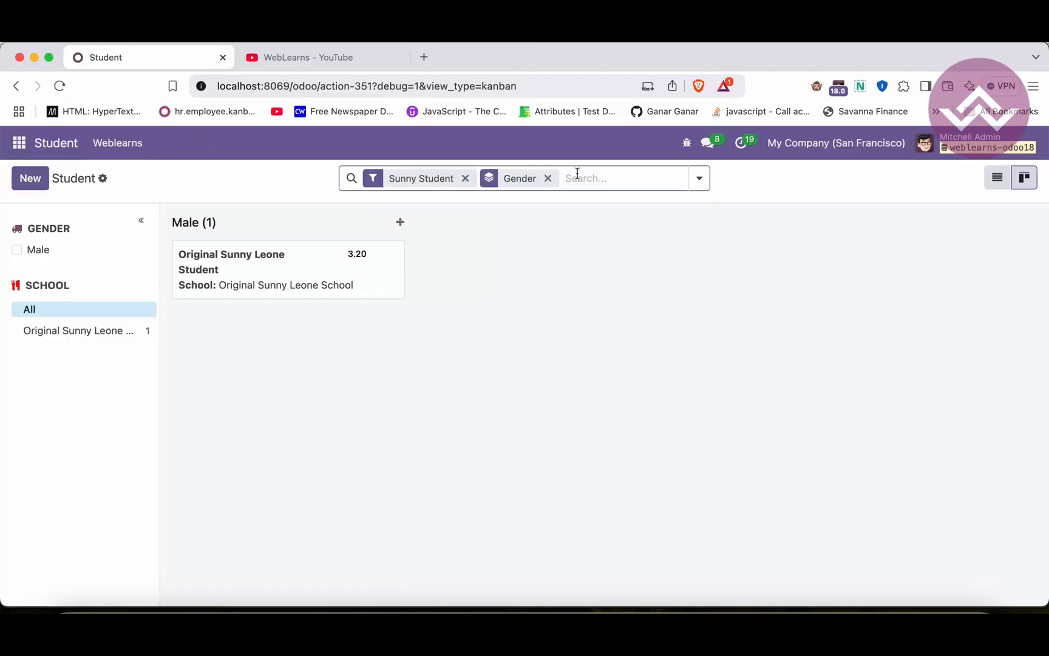
# - Clear the Gender group-by and Sunny Student filter so all students show in status columns
pyautogui.click(465, 178)
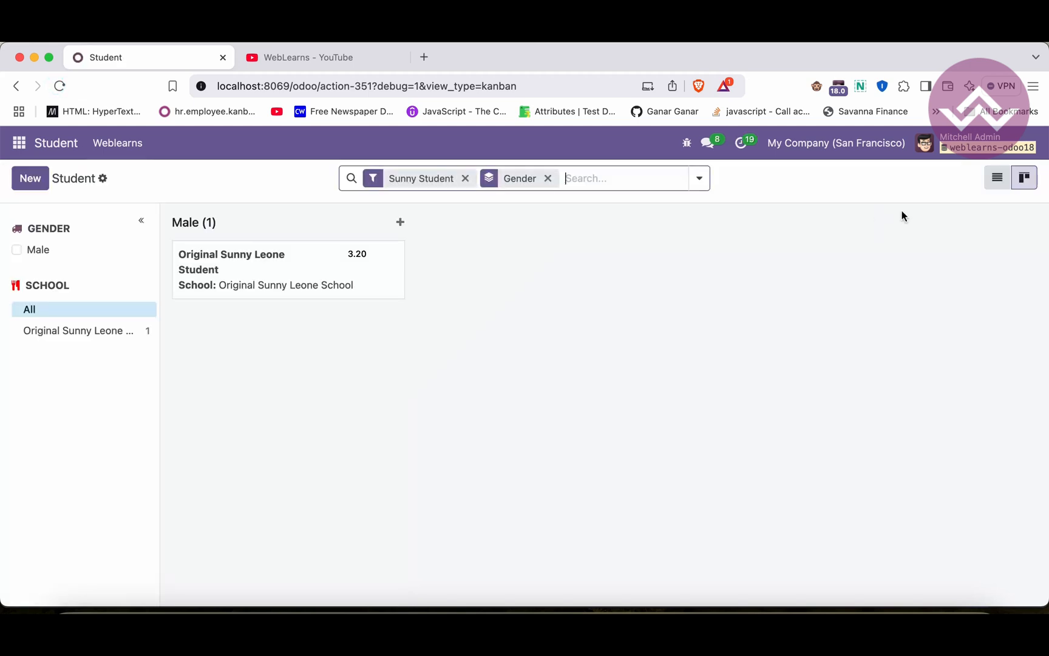
pyautogui.click(547, 178)
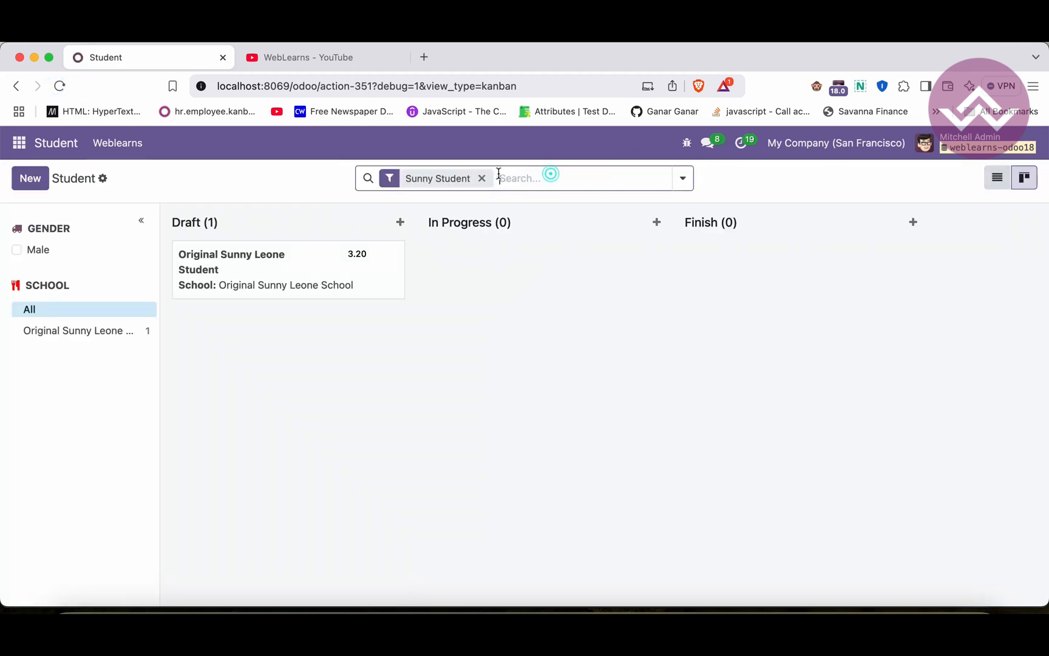
pyautogui.click(481, 178)
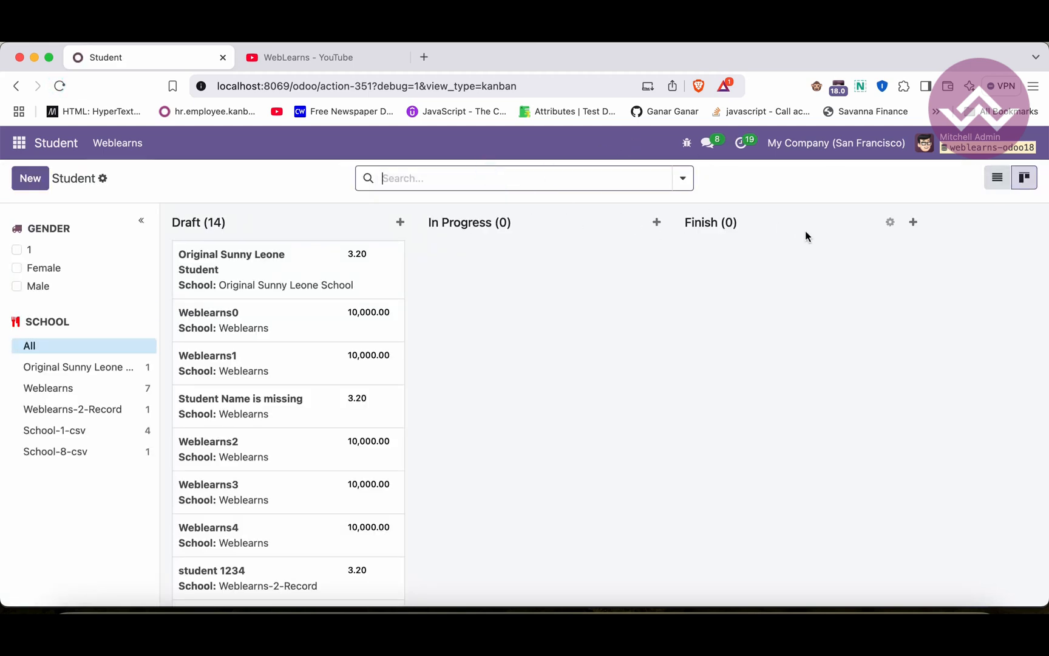
pyautogui.moveTo(401, 222)
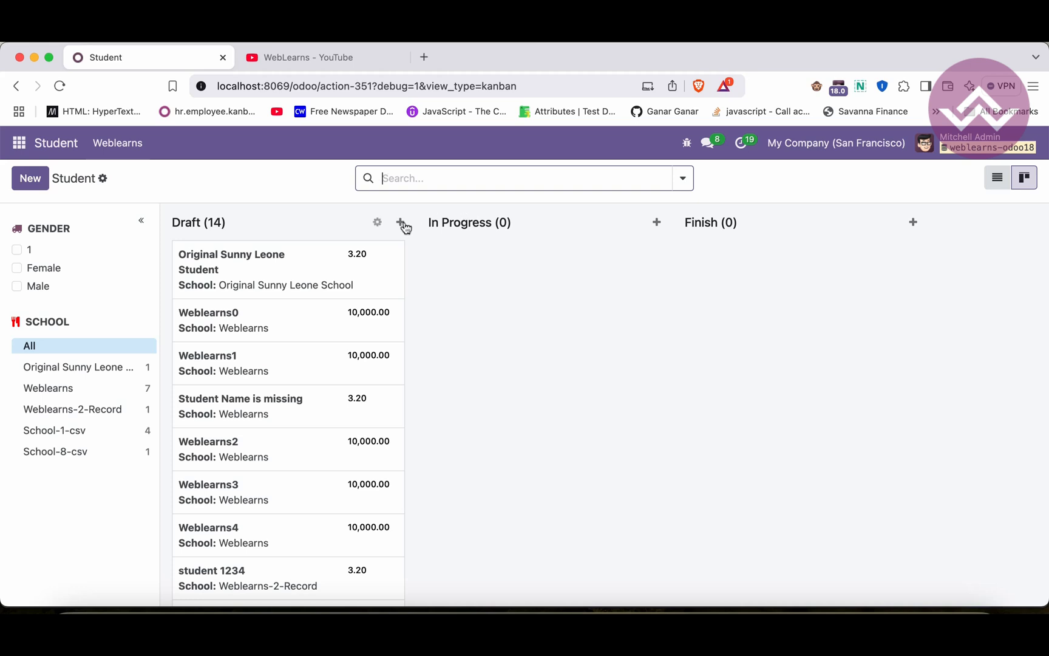
pyautogui.moveTo(879, 235)
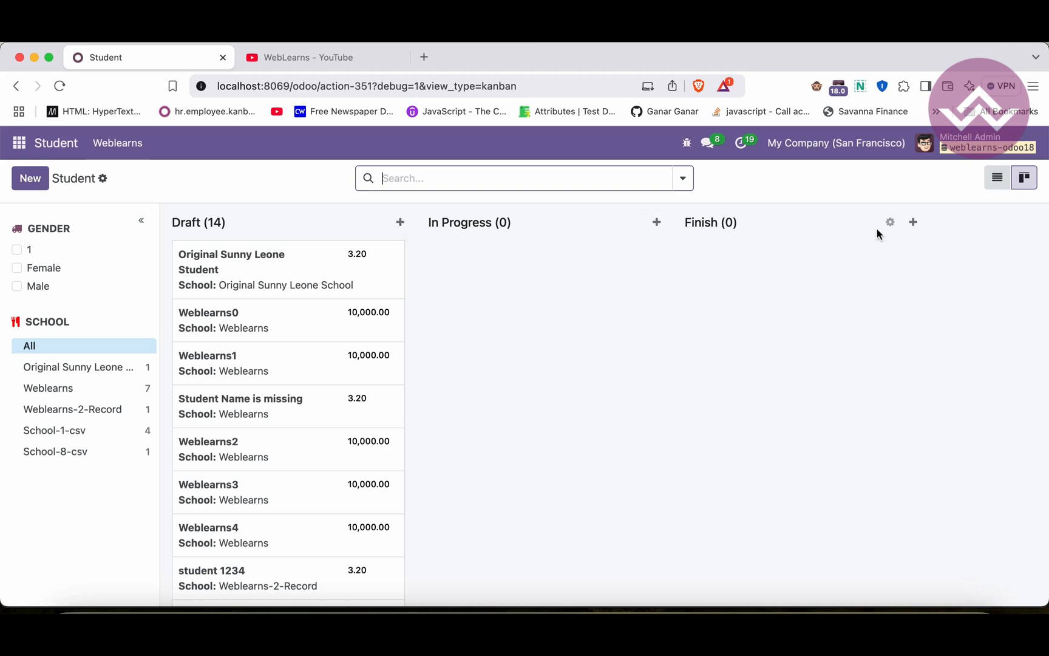
# - Drag the Original Sunny Leone Student card from Draft into the In Progress column
pyautogui.click(912, 222)
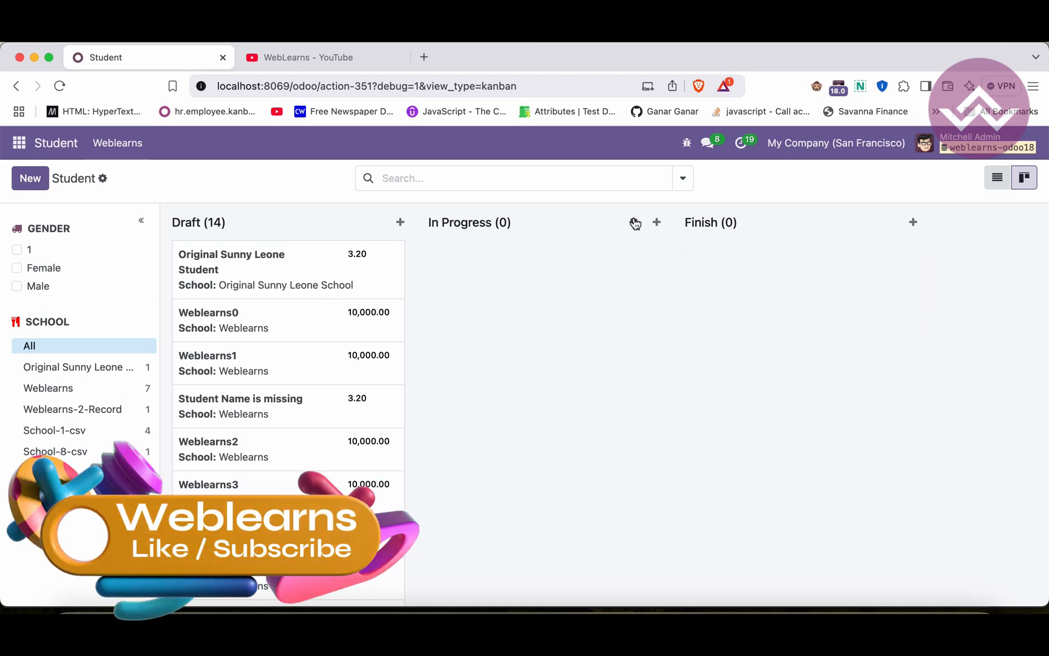
pyautogui.click(633, 222)
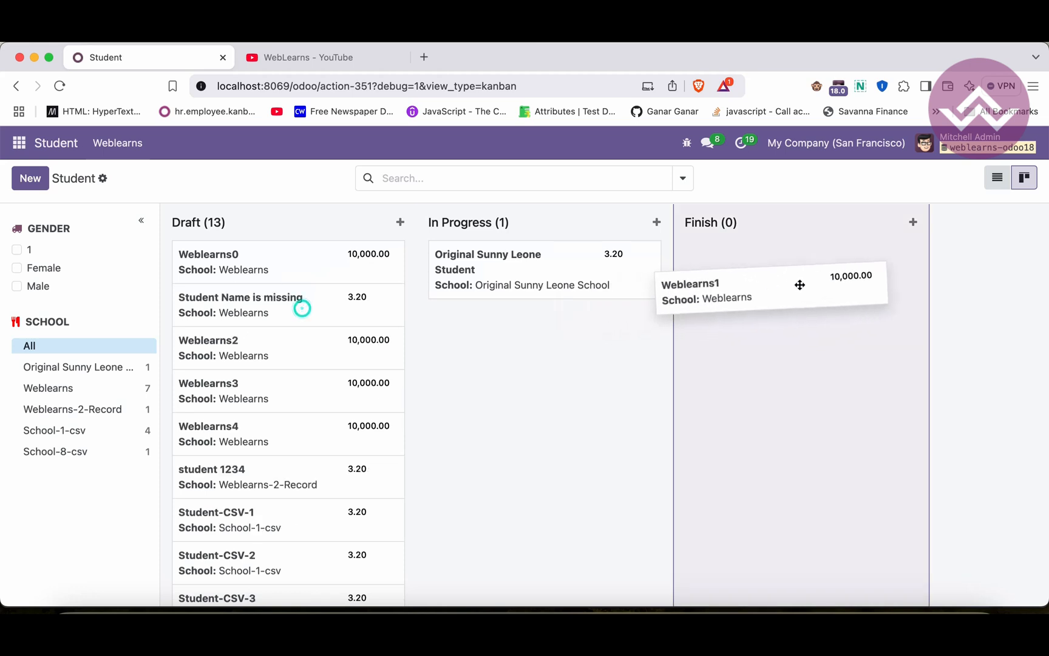
pyautogui.press('cmd+tab')
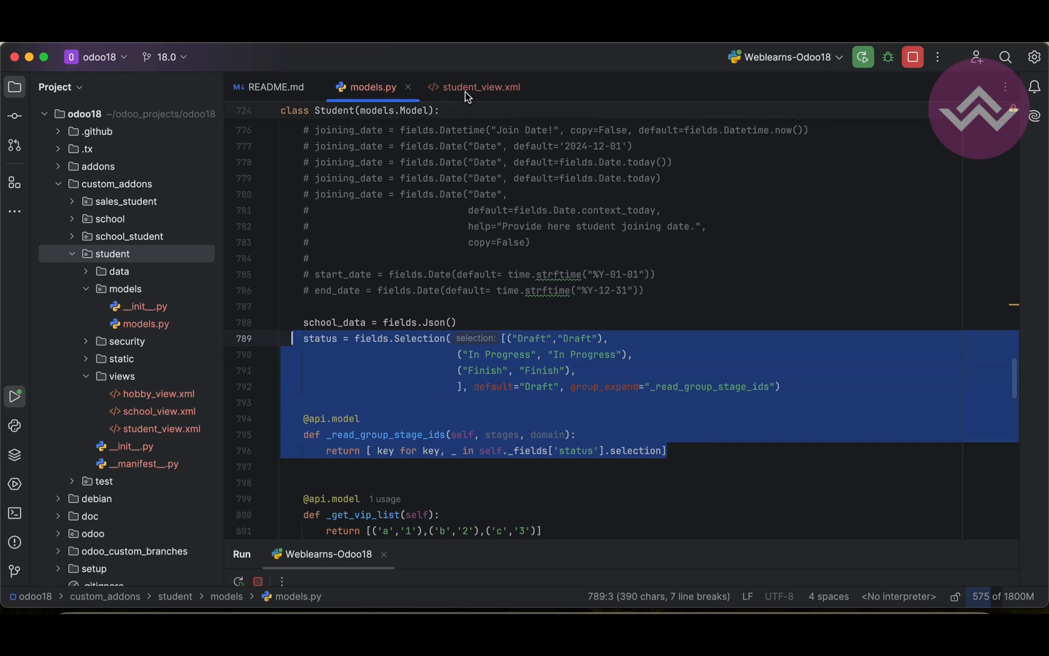
# - Switch to student_view.xml and scroll down through the student form markup
pyautogui.click(481, 87)
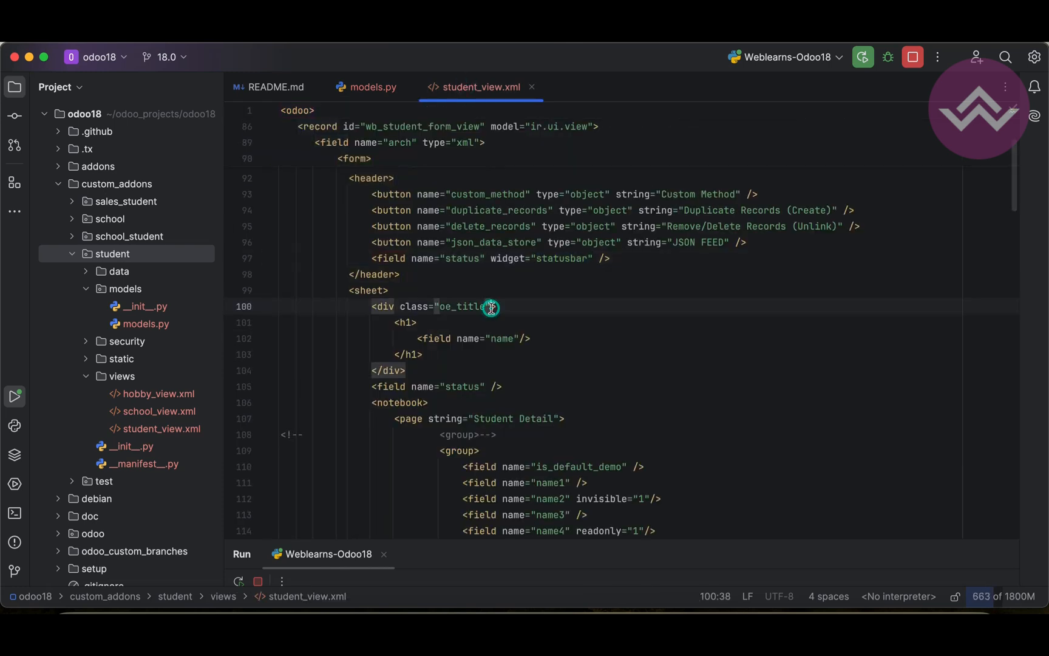
pyautogui.scroll(-3)
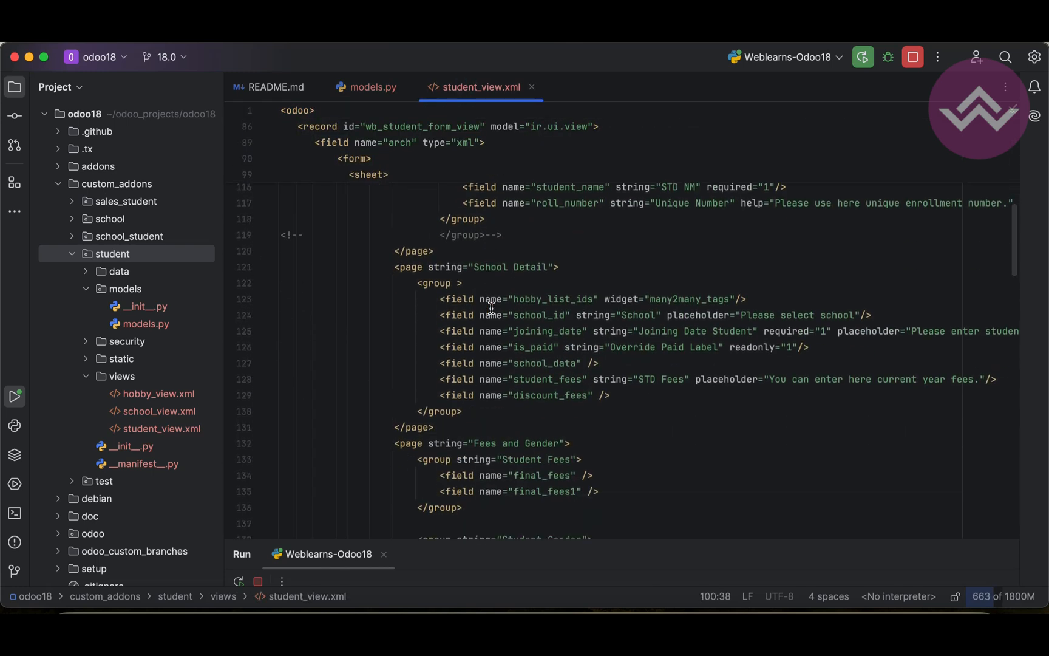